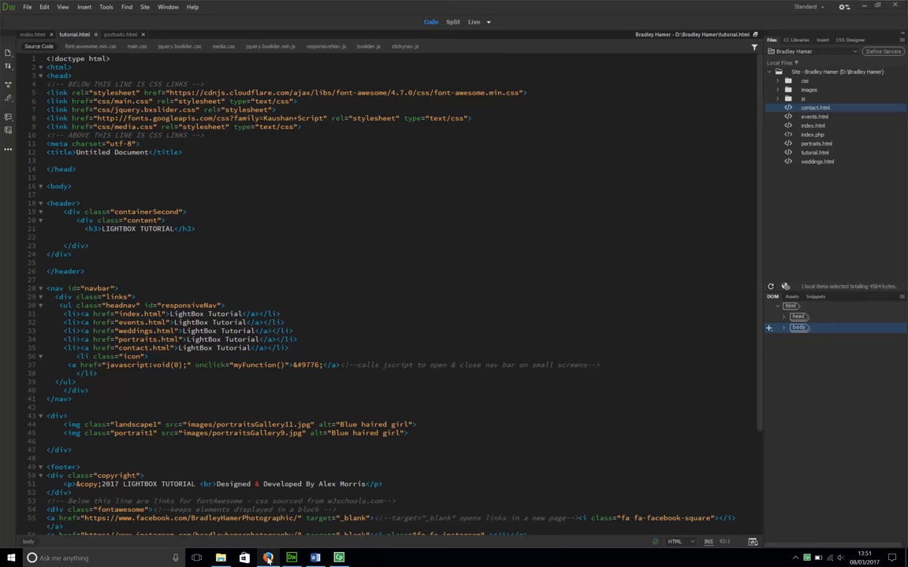
Switch to Firefox and show the Bradley Hamer Photography home page.
{"action": "left_click", "coordinate": [274, 558]}
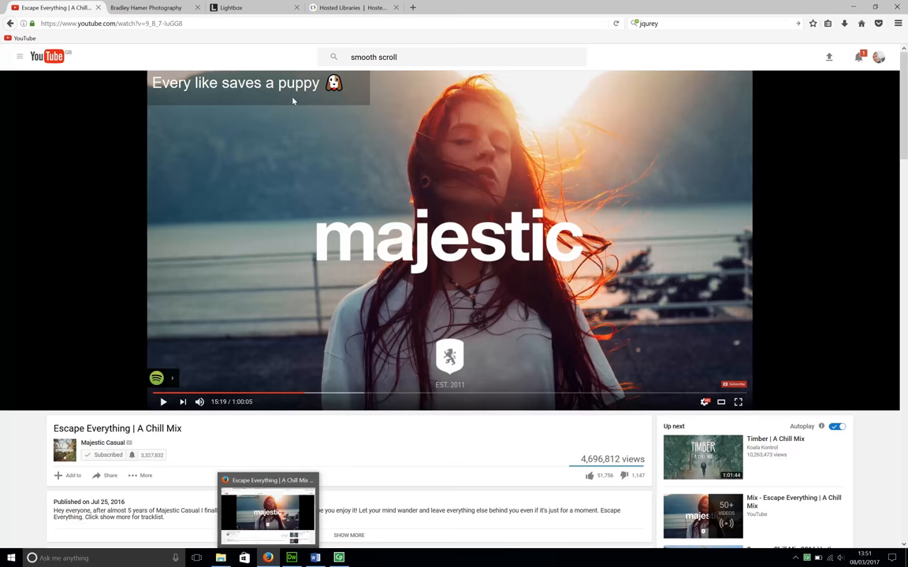
{"action": "left_click", "coordinate": [149, 6]}
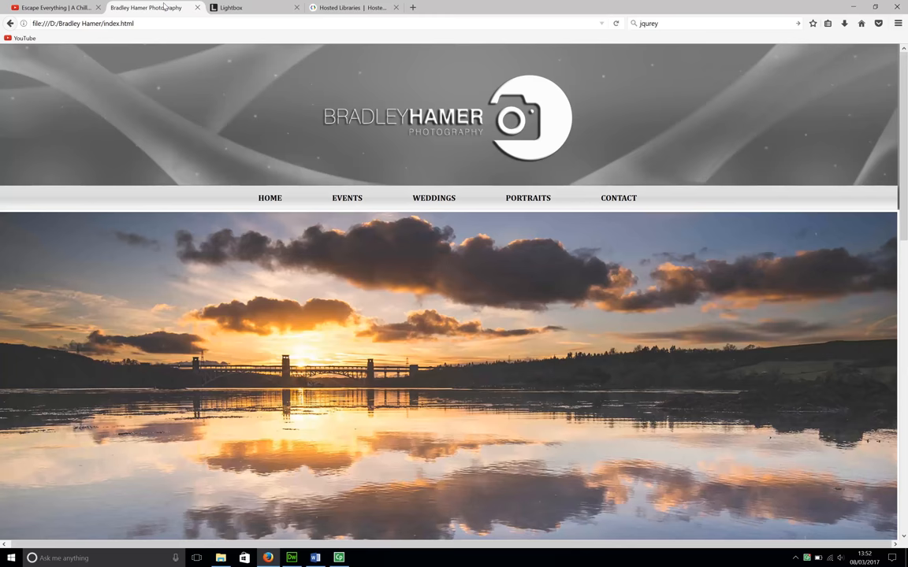
{"action": "scroll", "scroll_direction": "down", "scroll_amount": 3}
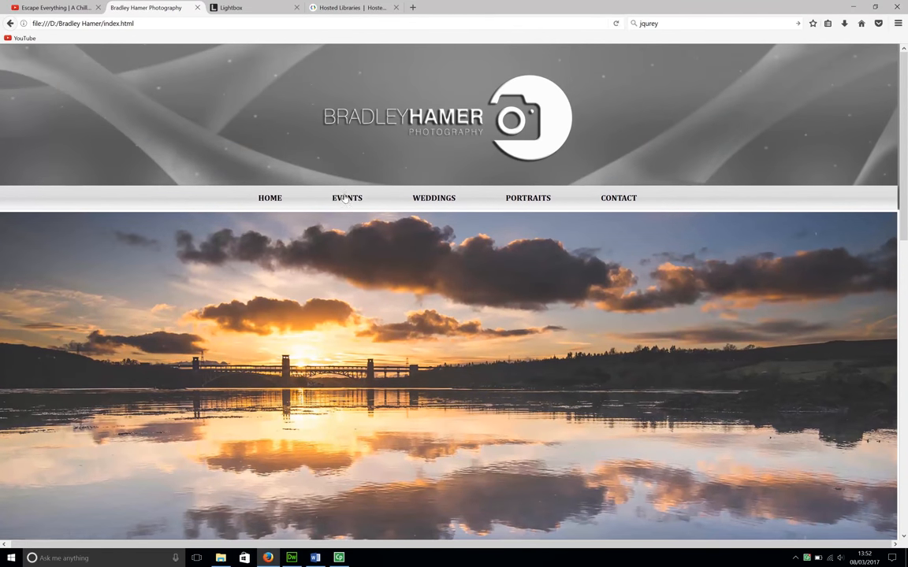
Go to the Events page and step through its gallery photos enlarged in the overlay.
{"action": "left_click", "coordinate": [347, 199]}
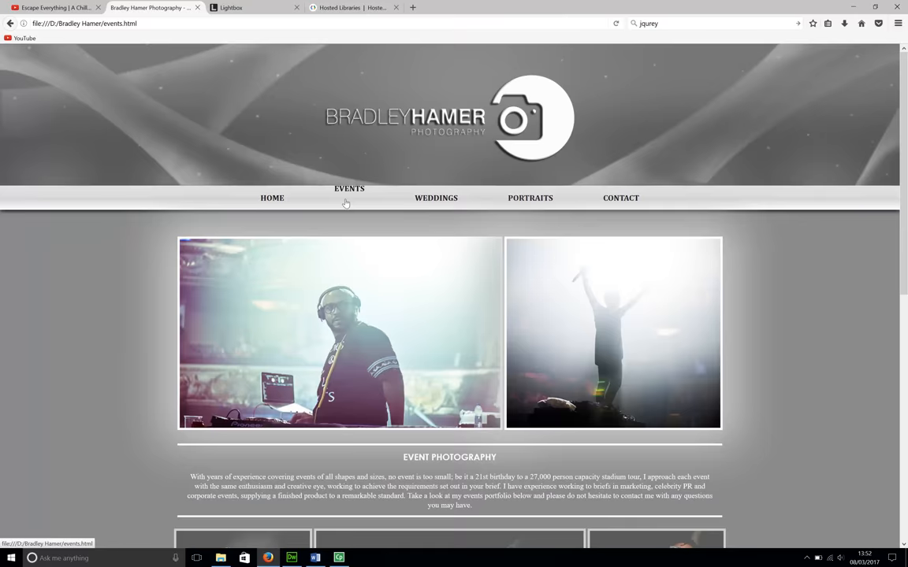
{"action": "scroll", "scroll_direction": "down", "scroll_amount": 3}
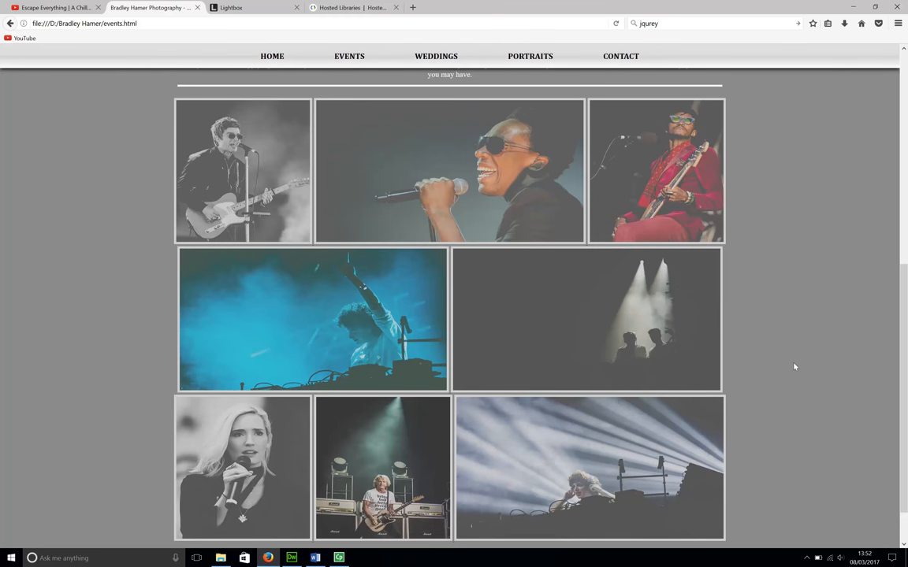
{"action": "mouse_move", "coordinate": [441, 195]}
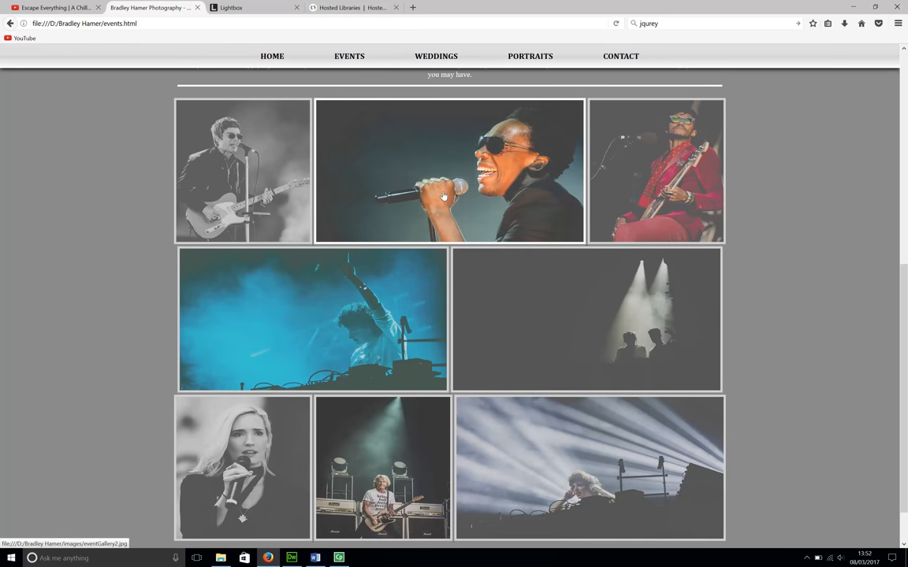
{"action": "mouse_move", "coordinate": [472, 192]}
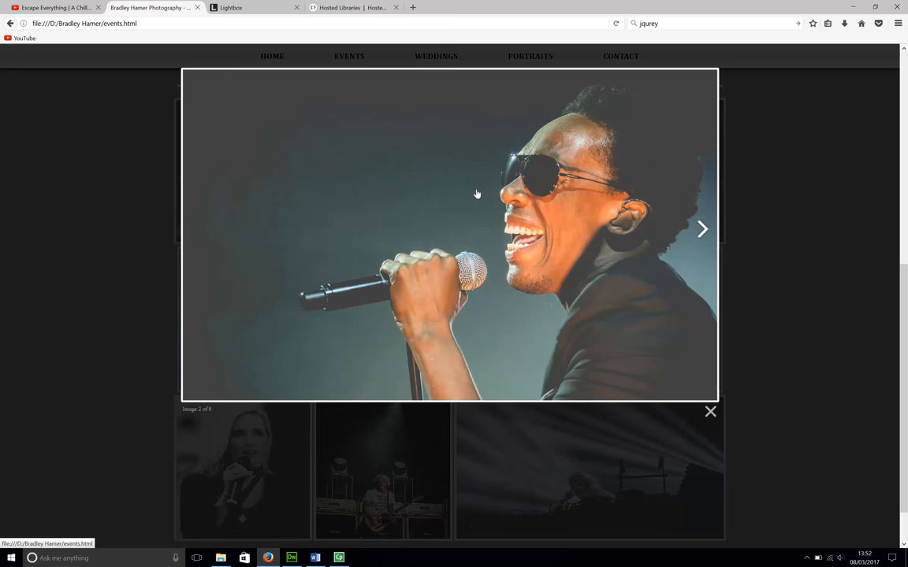
{"action": "mouse_move", "coordinate": [679, 227]}
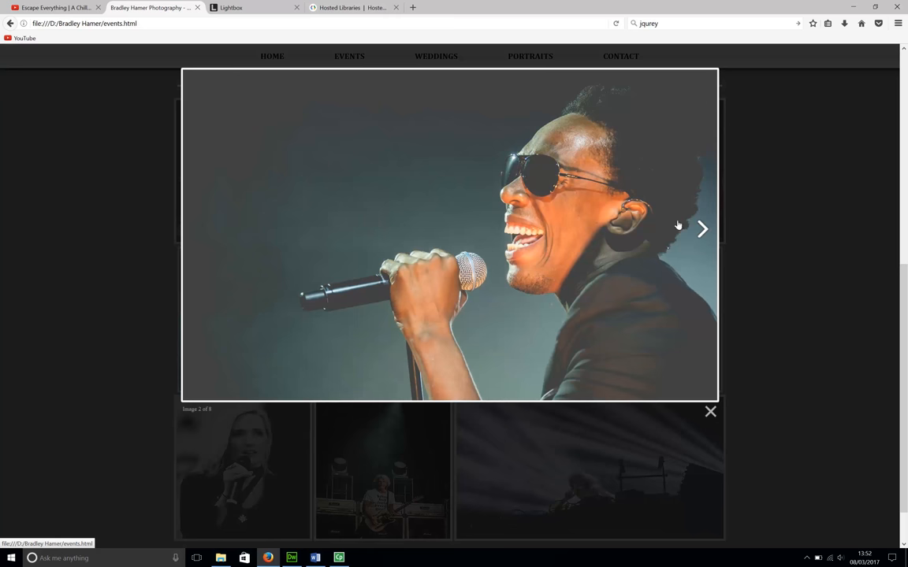
{"action": "left_click", "coordinate": [703, 229]}
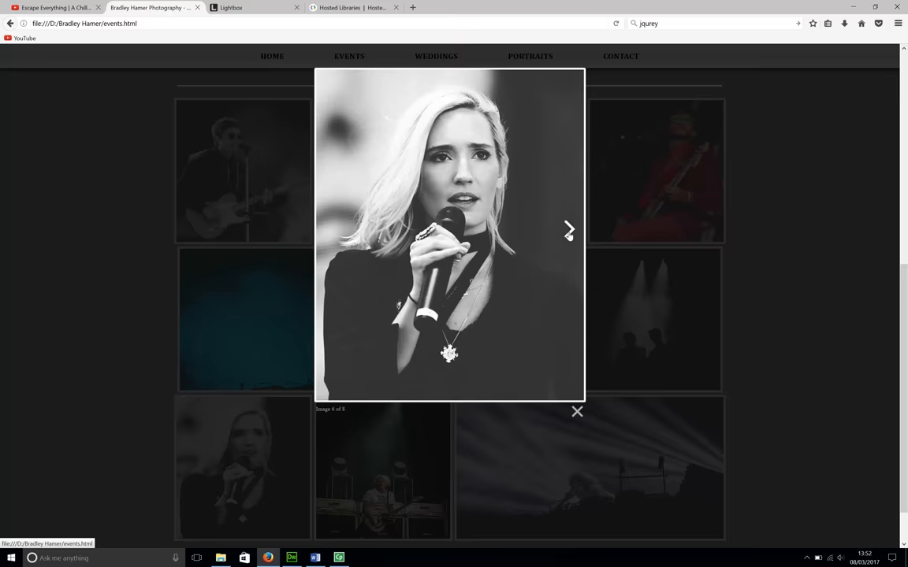
{"action": "left_click", "coordinate": [567, 230]}
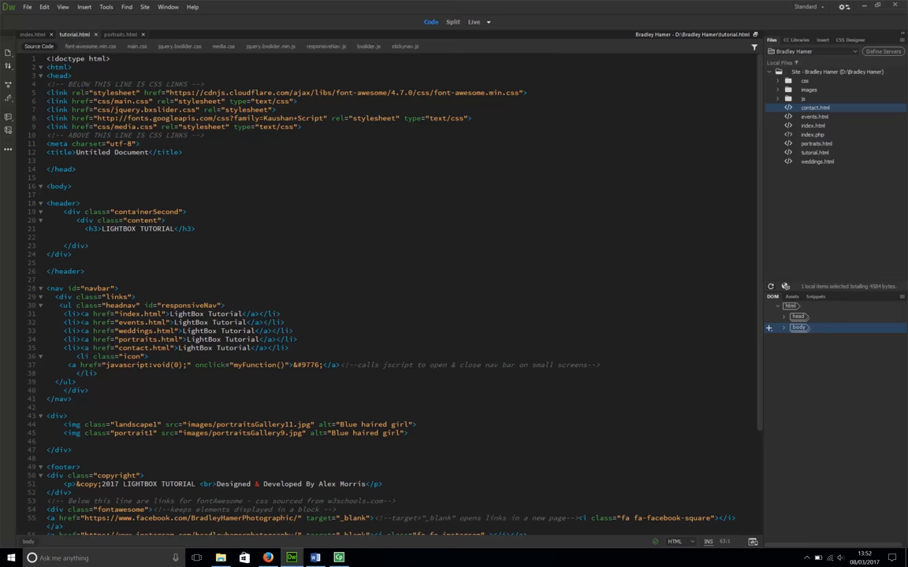
{"action": "scroll", "scroll_direction": "down", "scroll_amount": 3}
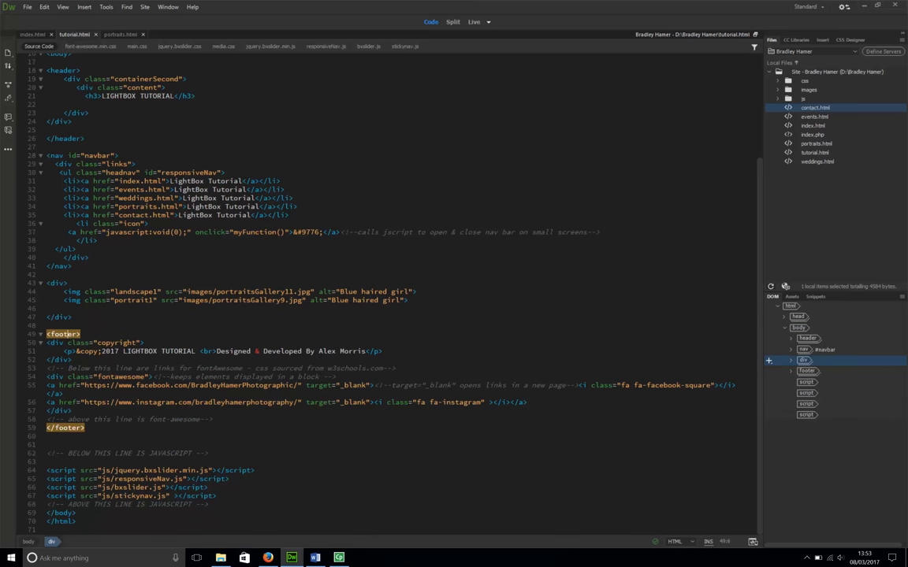
{"action": "left_click", "coordinate": [807, 370]}
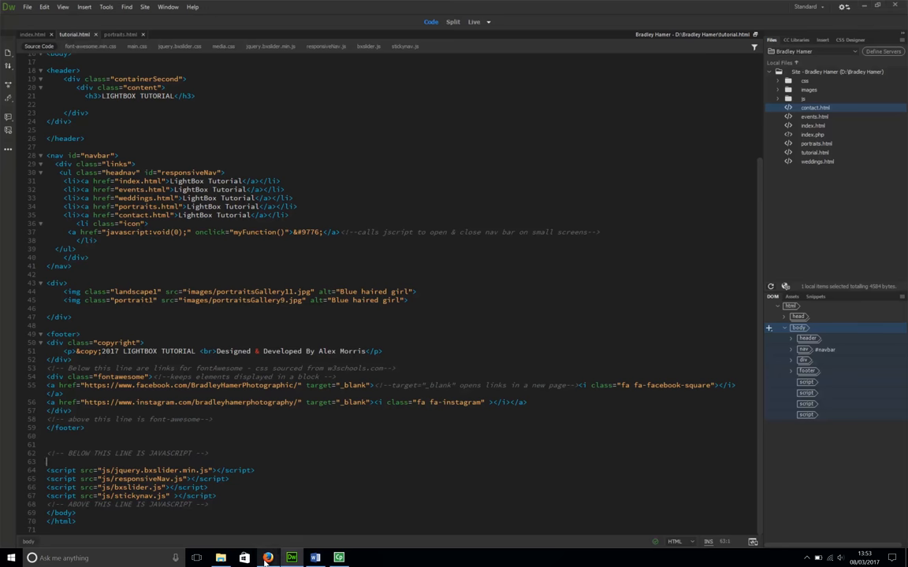
Download the lightbox2-master zip from the Lightbox page and open it.
{"action": "left_click", "coordinate": [274, 558]}
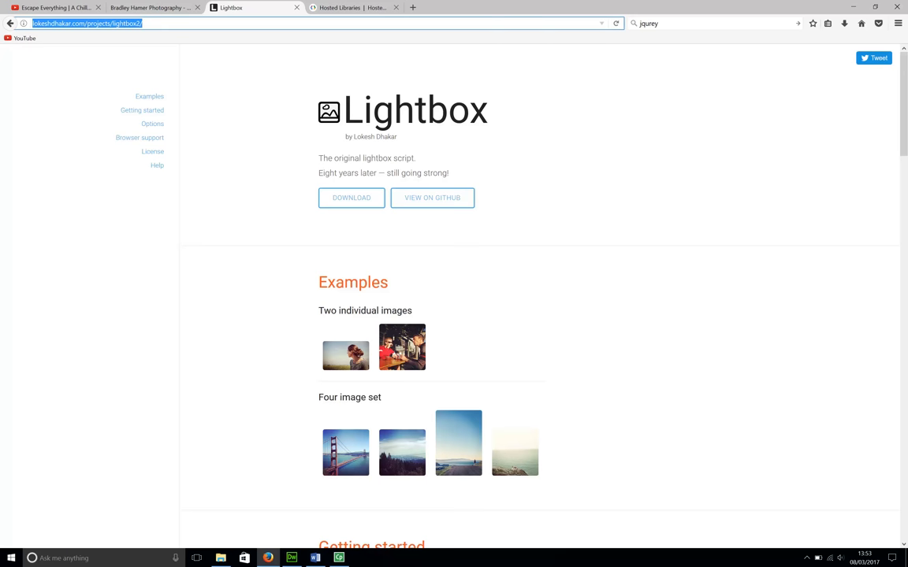
{"action": "mouse_move", "coordinate": [637, 391]}
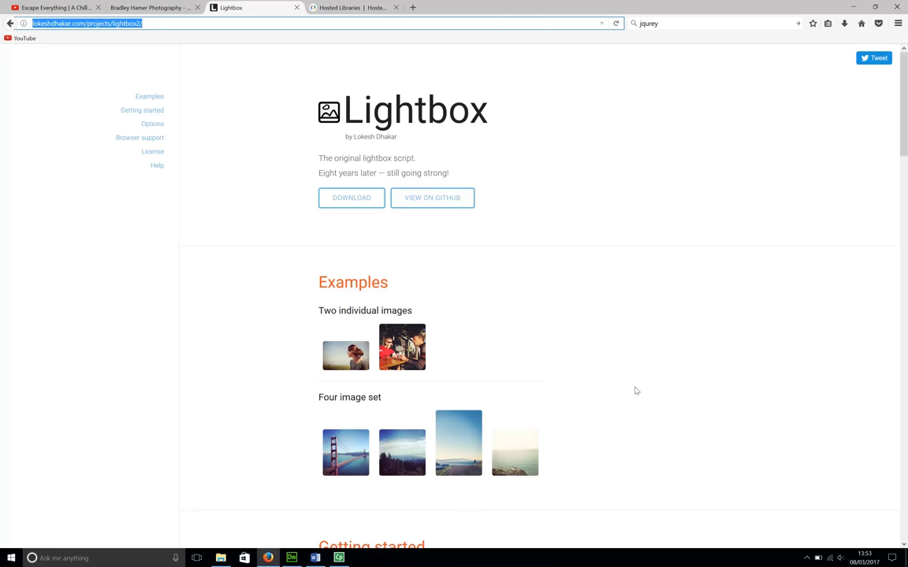
{"action": "mouse_move", "coordinate": [350, 199]}
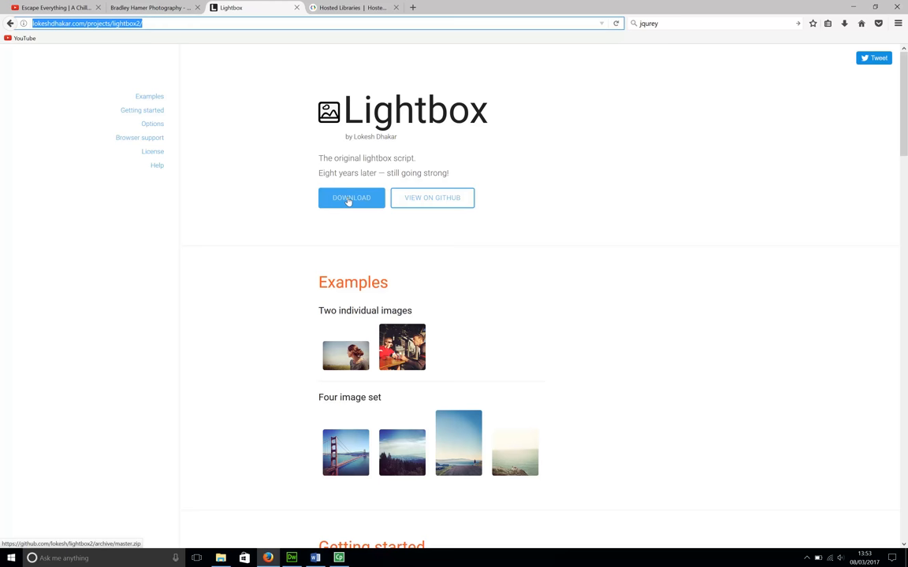
{"action": "left_click", "coordinate": [350, 199]}
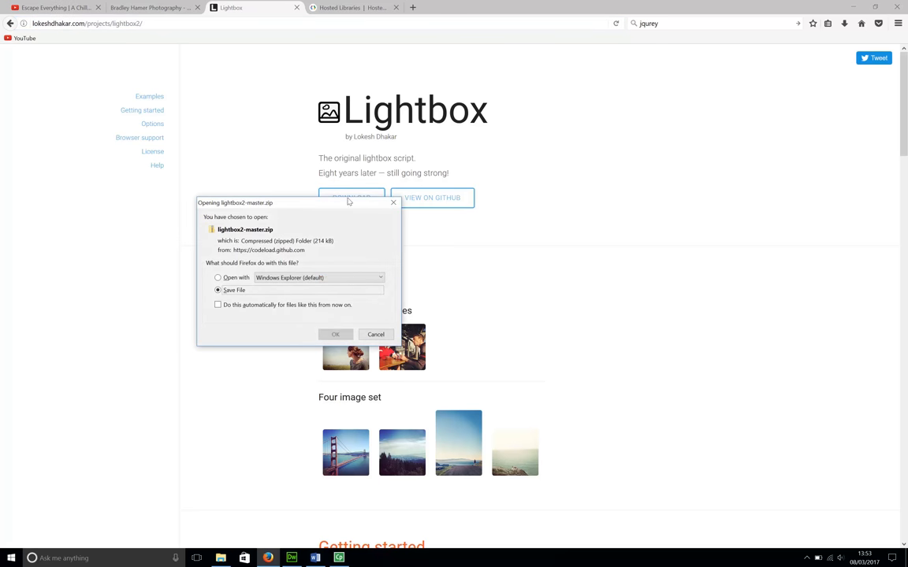
{"action": "left_click", "coordinate": [336, 334]}
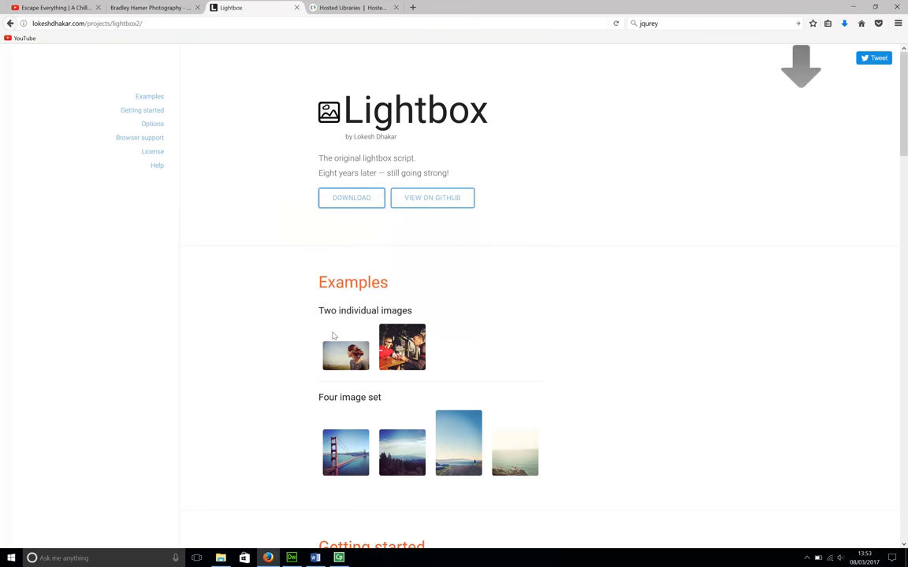
{"action": "left_click", "coordinate": [845, 24]}
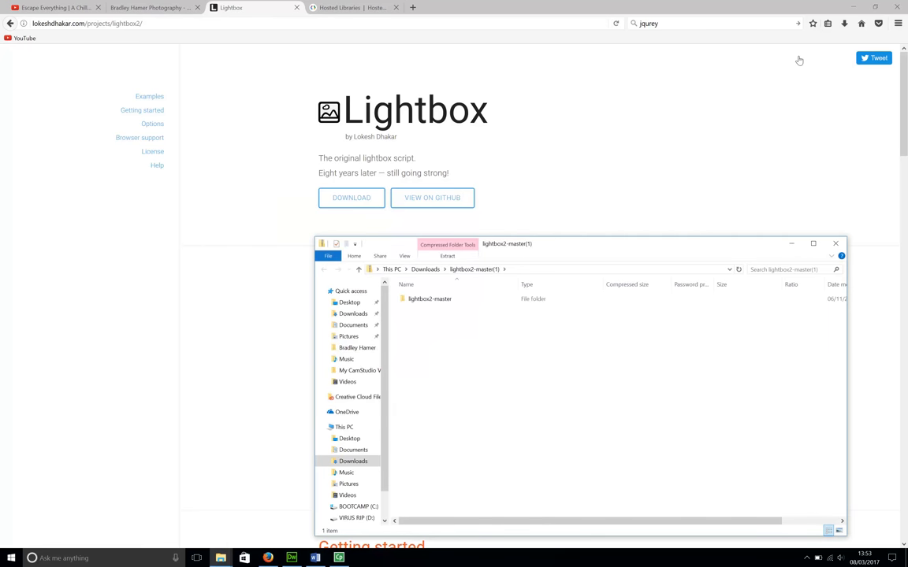
Browse into the zip's lightbox2-master dist/css folder.
{"action": "left_click", "coordinate": [429, 300]}
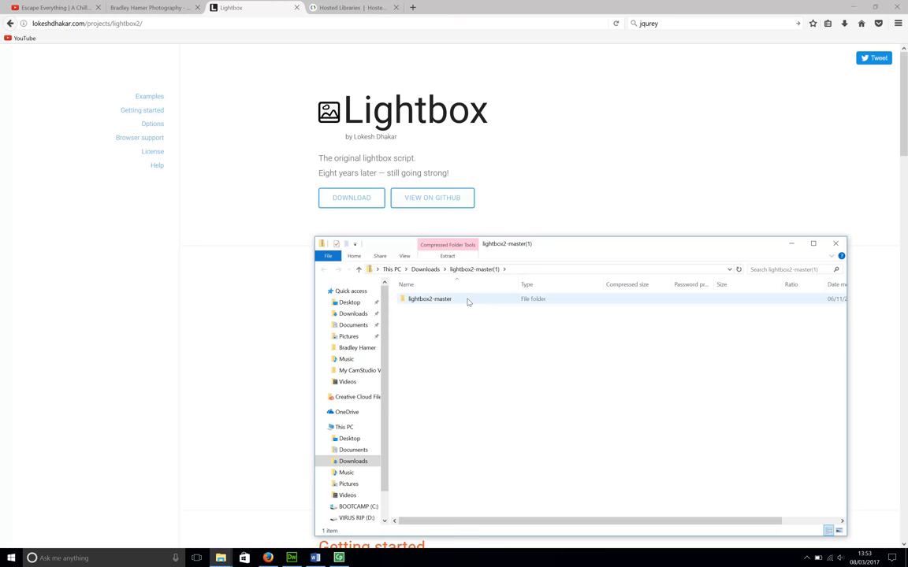
{"action": "double_click", "coordinate": [428, 300]}
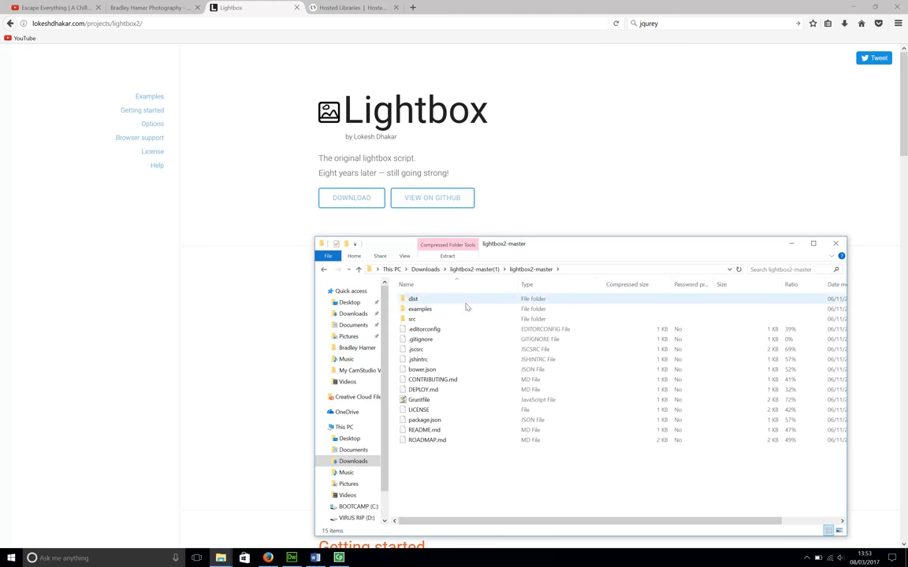
{"action": "mouse_move", "coordinate": [469, 303]}
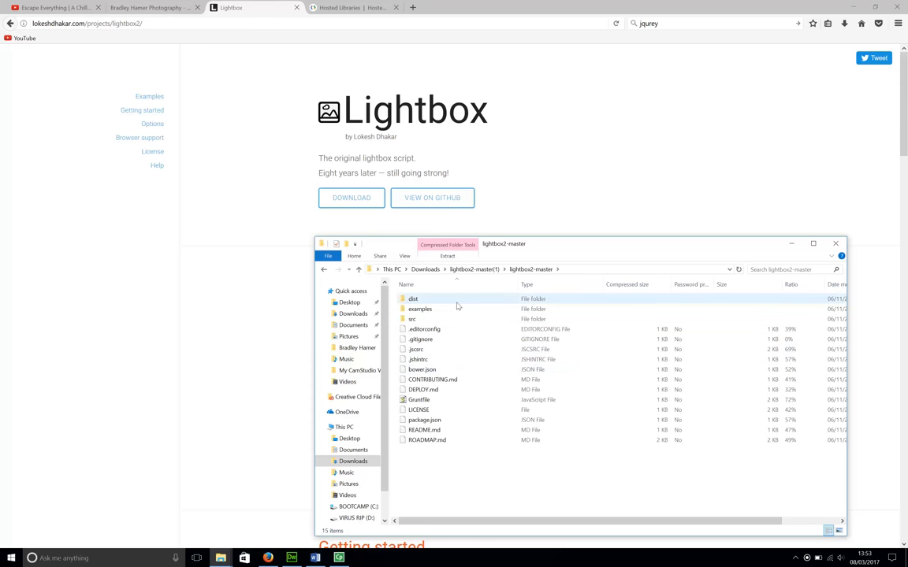
{"action": "double_click", "coordinate": [413, 298]}
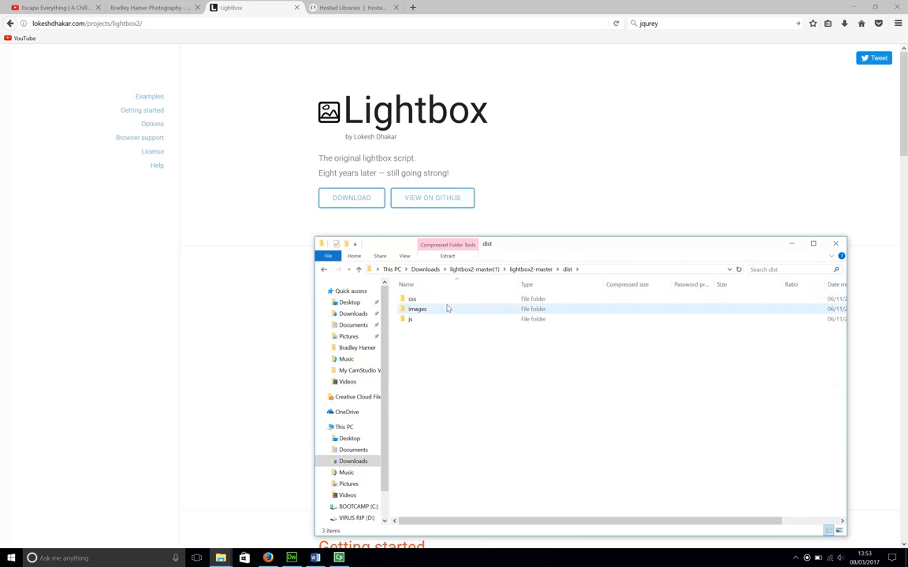
{"action": "double_click", "coordinate": [413, 299]}
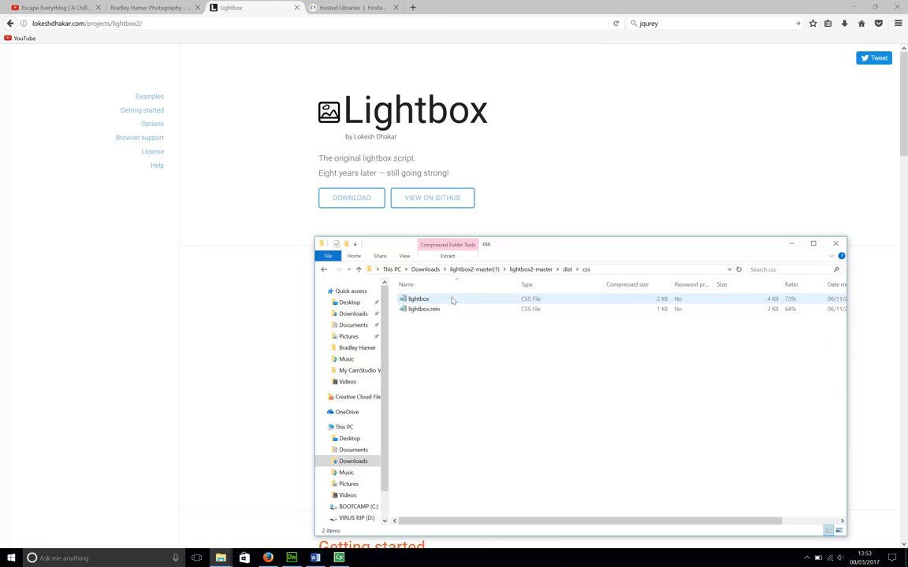
{"action": "mouse_move", "coordinate": [435, 299]}
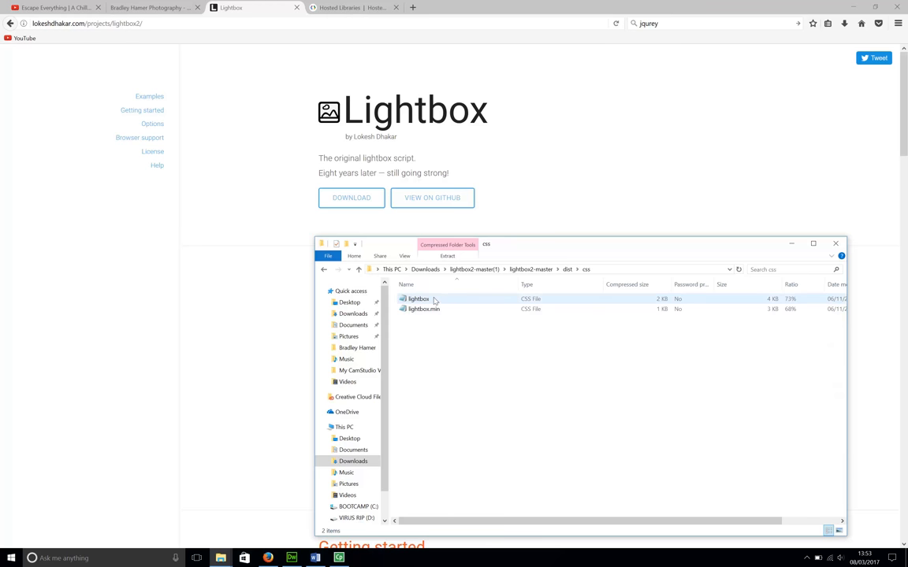
{"action": "mouse_move", "coordinate": [447, 303]}
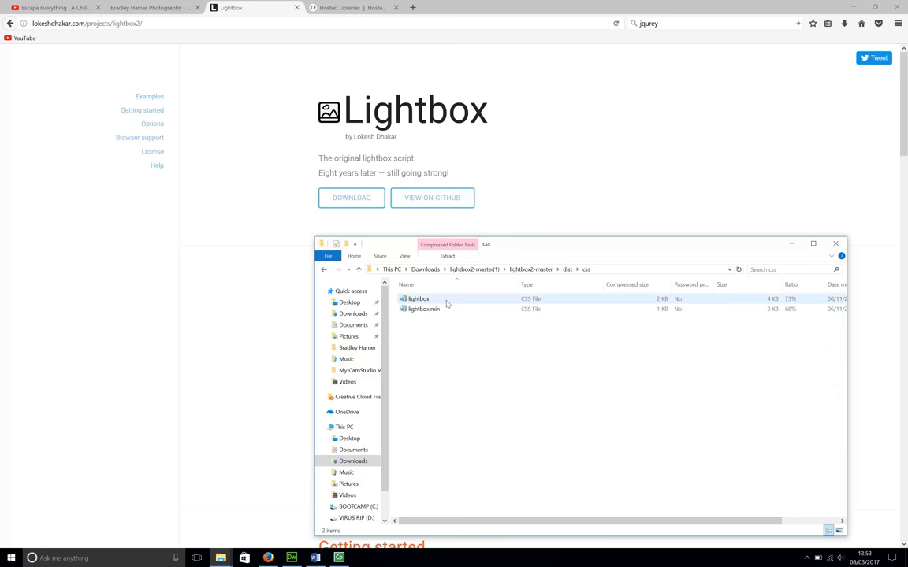
{"action": "mouse_move", "coordinate": [435, 306]}
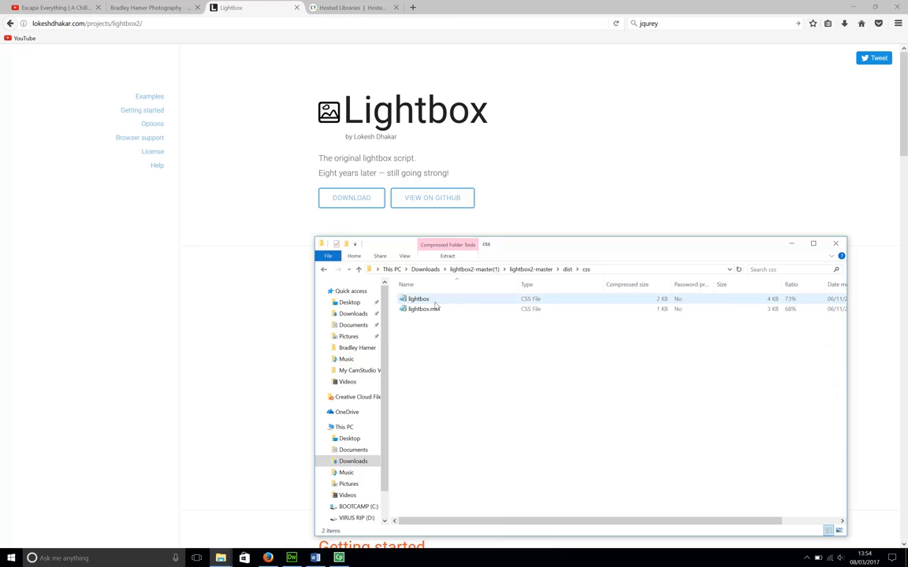
View the lightbox.min stylesheet in Notepad, copy its text and close it.
{"action": "double_click", "coordinate": [416, 299]}
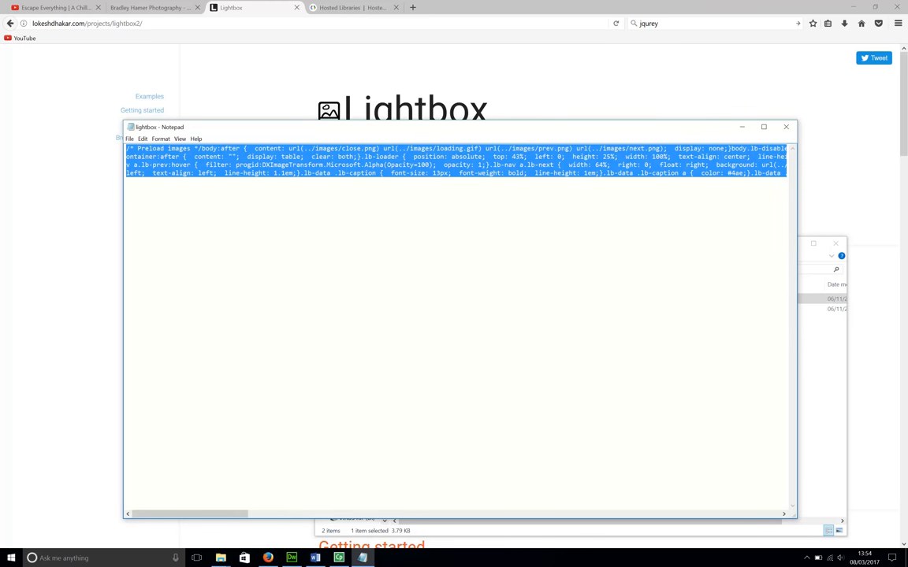
{"action": "left_click", "coordinate": [786, 126]}
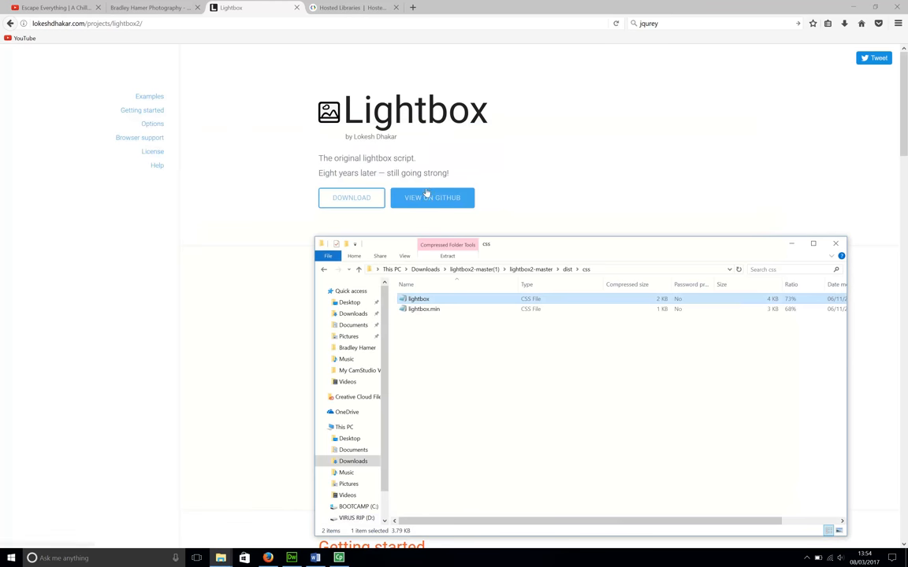
{"action": "mouse_move", "coordinate": [280, 410]}
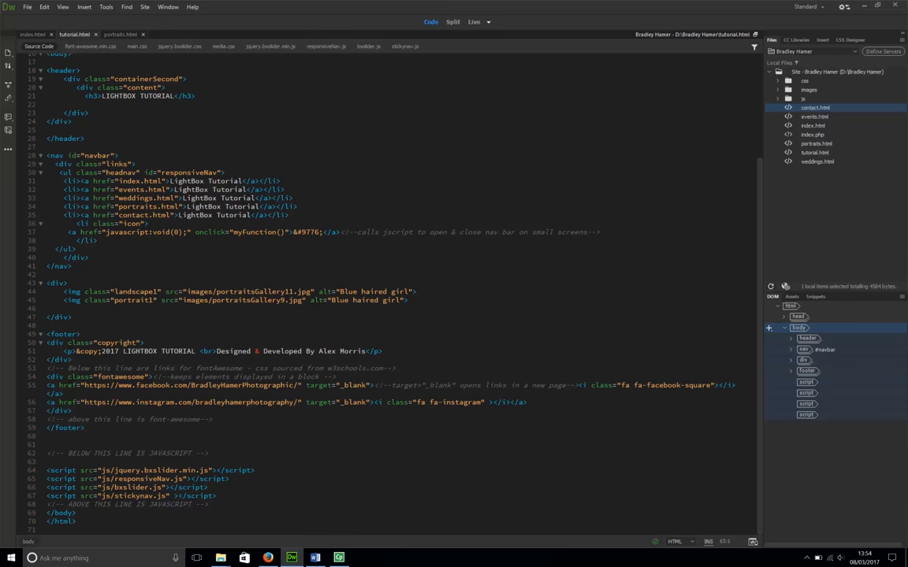
{"action": "mouse_move", "coordinate": [32, 6]}
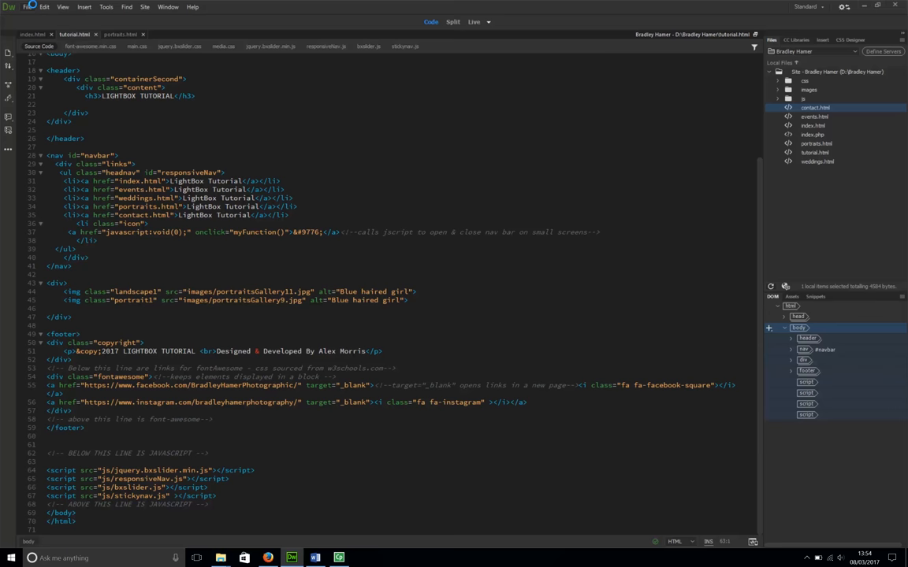
Create a new CSS document in Dreamweaver for the copied Lightbox styles.
{"action": "left_click", "coordinate": [35, 10]}
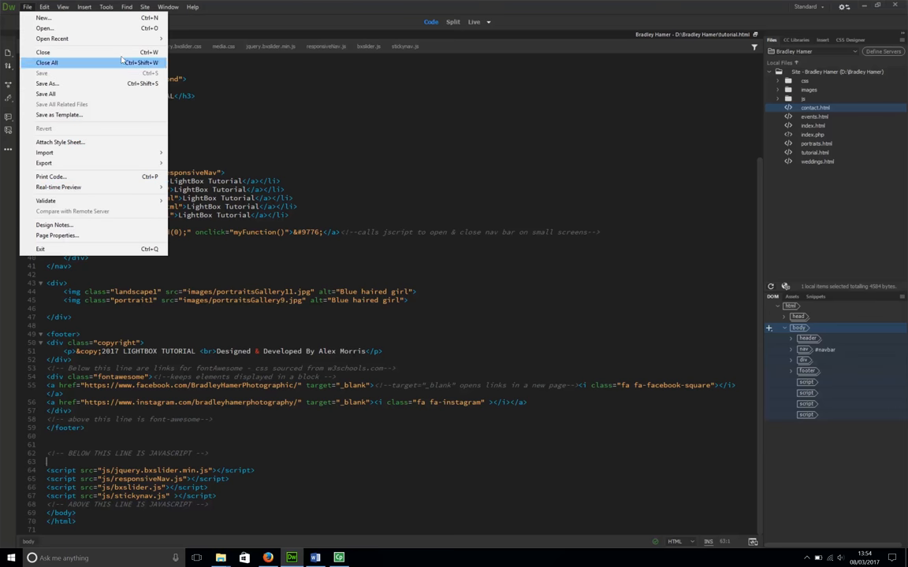
{"action": "left_click", "coordinate": [41, 16]}
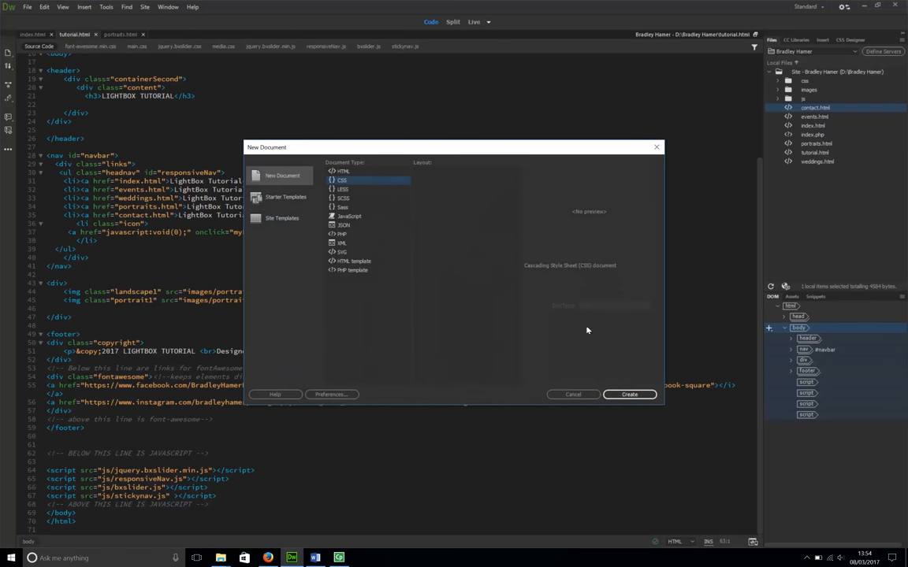
{"action": "mouse_move", "coordinate": [360, 186]}
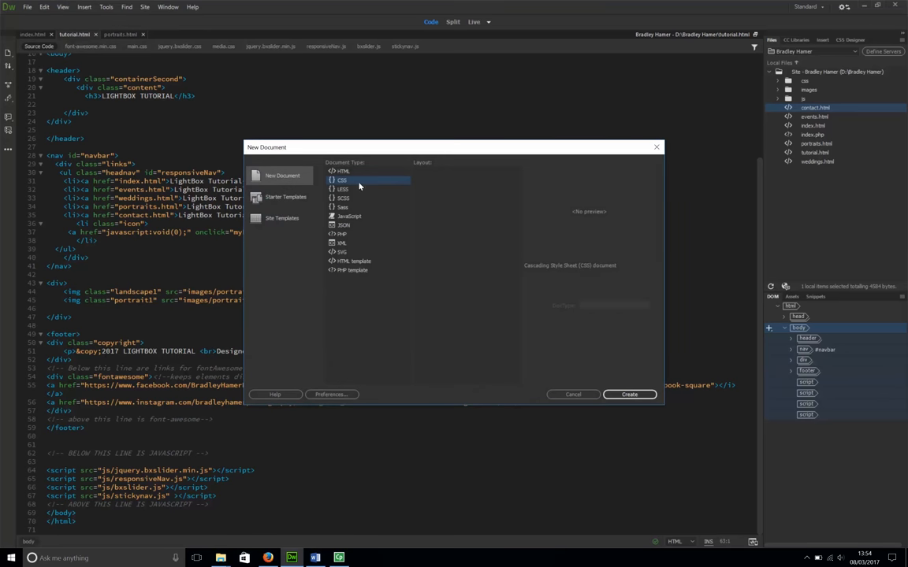
{"action": "left_click", "coordinate": [630, 394]}
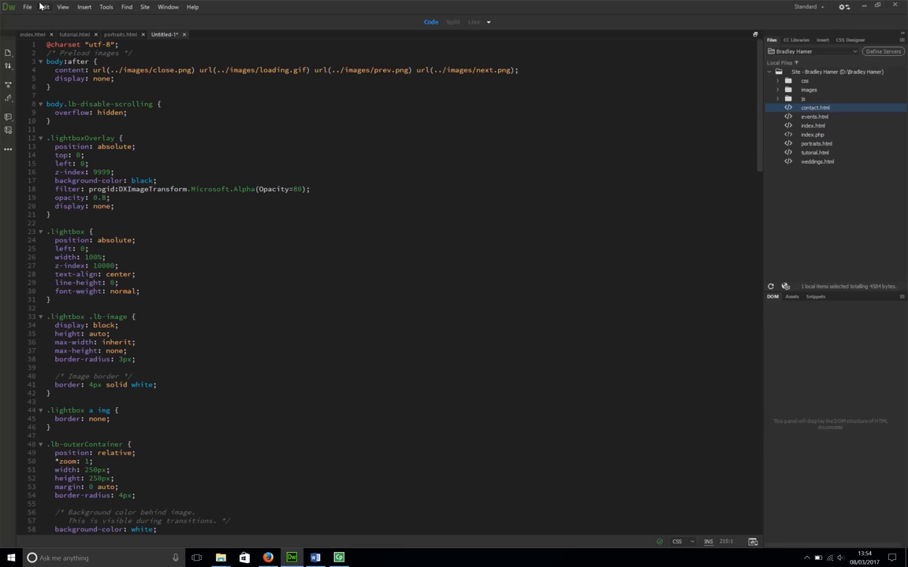
Save the stylesheet as lightbox.css in the site's css folder, overwriting the existing file.
{"action": "left_click", "coordinate": [28, 6]}
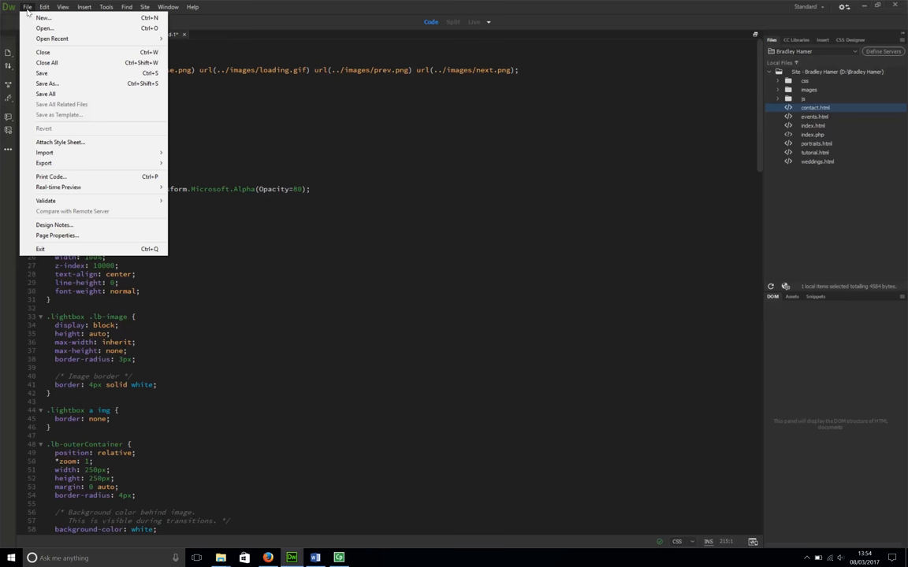
{"action": "mouse_move", "coordinate": [794, 54]}
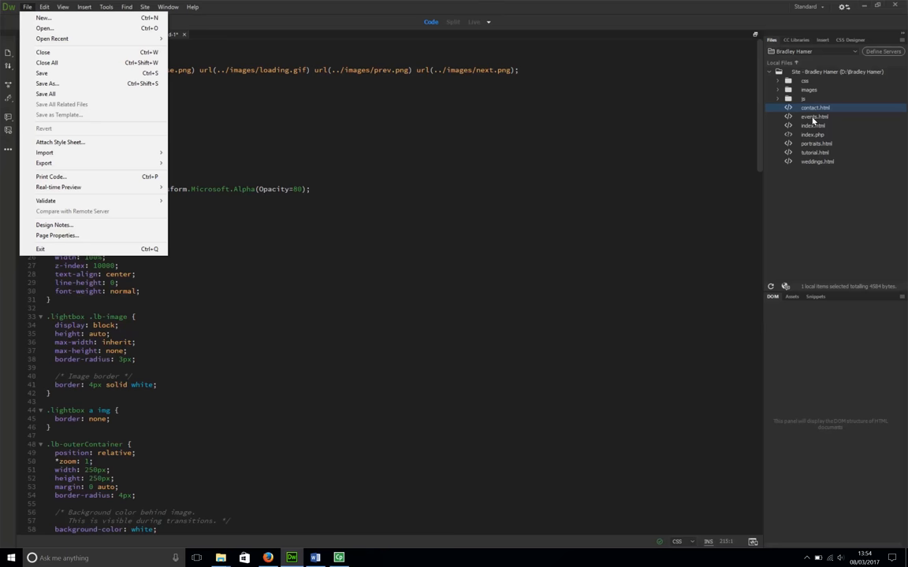
{"action": "mouse_move", "coordinate": [832, 150]}
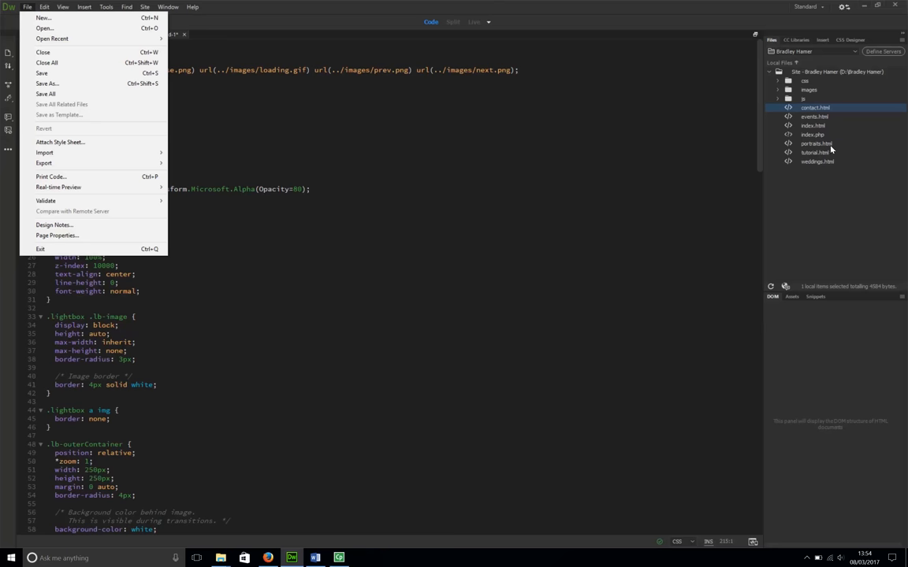
{"action": "mouse_move", "coordinate": [411, 159]}
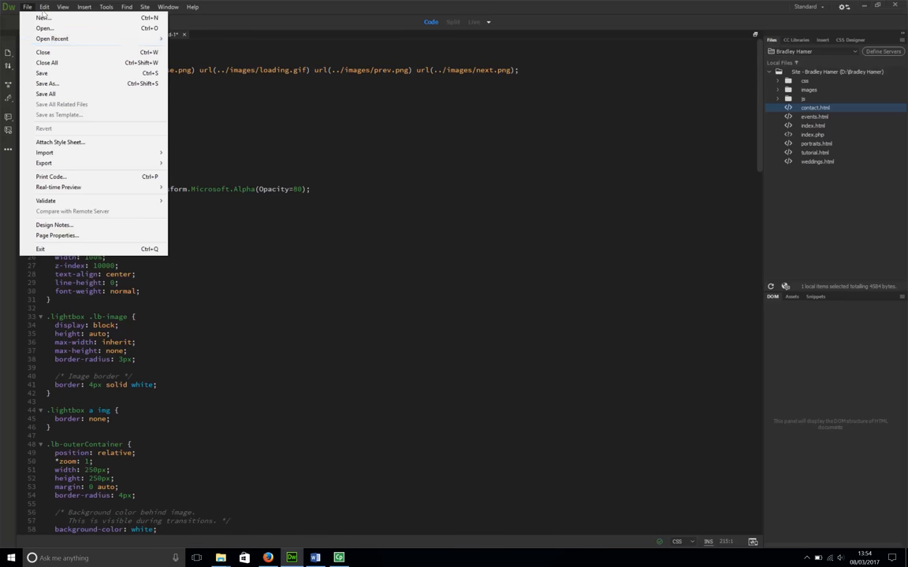
{"action": "mouse_move", "coordinate": [50, 82]}
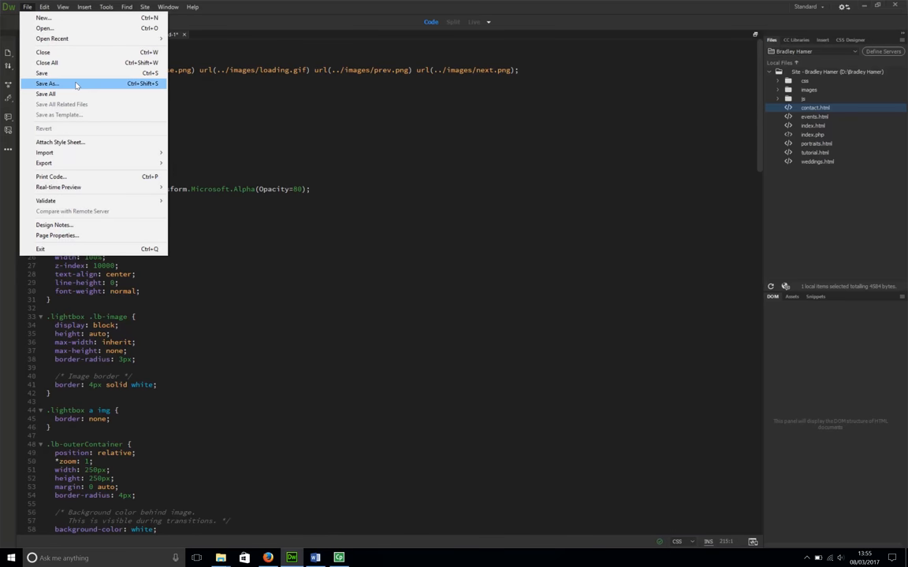
{"action": "left_click", "coordinate": [49, 82]}
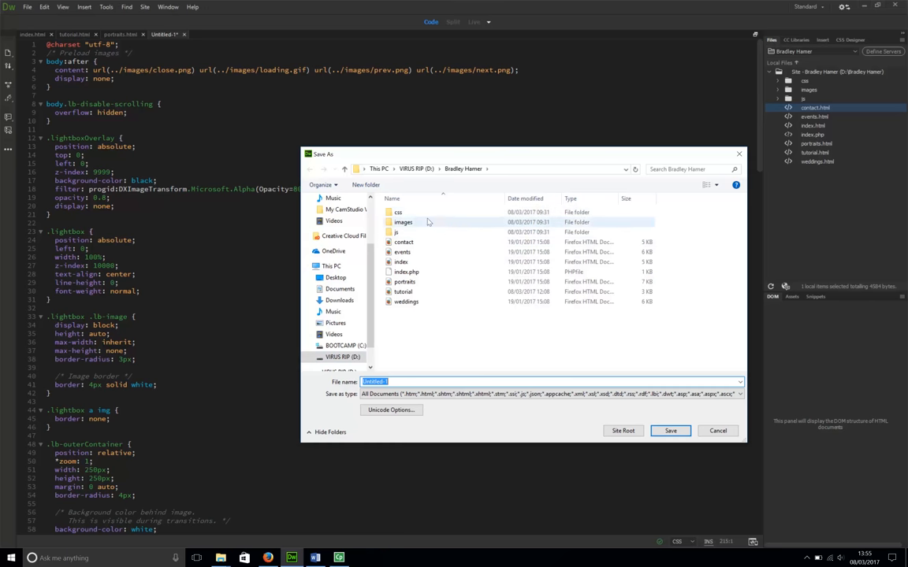
{"action": "double_click", "coordinate": [397, 211]}
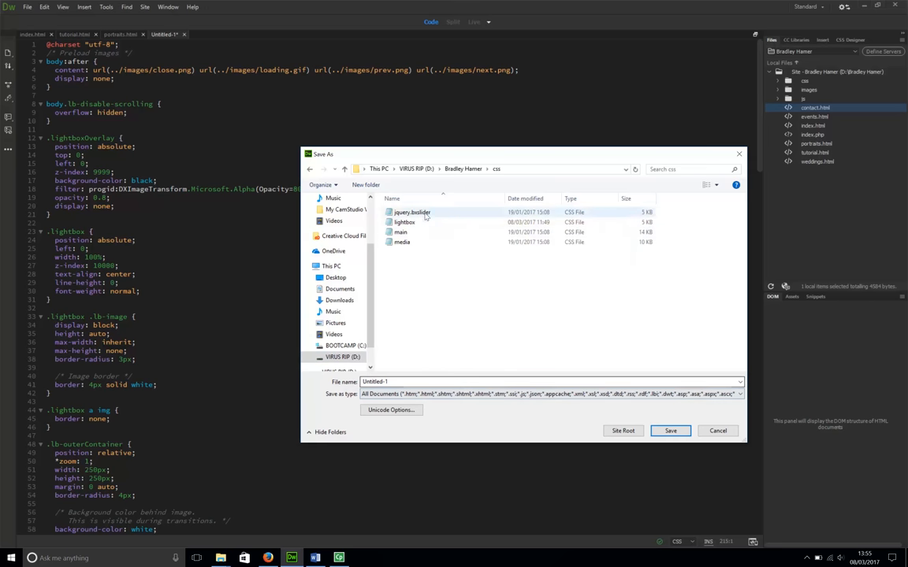
{"action": "left_click", "coordinate": [404, 221]}
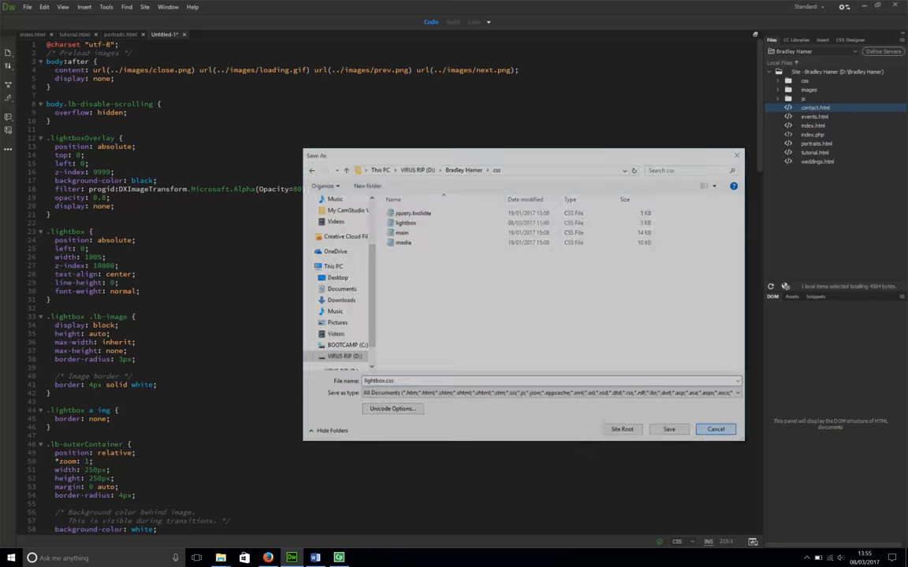
{"action": "left_click", "coordinate": [715, 429]}
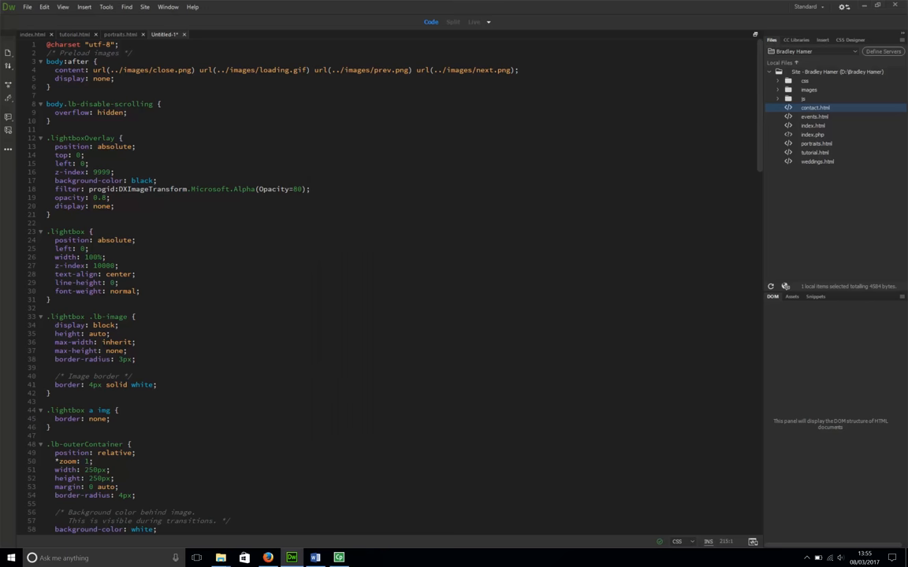
{"action": "left_click", "coordinate": [72, 35]}
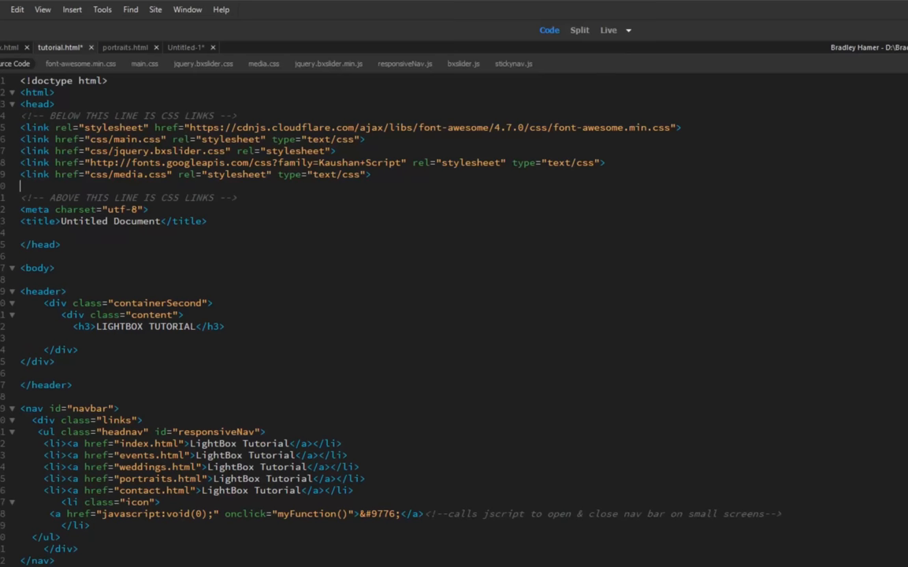
Add a link tag to css/lightbox.css with rel="stylesheet" and type text/css in the head.
{"action": "type", "text": "li"}
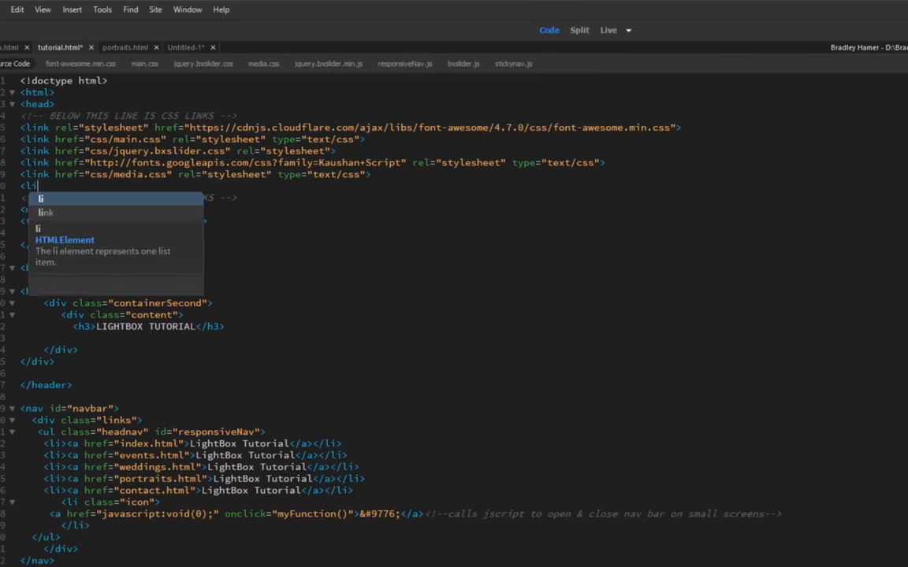
{"action": "type", "text": "link href"}
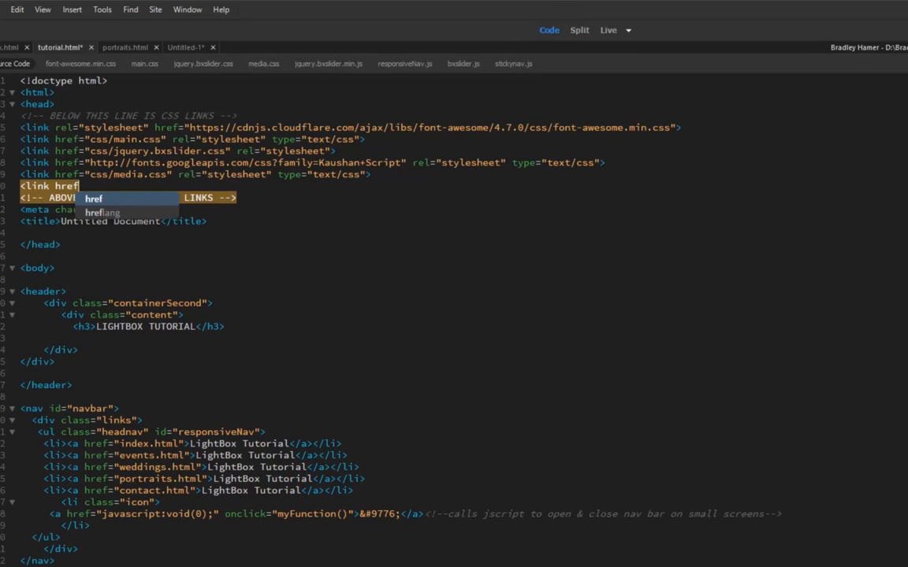
{"action": "type", "text": "="}
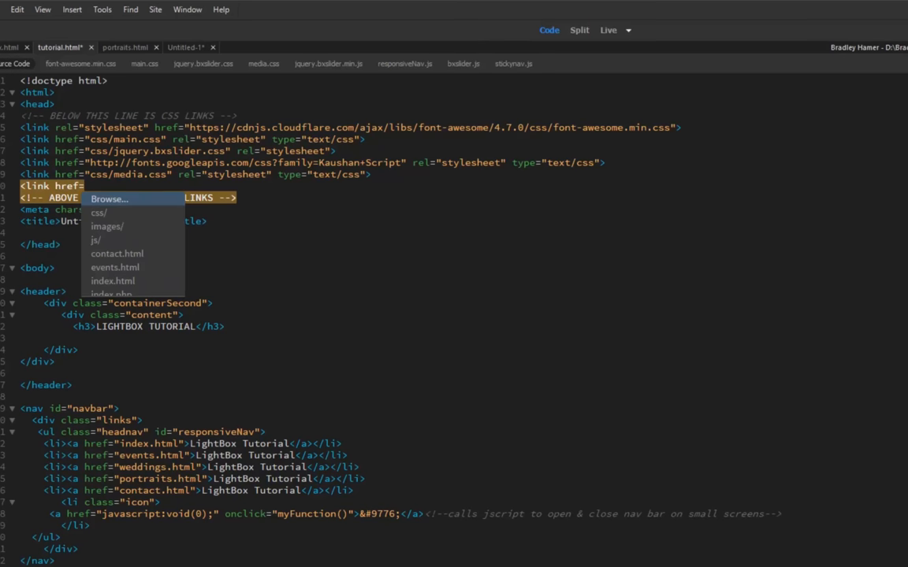
{"action": "mouse_move", "coordinate": [104, 217]}
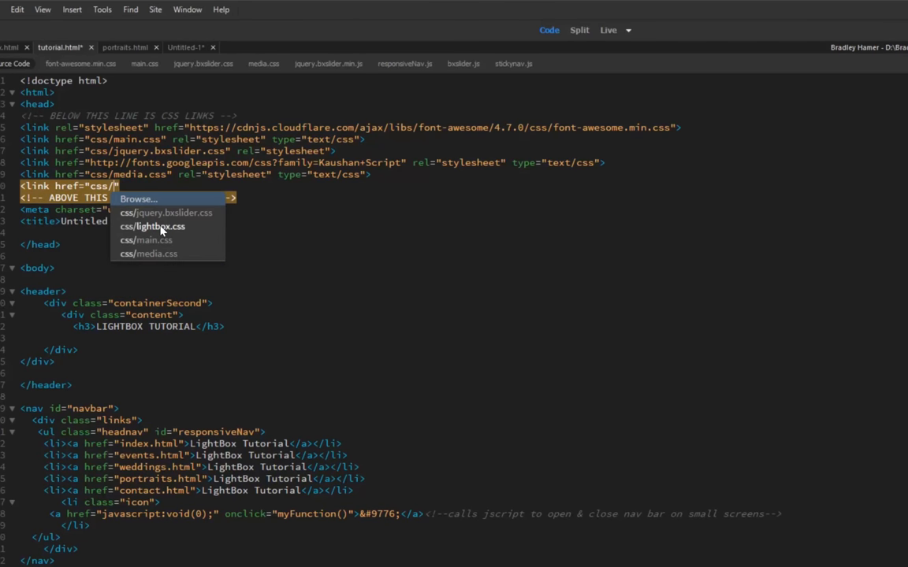
{"action": "left_click", "coordinate": [151, 227]}
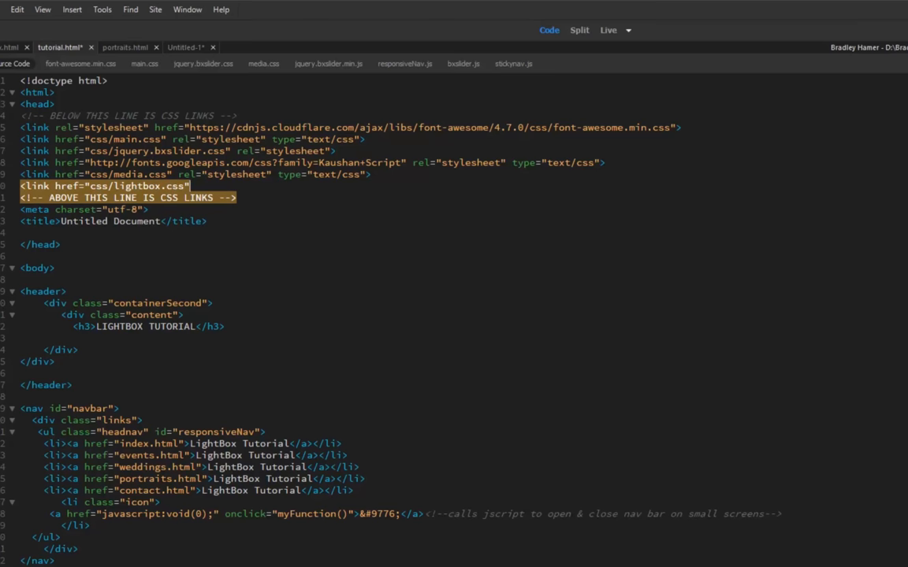
{"action": "type", "text": "rel"}
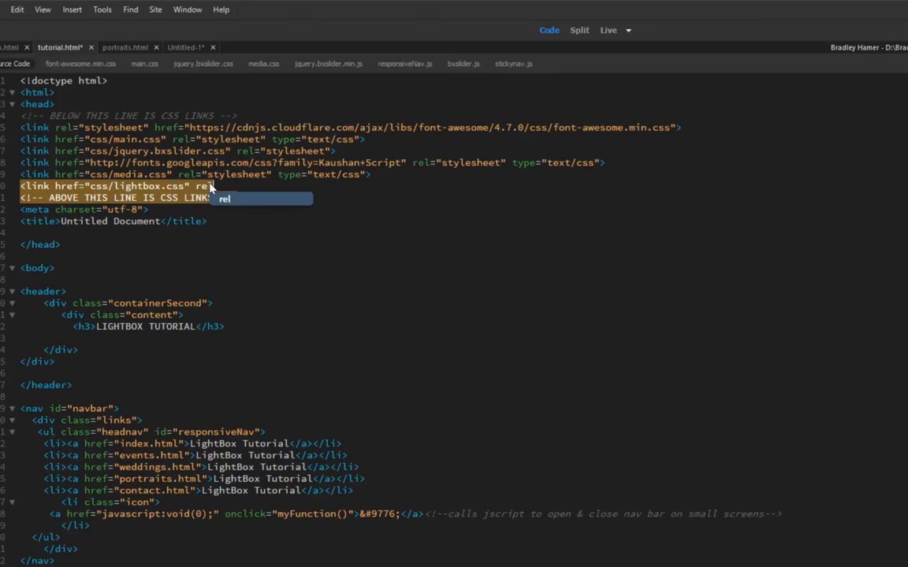
{"action": "type", "text": "=\"stylesheet"}
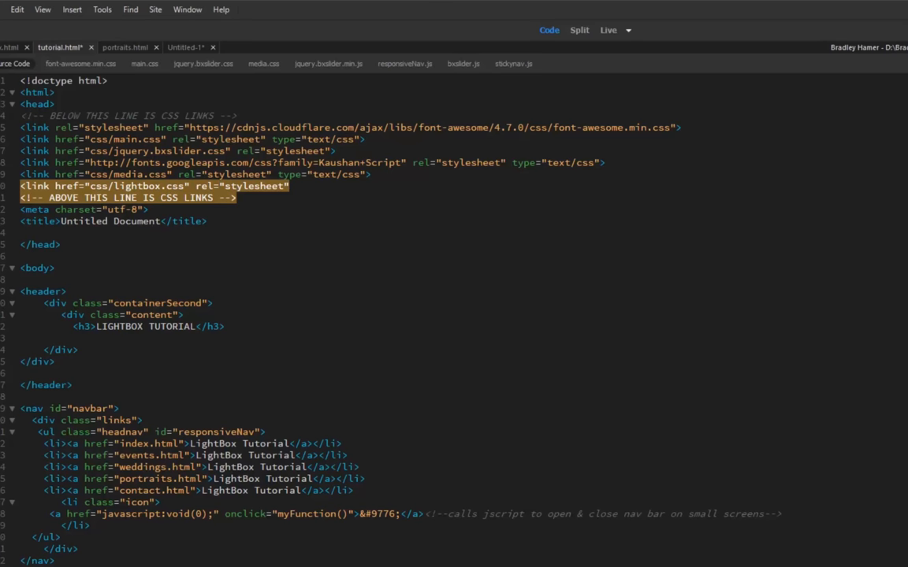
{"action": "type", "text": "ty"}
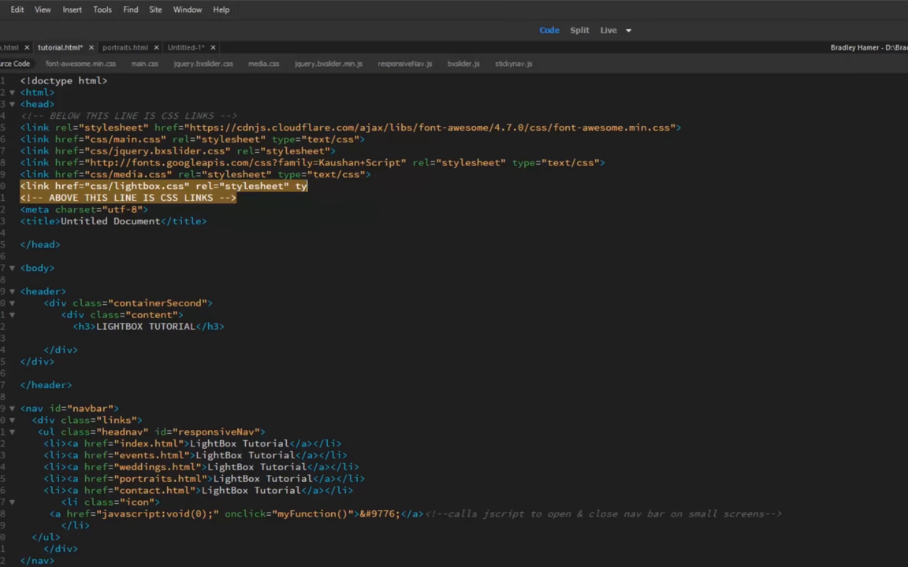
{"action": "type", "text": "type="}
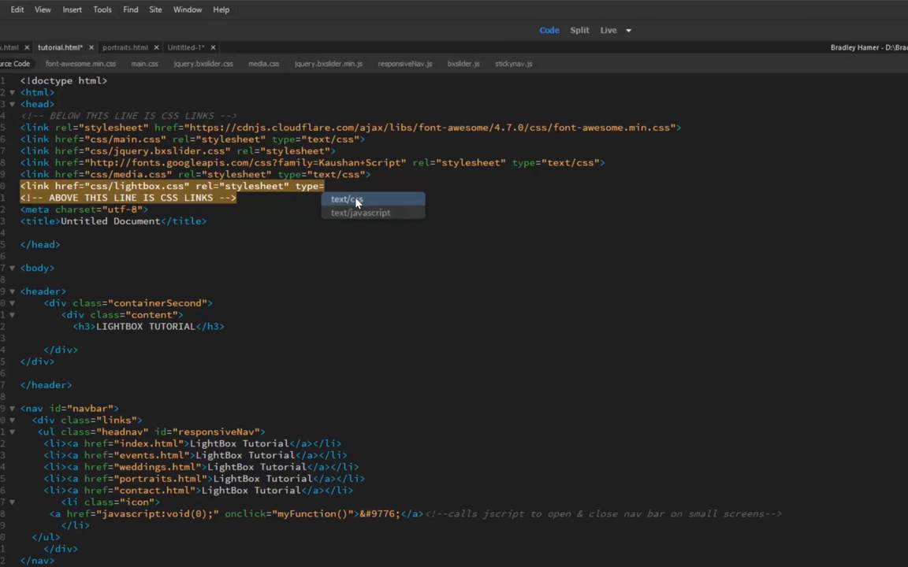
{"action": "left_click", "coordinate": [347, 198]}
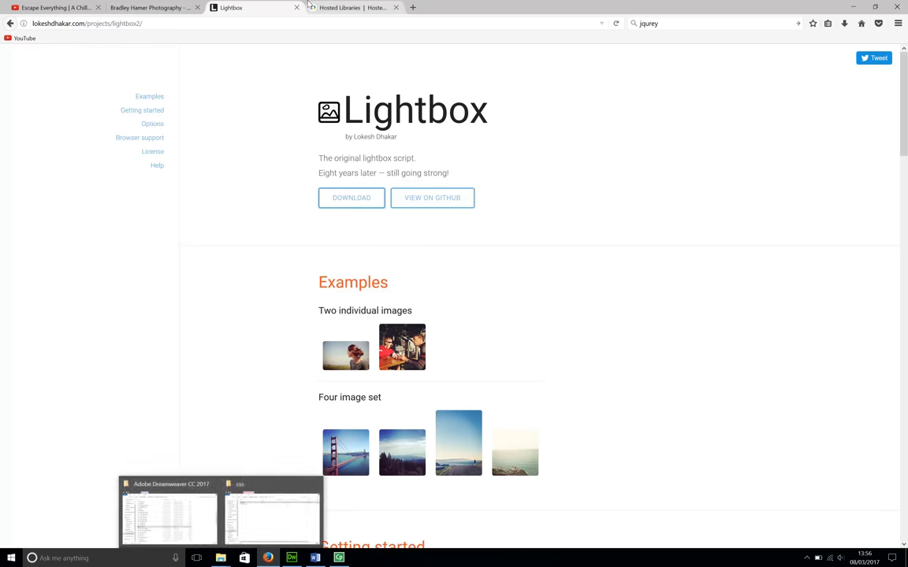
Find the jQuery section on Google Hosted Libraries and copy the 3.x snippet.
{"action": "left_click", "coordinate": [359, 8]}
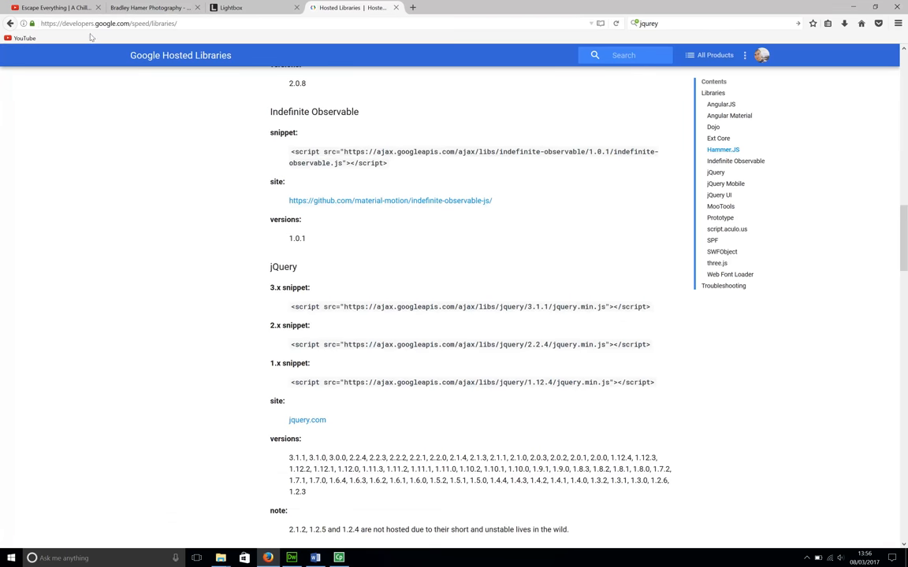
{"action": "mouse_move", "coordinate": [52, 205]}
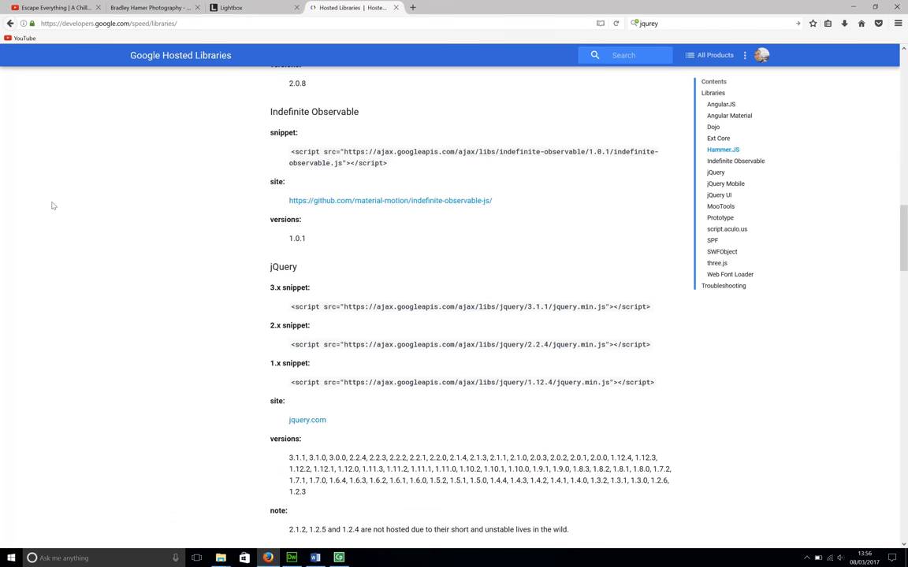
{"action": "scroll", "scroll_direction": "up", "scroll_amount": 3}
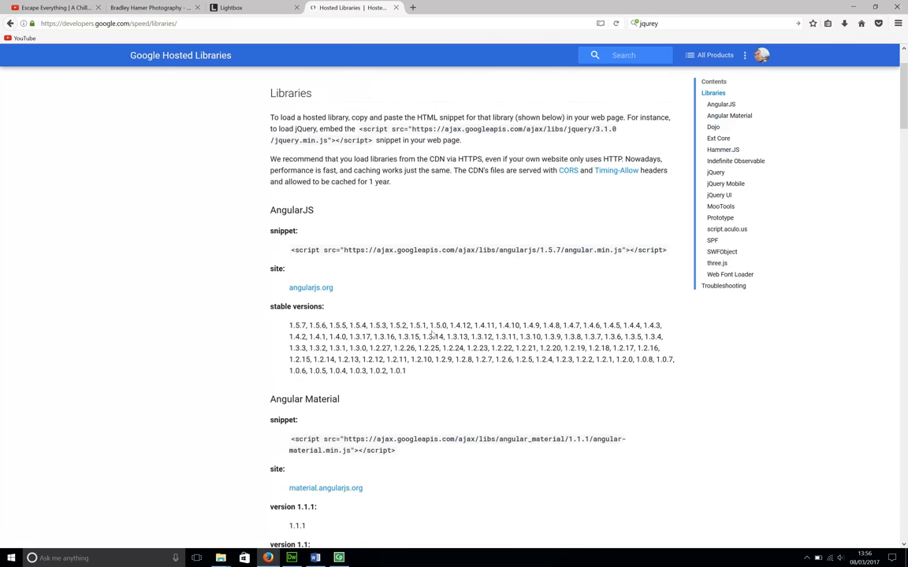
{"action": "scroll", "scroll_direction": "down", "scroll_amount": 3}
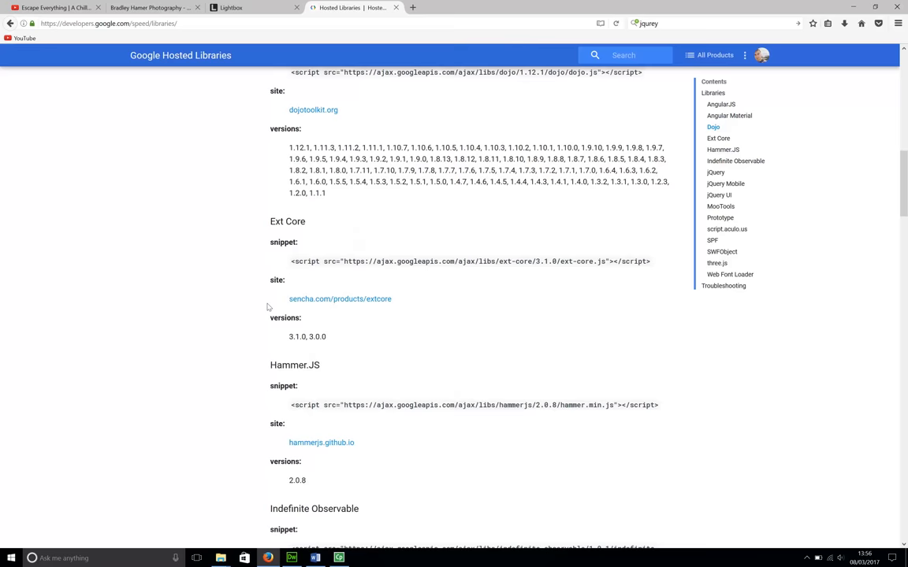
{"action": "scroll", "scroll_direction": "down", "scroll_amount": 3}
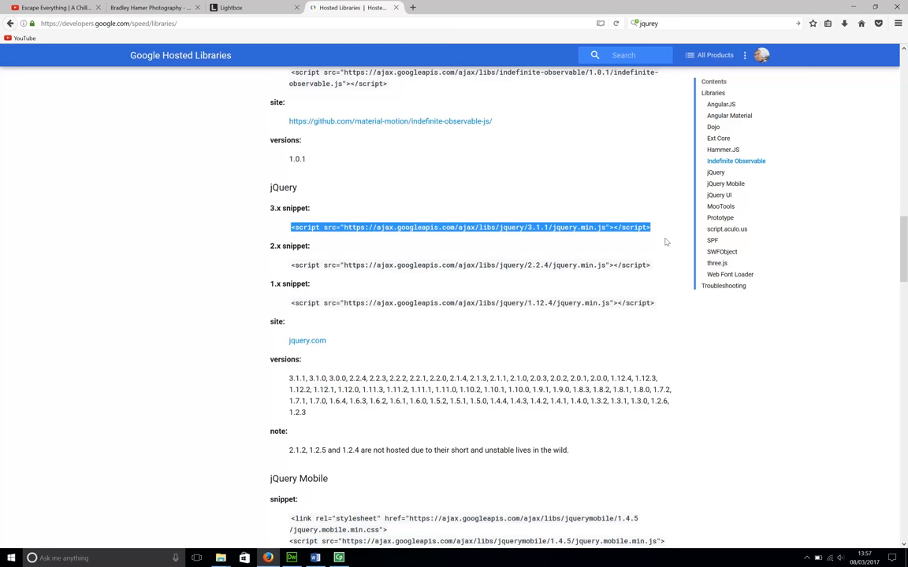
{"action": "mouse_move", "coordinate": [419, 375]}
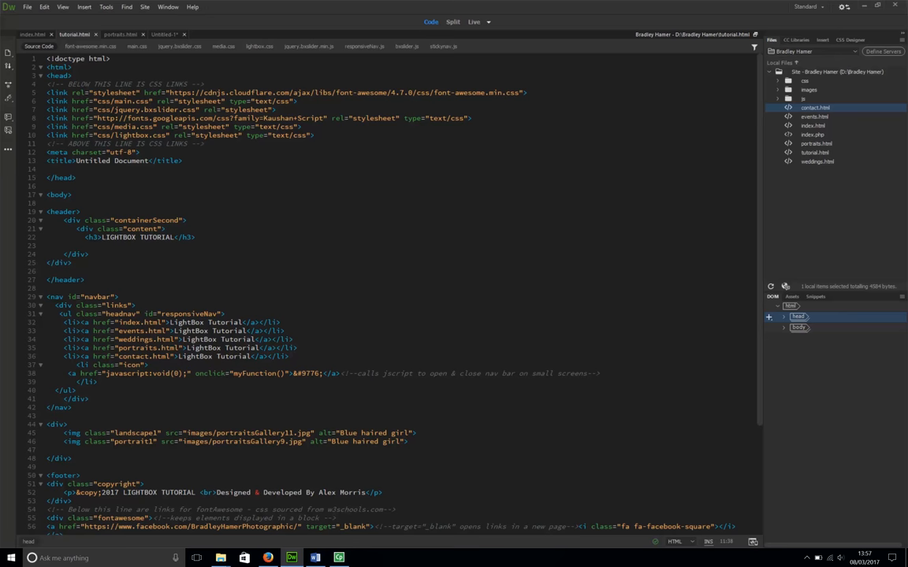
Insert JQUERY marker comments and the Google-hosted jQuery 3.1.1 script tag above the JavaScript includes.
{"action": "scroll", "scroll_direction": "down", "scroll_amount": 3}
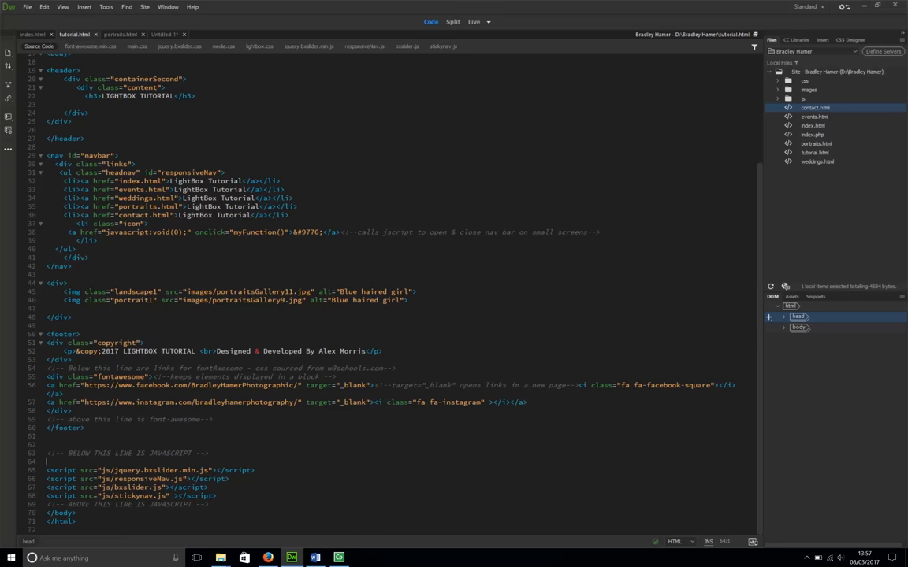
{"action": "left_click", "coordinate": [798, 327]}
{"action": "type", "text": "<!-- BELOW THIS LINE IS J"}
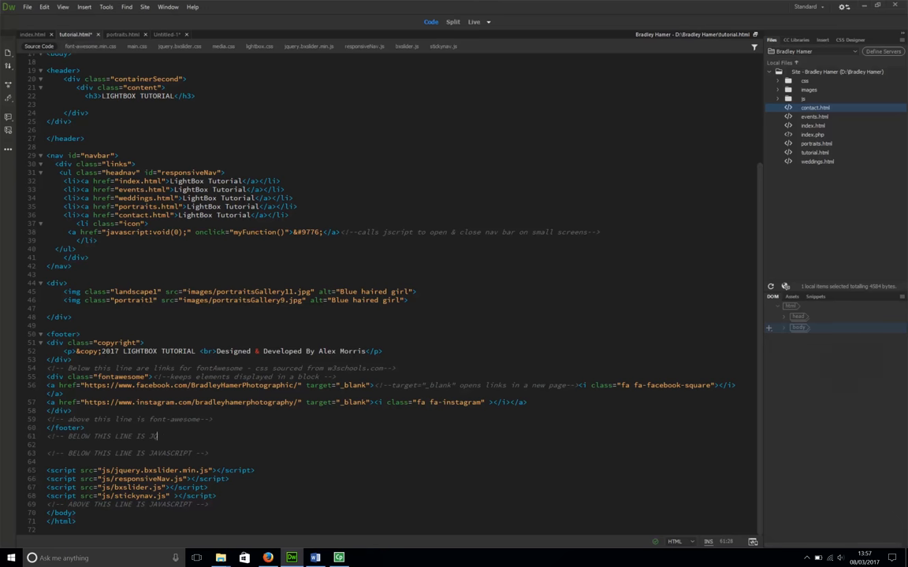
{"action": "type", "text": "QUERY-->"}
{"action": "left_click", "coordinate": [400, 445]}
{"action": "type", "text": "<!-- ABOVE THIS LINE I"}
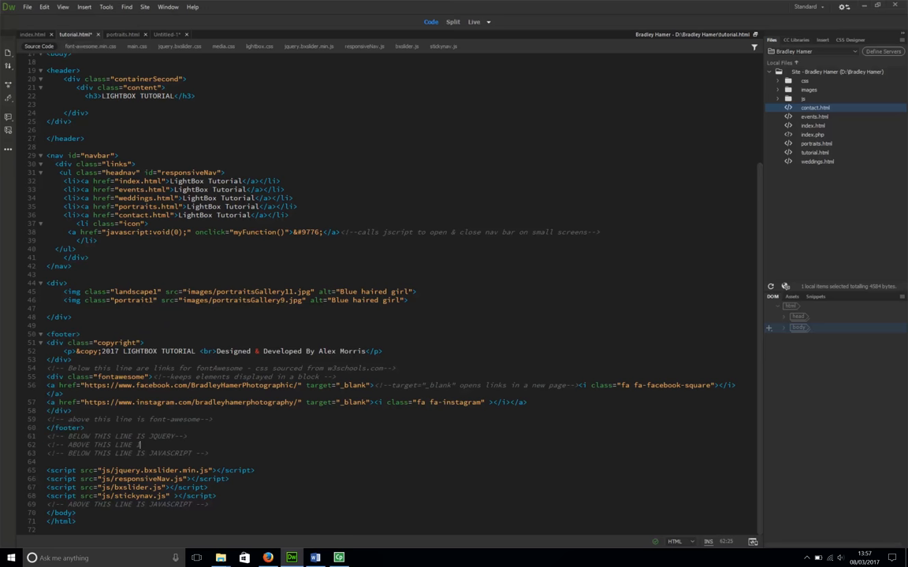
{"action": "type", "text": "JQUERY -->"}
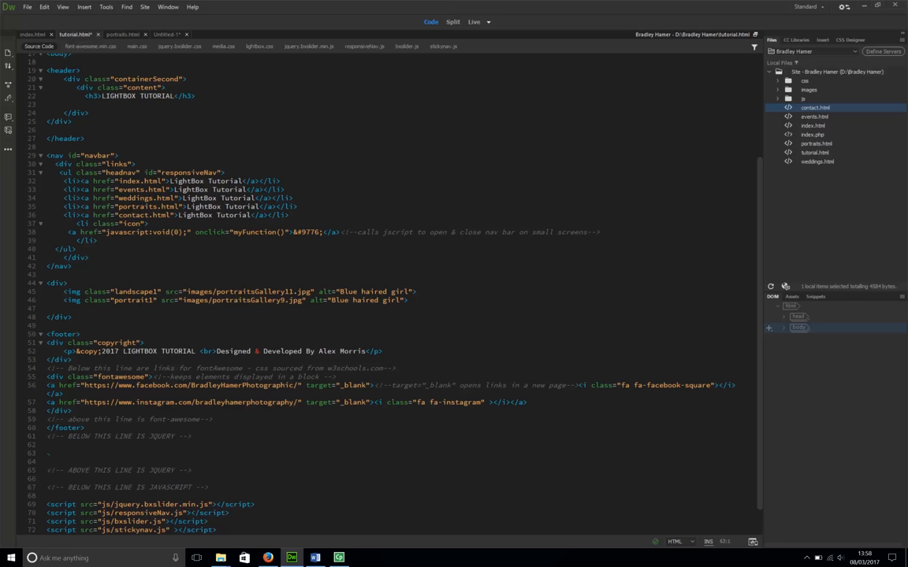
{"action": "type", "text": "<script src=\"https://ajax.googleapis.com/ajax/libs/jquery/3.1.1/jquery.min.js\"></script>"}
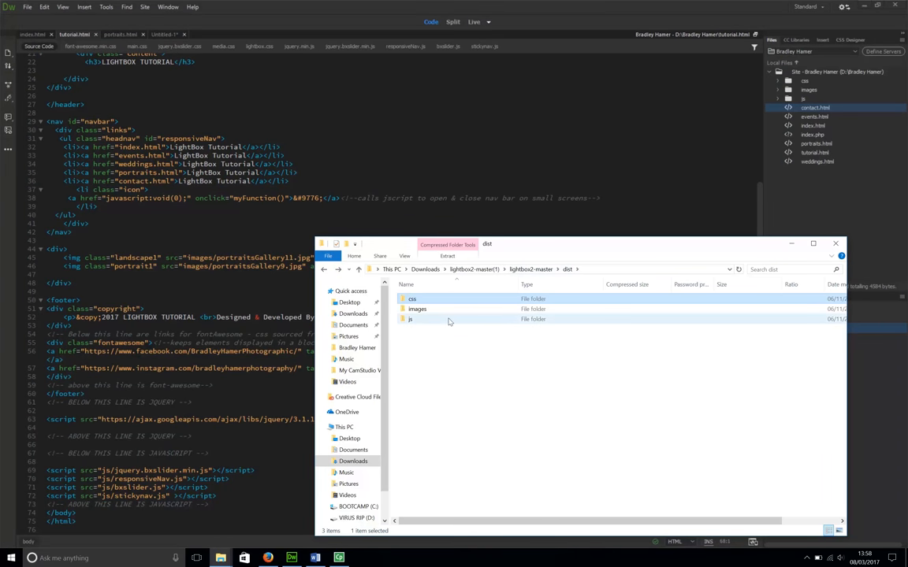
Open lightbox.js from the download's dist/js folder in Notepad, then return to Dreamweaver.
{"action": "double_click", "coordinate": [410, 318]}
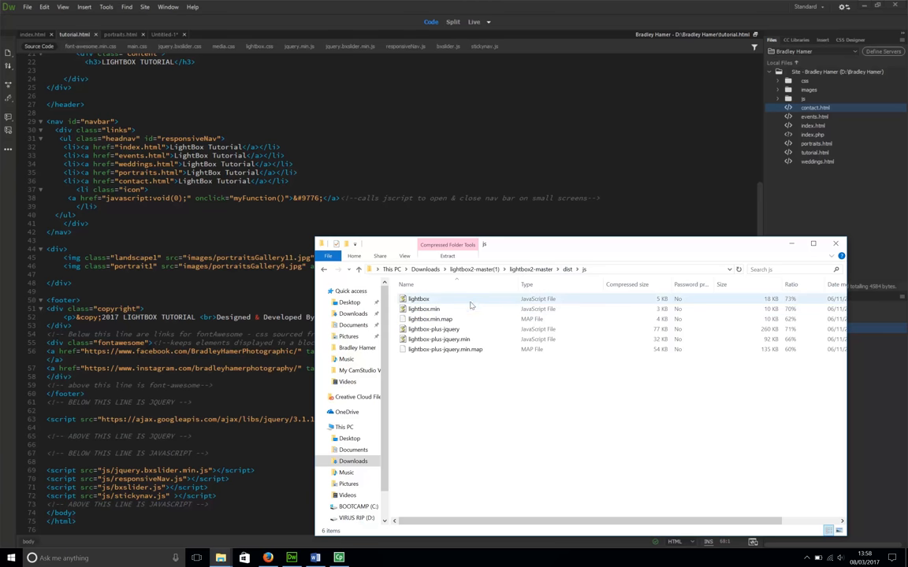
{"action": "mouse_move", "coordinate": [476, 300]}
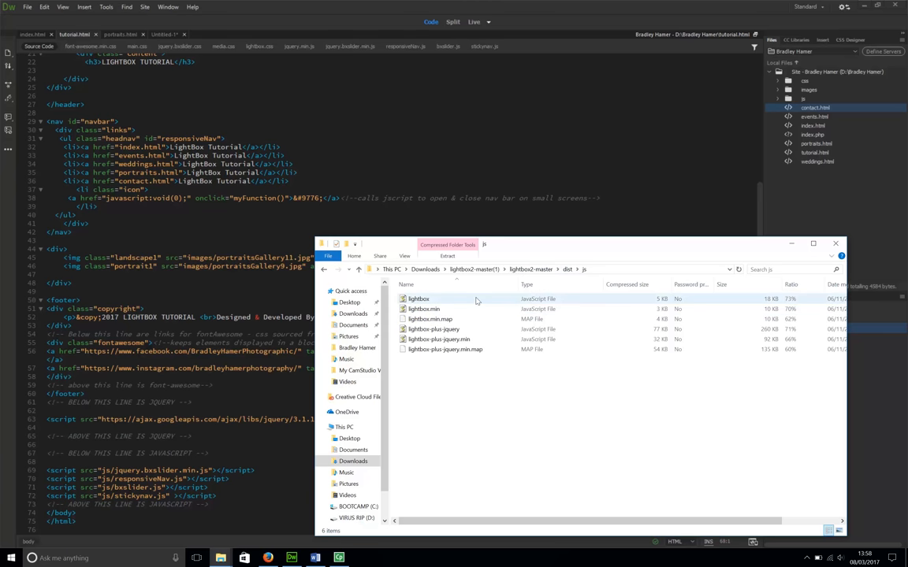
{"action": "left_click", "coordinate": [419, 299]}
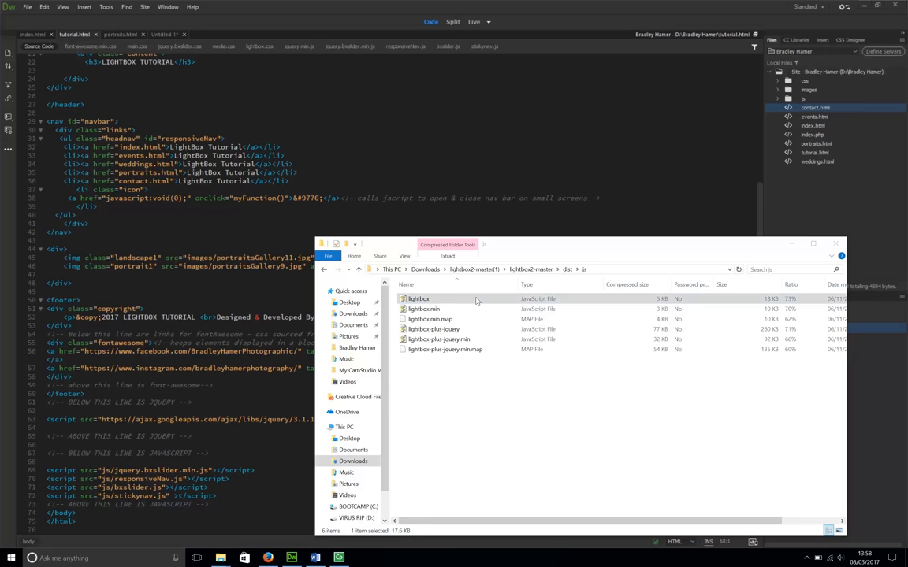
{"action": "double_click", "coordinate": [420, 299]}
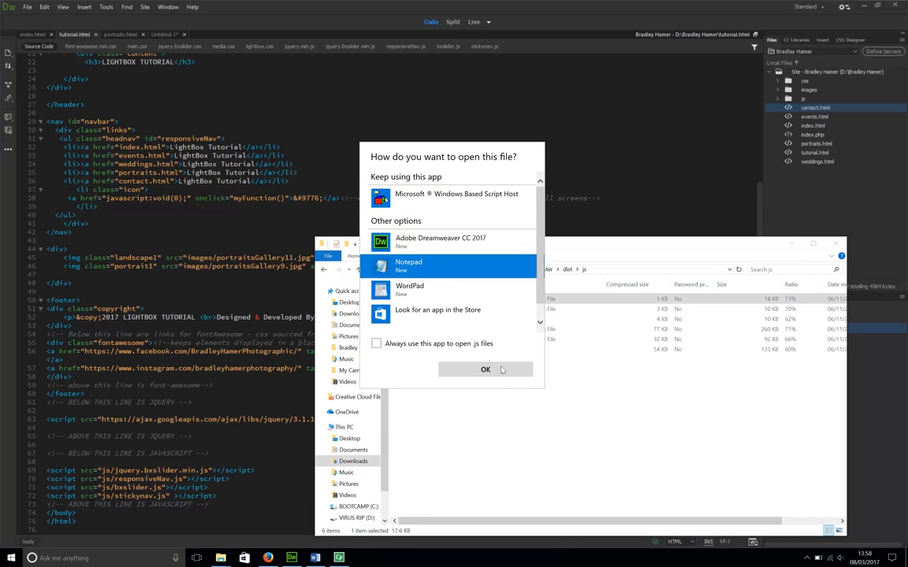
{"action": "left_click", "coordinate": [485, 369]}
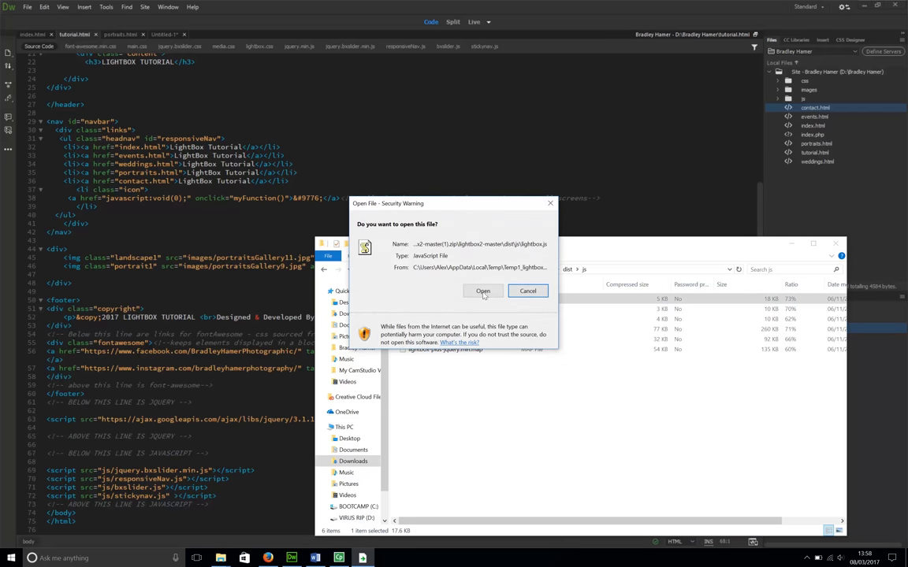
{"action": "left_click", "coordinate": [482, 290]}
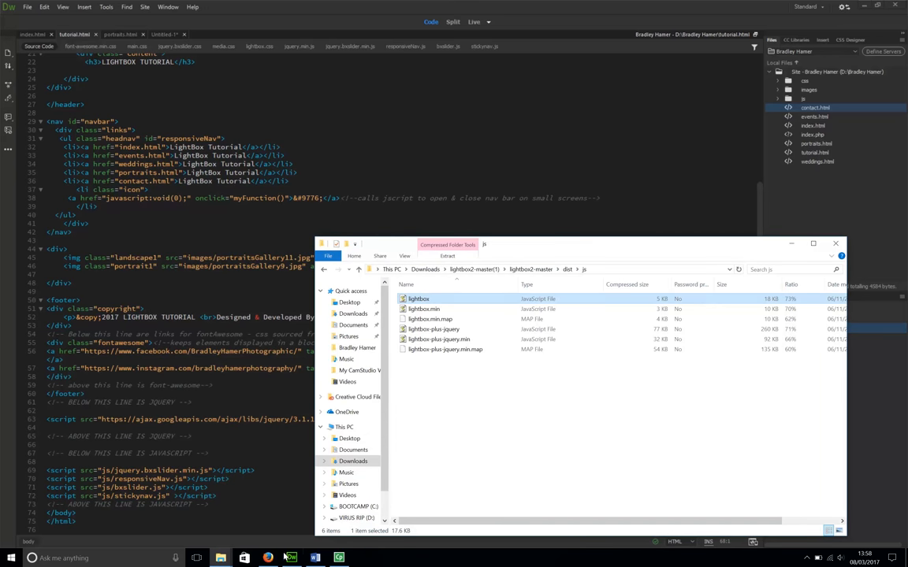
{"action": "left_click", "coordinate": [835, 243]}
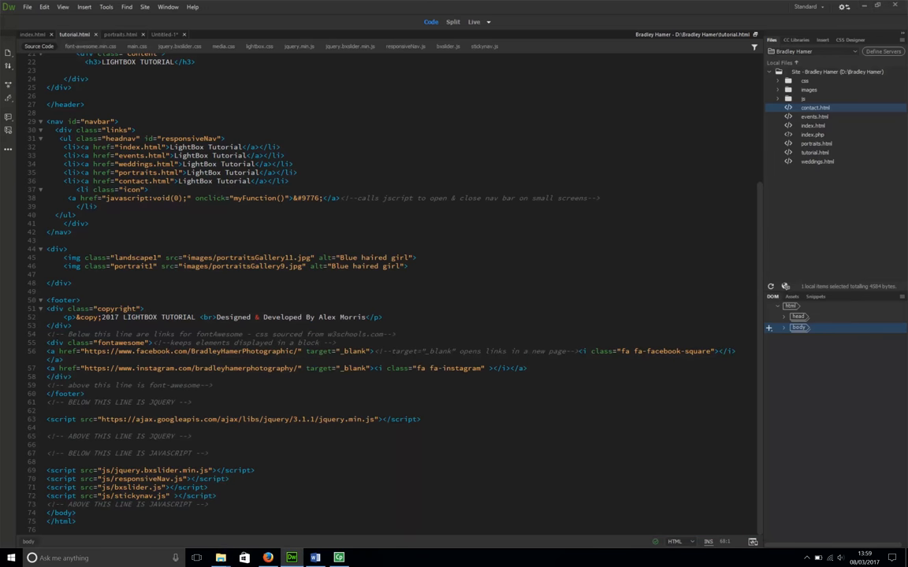
Create a new JavaScript document and paste the Lightbox v2.9.0 script code into it.
{"action": "left_click", "coordinate": [25, 9]}
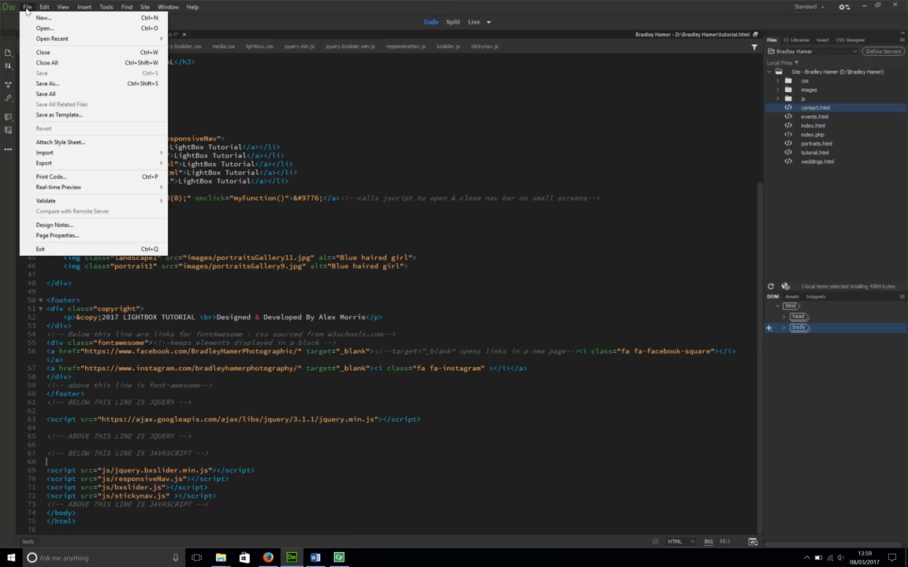
{"action": "left_click", "coordinate": [35, 19]}
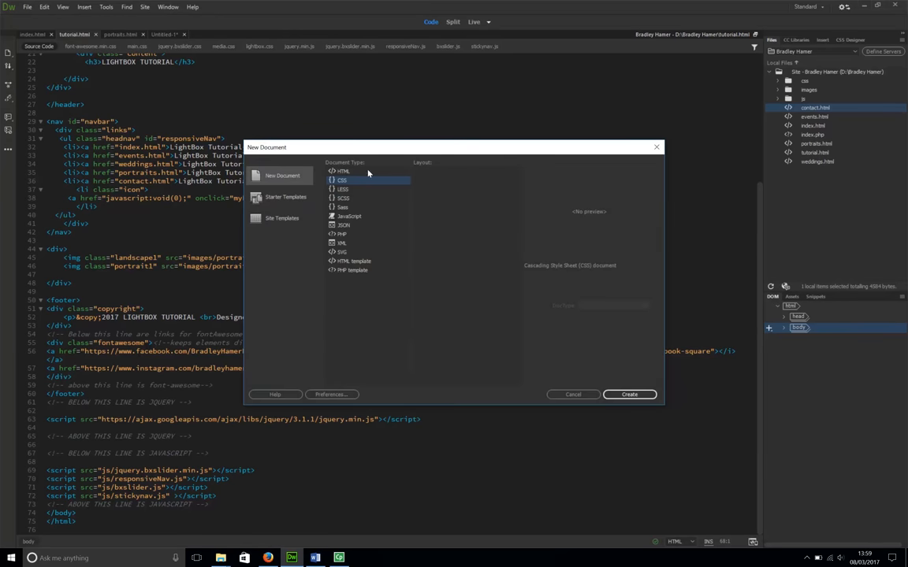
{"action": "mouse_move", "coordinate": [337, 217]}
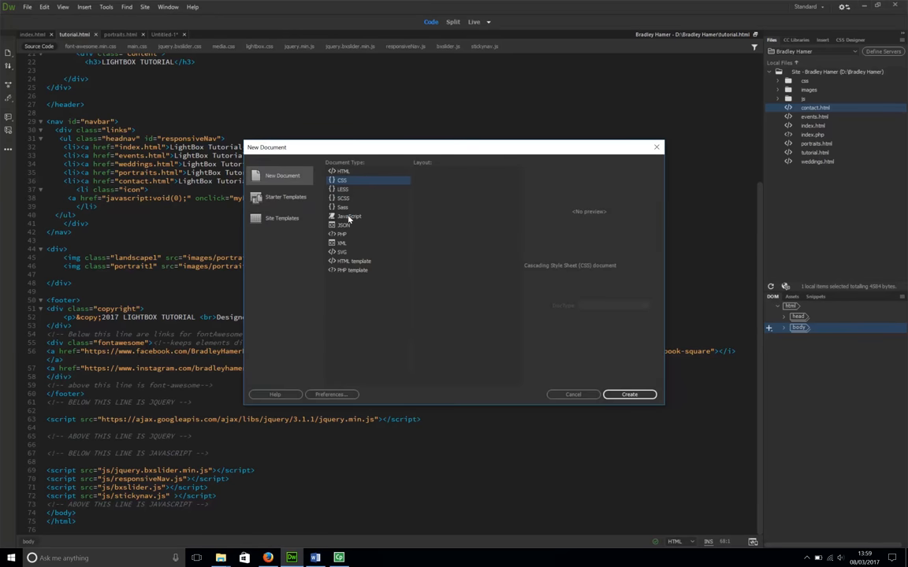
{"action": "left_click", "coordinate": [628, 394]}
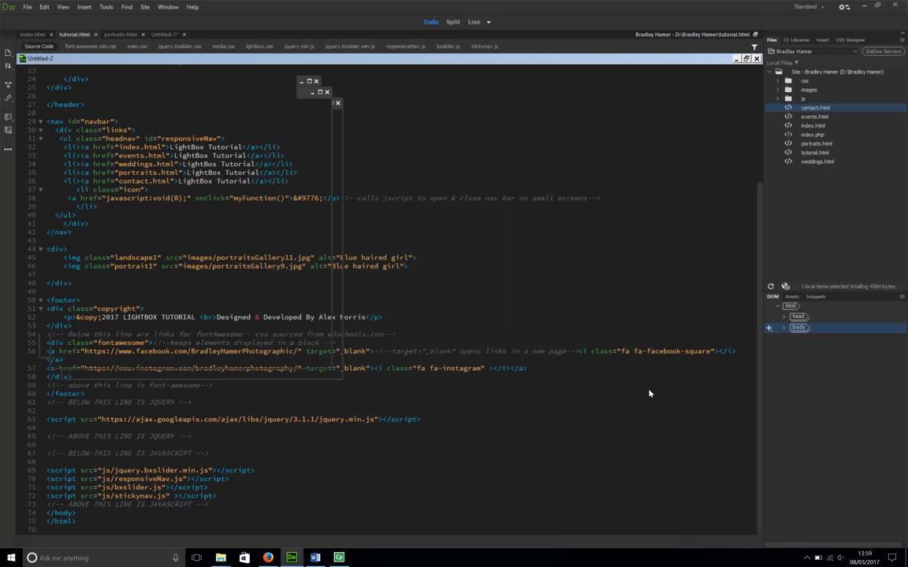
{"action": "left_click", "coordinate": [203, 34]}
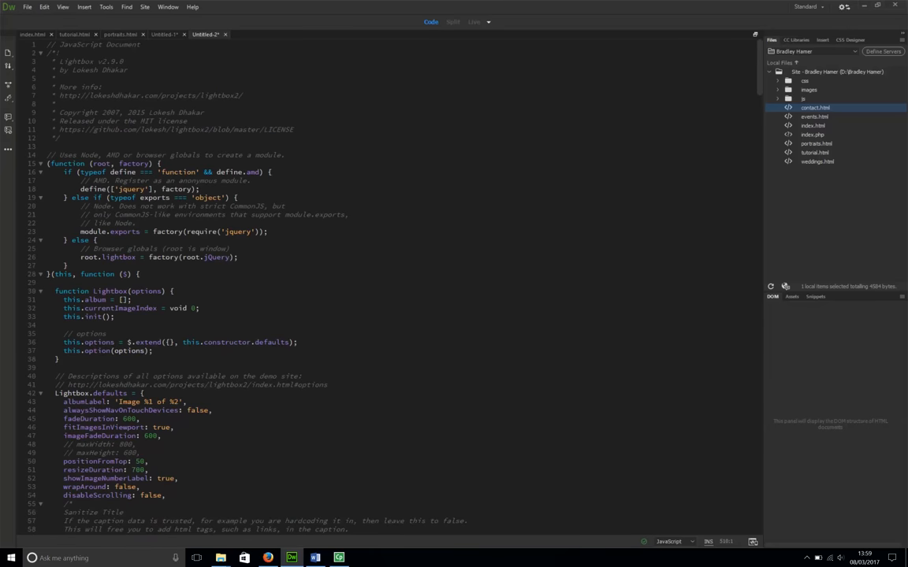
{"action": "left_click", "coordinate": [33, 9]}
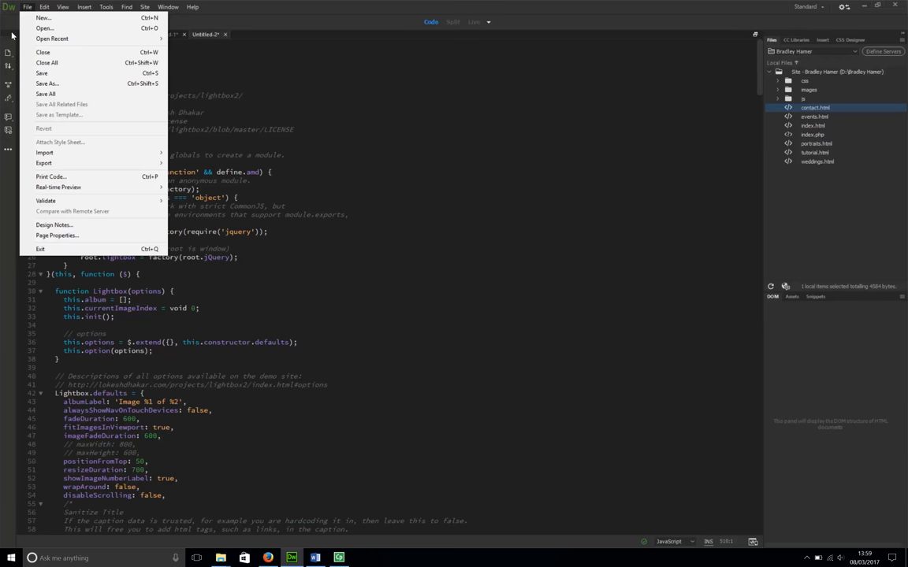
{"action": "mouse_move", "coordinate": [72, 72]}
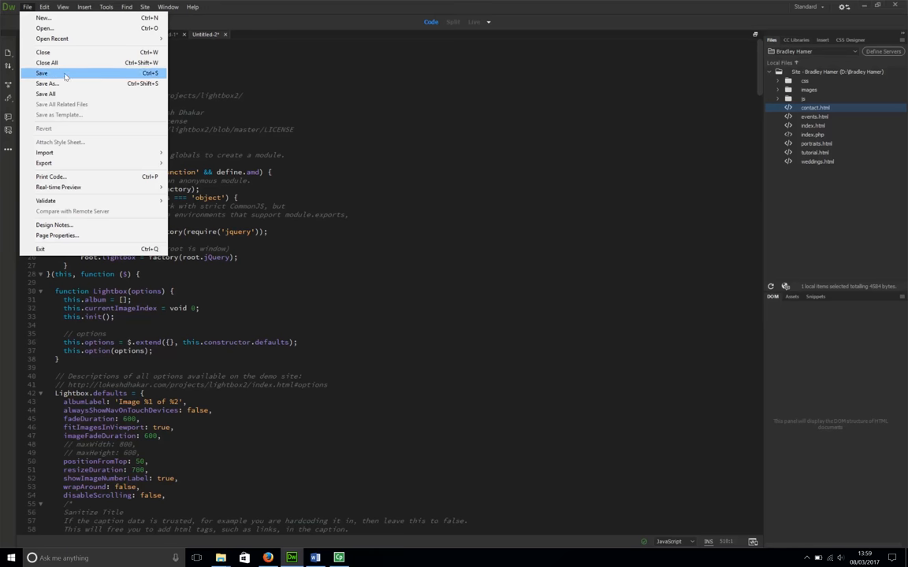
Save the script as lightbox.js inside the site's js folder.
{"action": "left_click", "coordinate": [47, 82]}
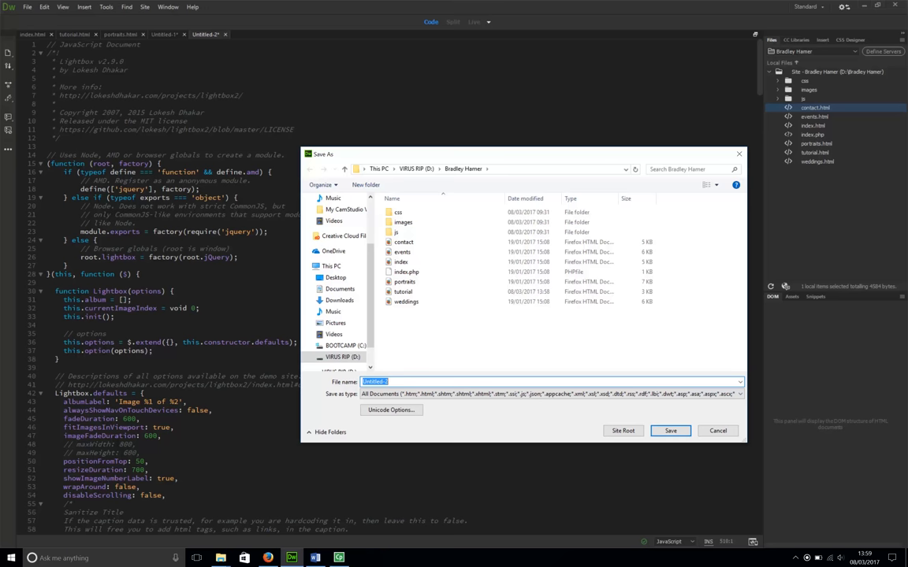
{"action": "double_click", "coordinate": [394, 232]}
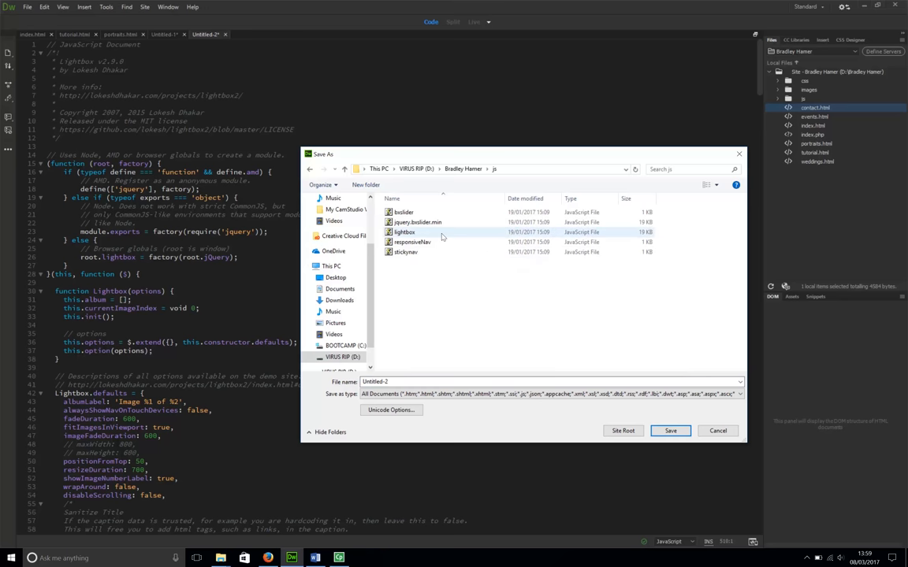
{"action": "left_click", "coordinate": [403, 232]}
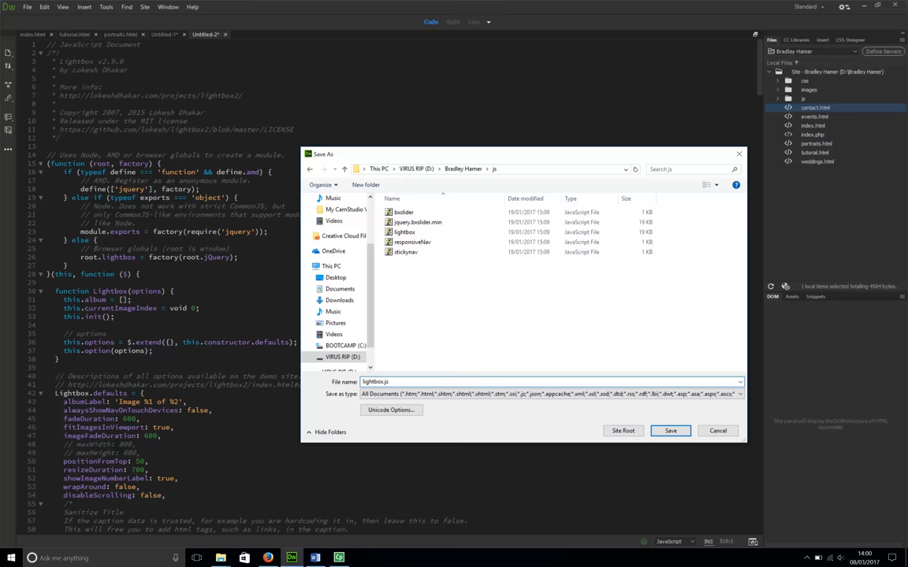
{"action": "left_click", "coordinate": [671, 432]}
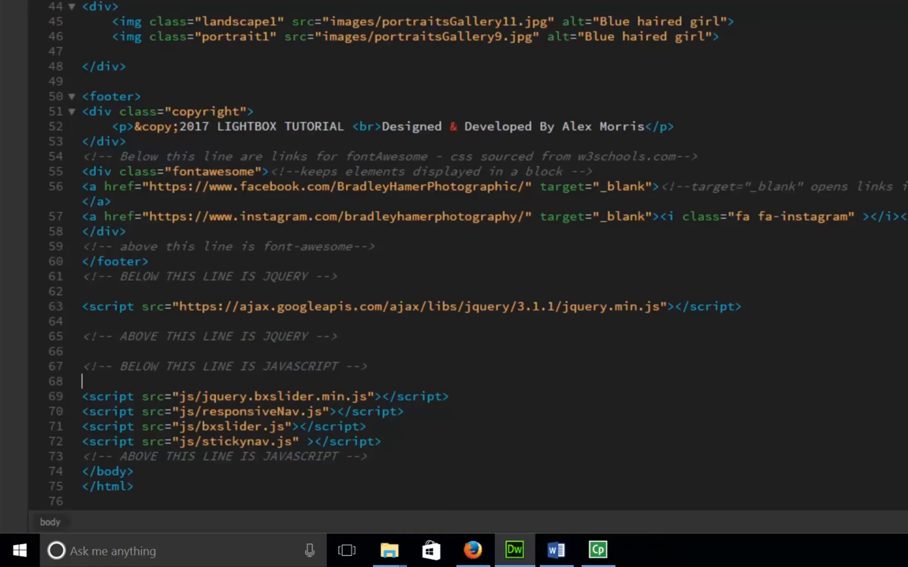
Add a <script src="js/lightbox.js"> tag above the other JavaScript includes.
{"action": "type", "text": "<sc"}
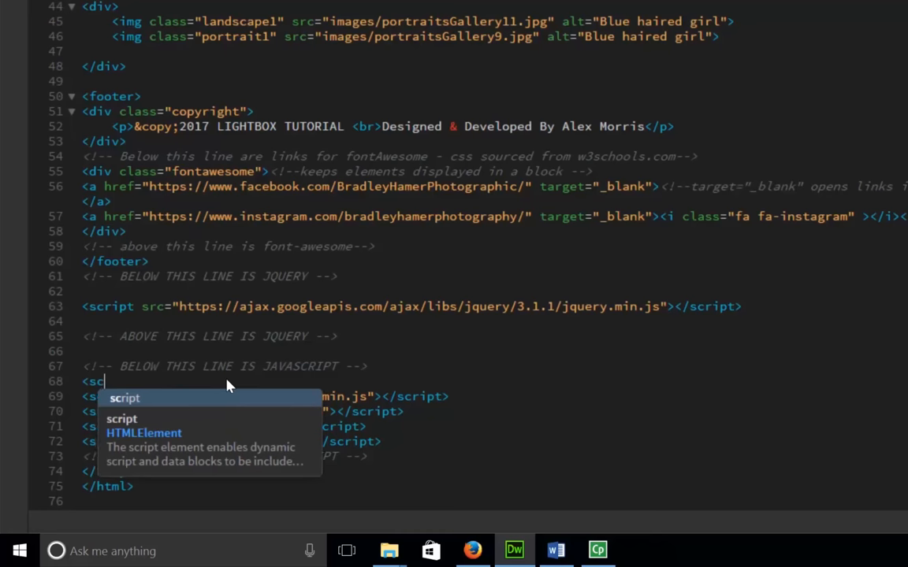
{"action": "type", "text": "ript"}
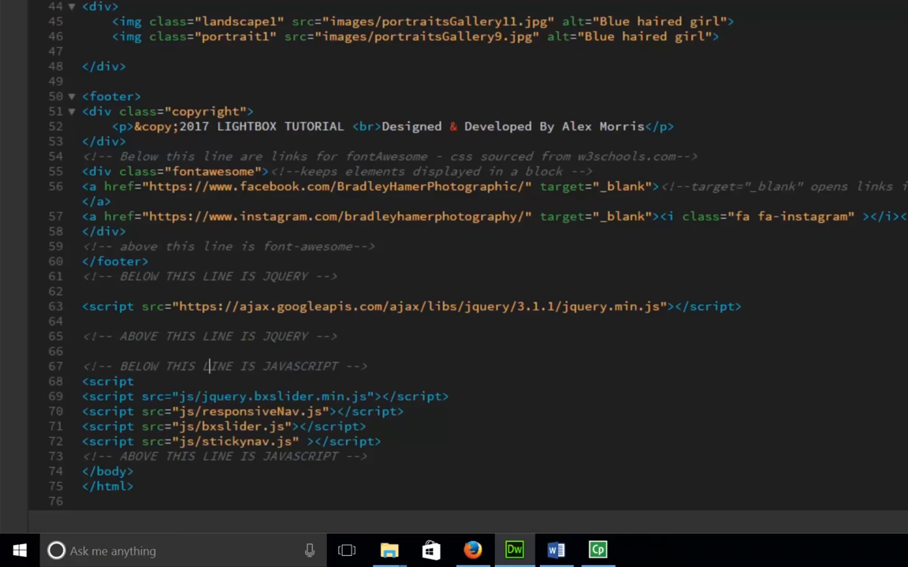
{"action": "type", "text": "src=\"js/"}
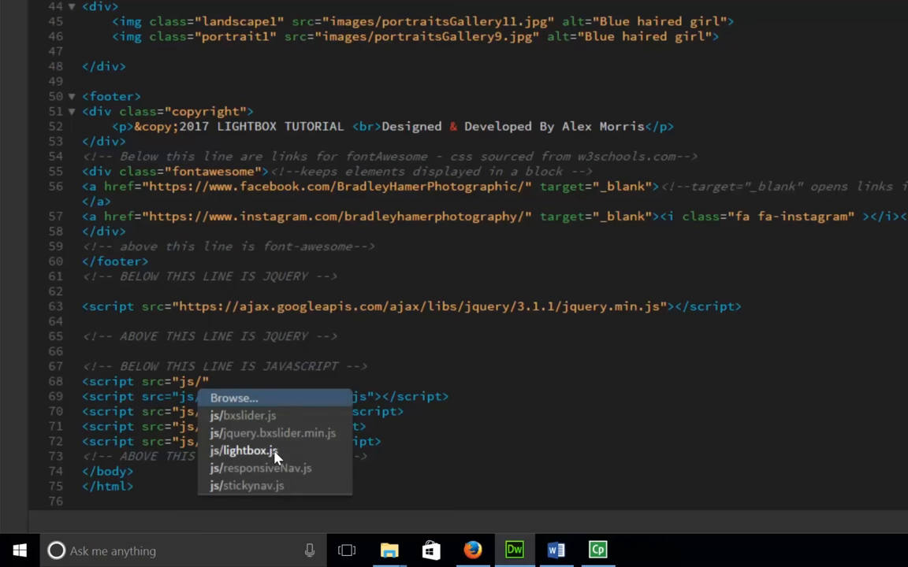
{"action": "left_click", "coordinate": [246, 451]}
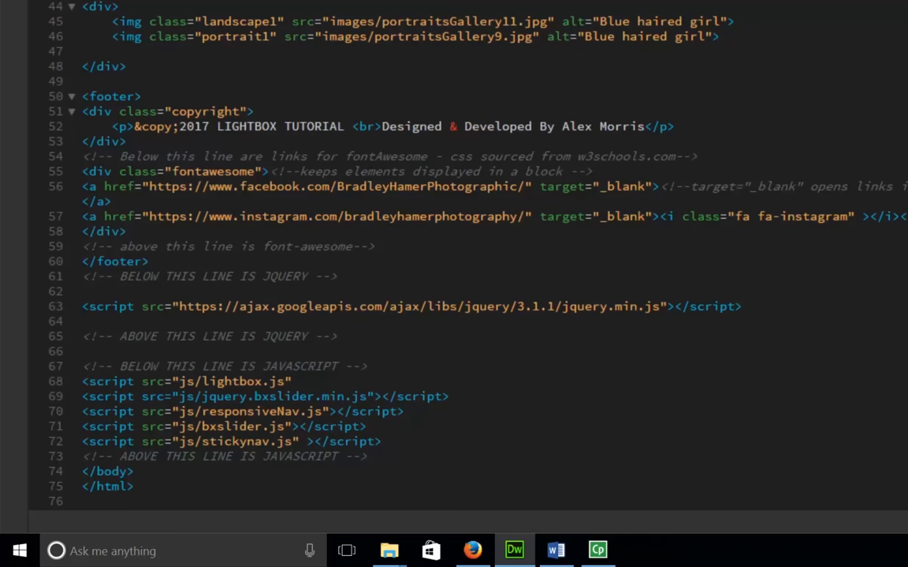
{"action": "left_click", "coordinate": [236, 381]}
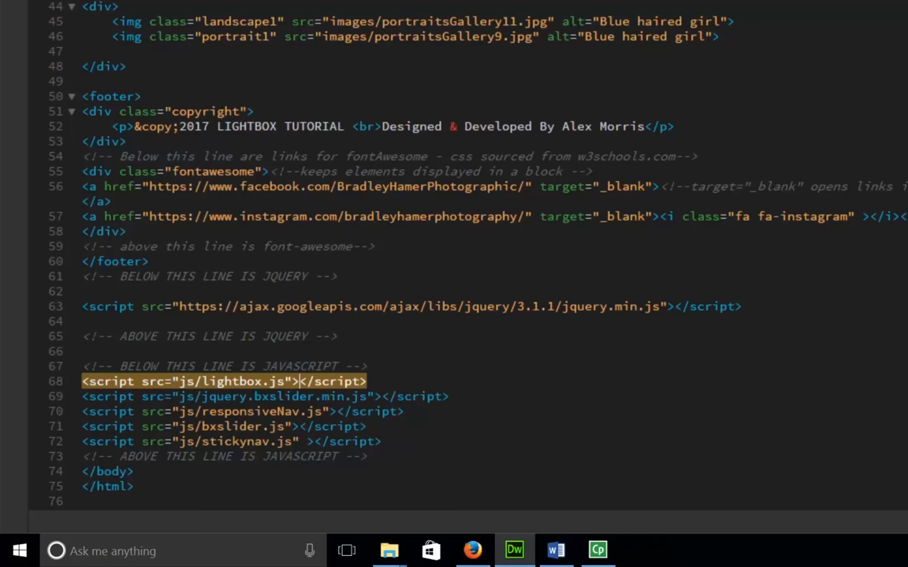
{"action": "left_click", "coordinate": [363, 381]}
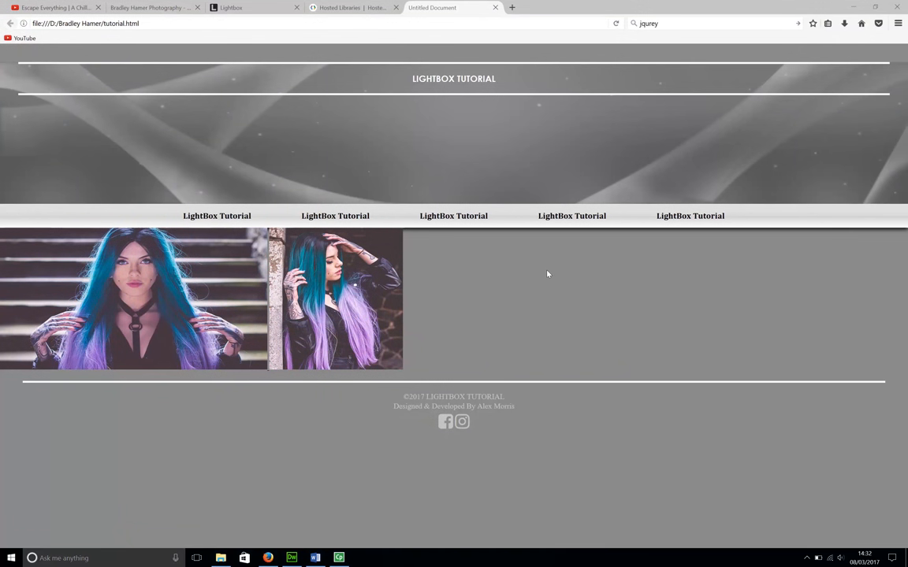
{"action": "mouse_move", "coordinate": [523, 271]}
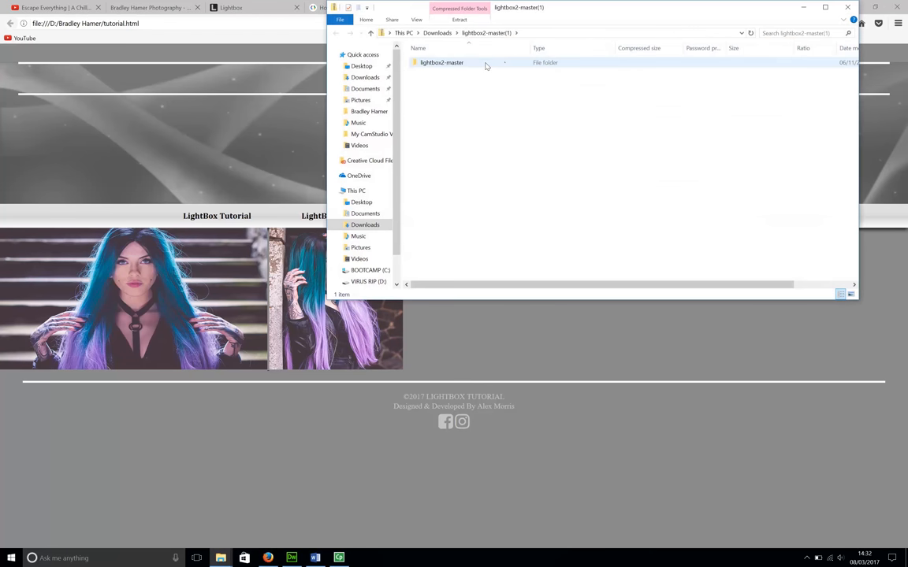
Copy Lightbox's close, loading, next and prev images into the site's images folder and close Explorer.
{"action": "double_click", "coordinate": [451, 63]}
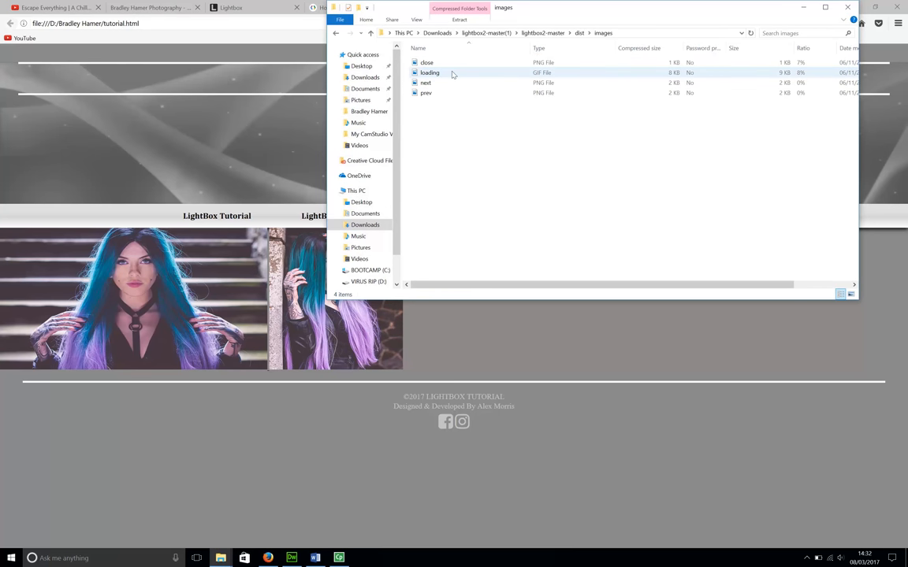
{"action": "key", "text": "ctrl+a"}
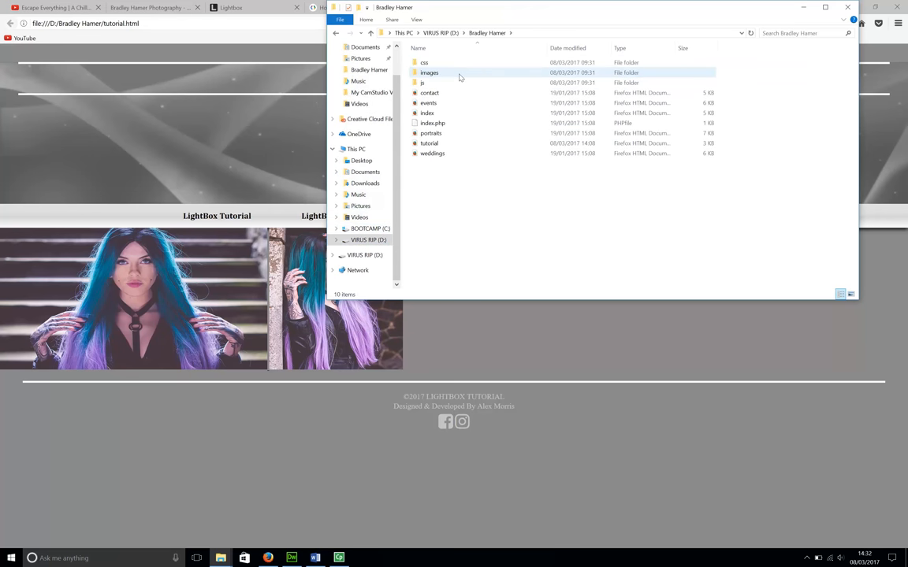
{"action": "left_click", "coordinate": [428, 63]}
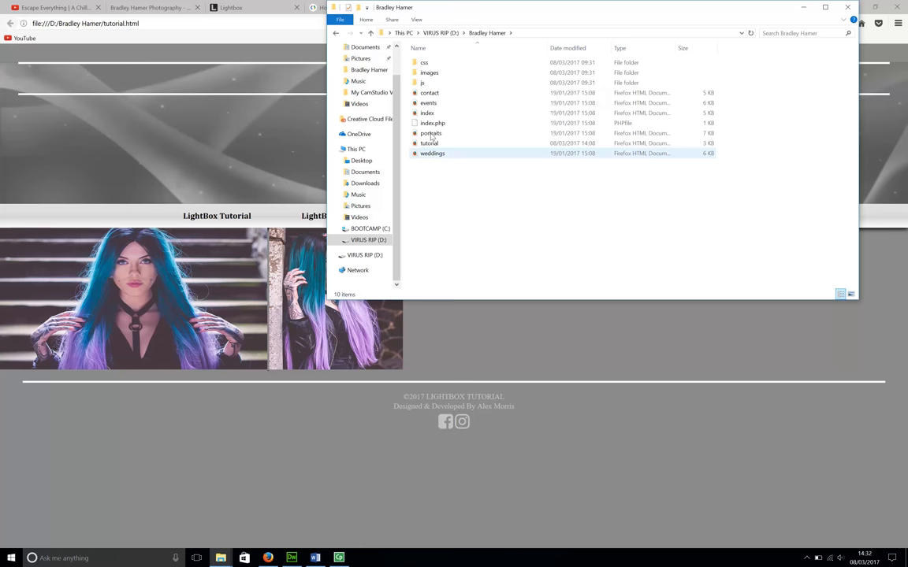
{"action": "double_click", "coordinate": [431, 73]}
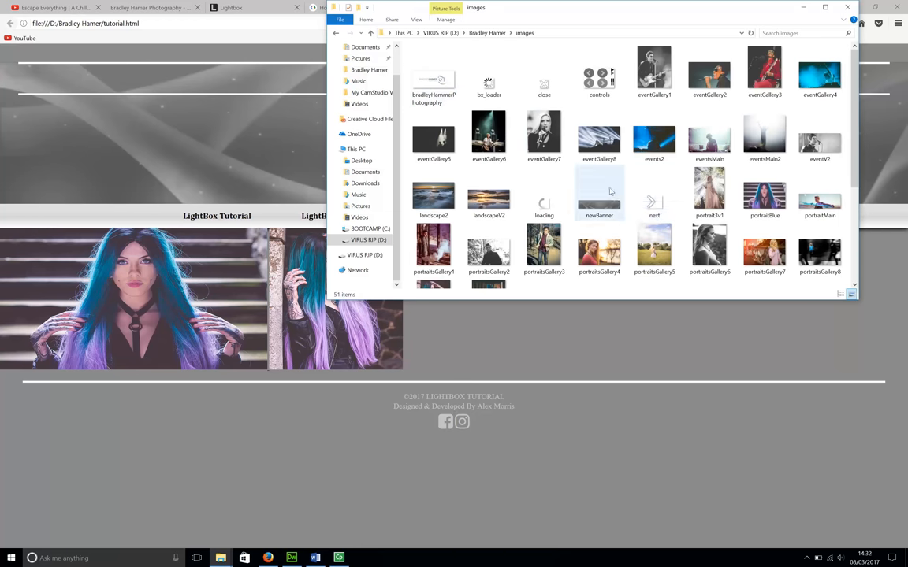
{"action": "mouse_move", "coordinate": [654, 195]}
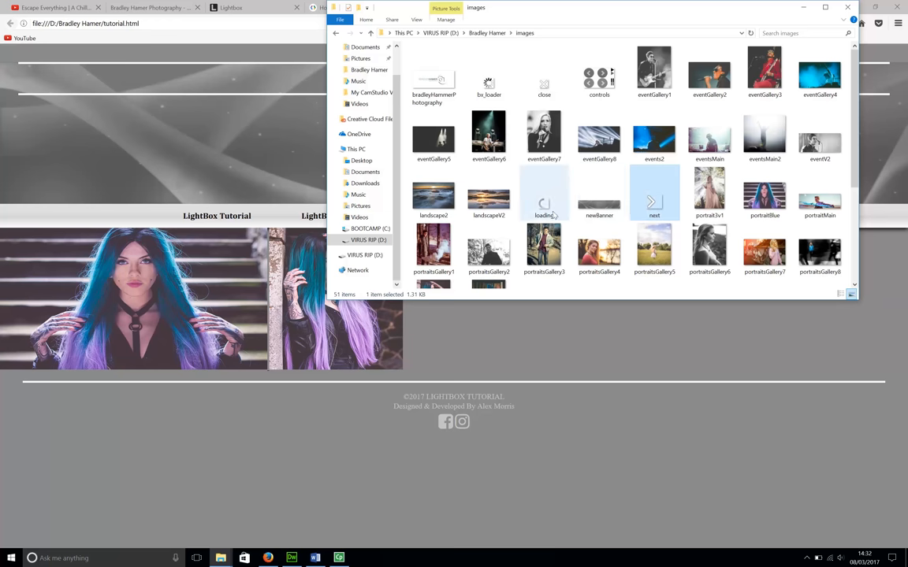
{"action": "scroll", "scroll_direction": "down", "scroll_amount": 3}
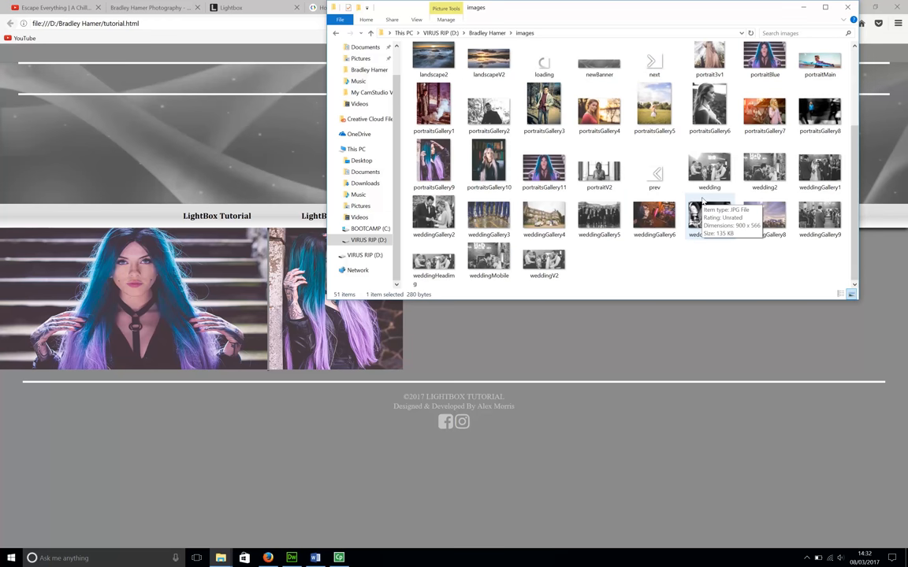
{"action": "left_click", "coordinate": [654, 170]}
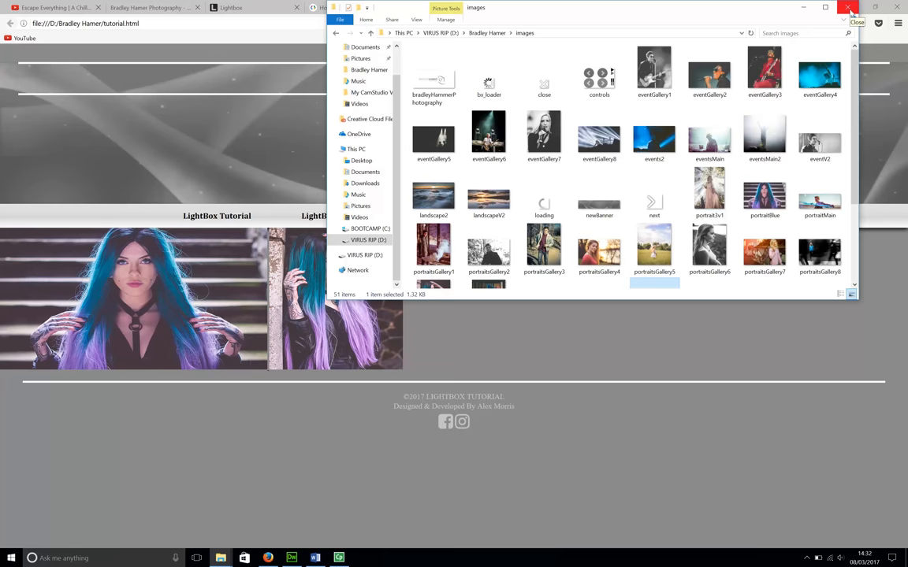
{"action": "left_click", "coordinate": [846, 10]}
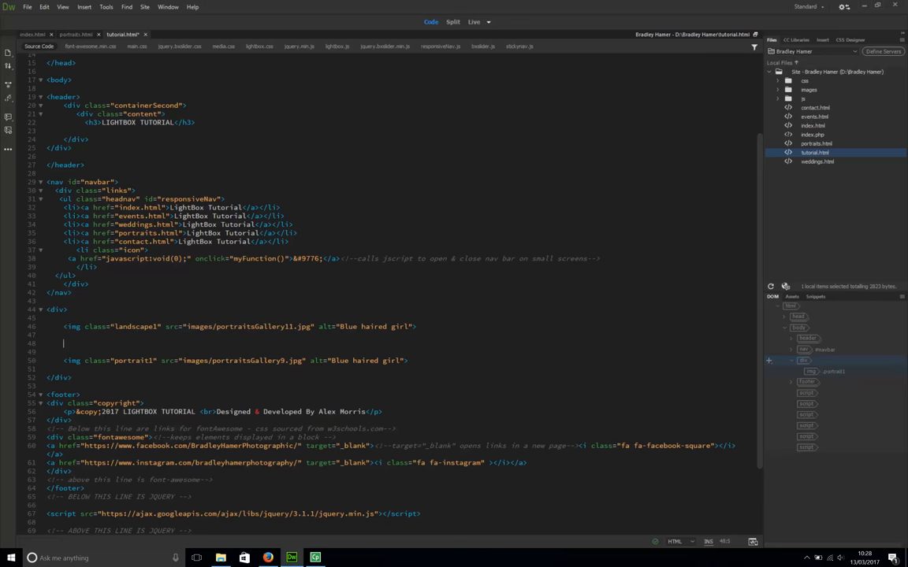
Start an <a href> before the first gallery image pointing to images/portraitsGallery11.jpg.
{"action": "triple_click", "coordinate": [237, 327]}
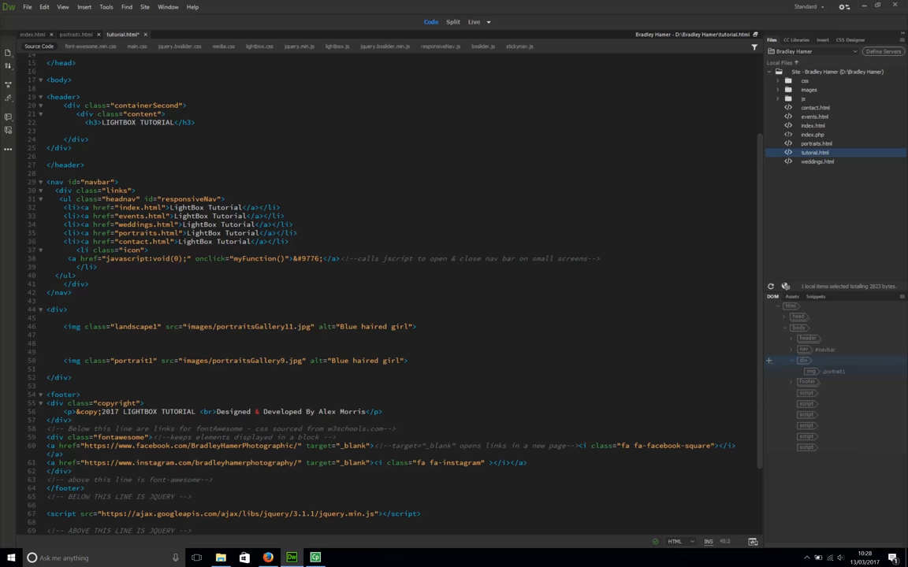
{"action": "type", "text": "<a href="}
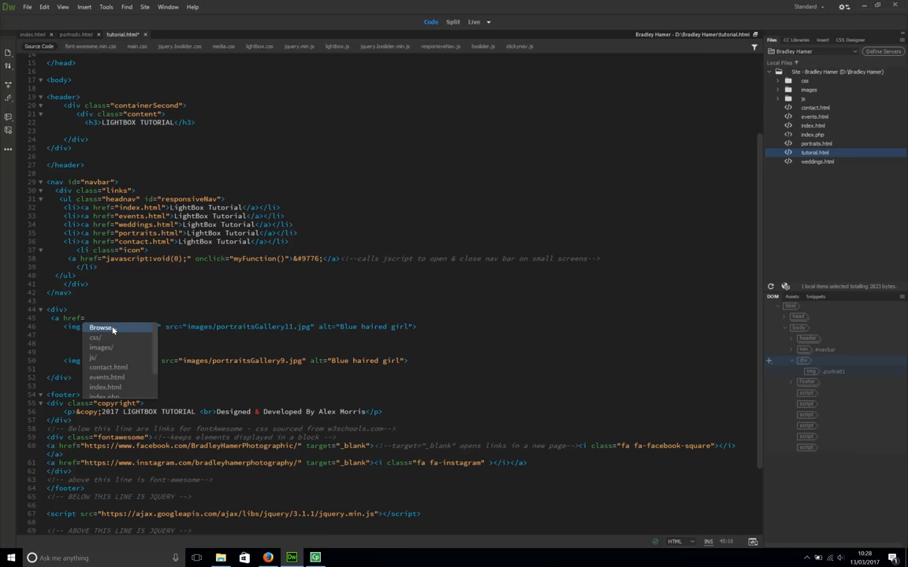
{"action": "left_click", "coordinate": [101, 327]}
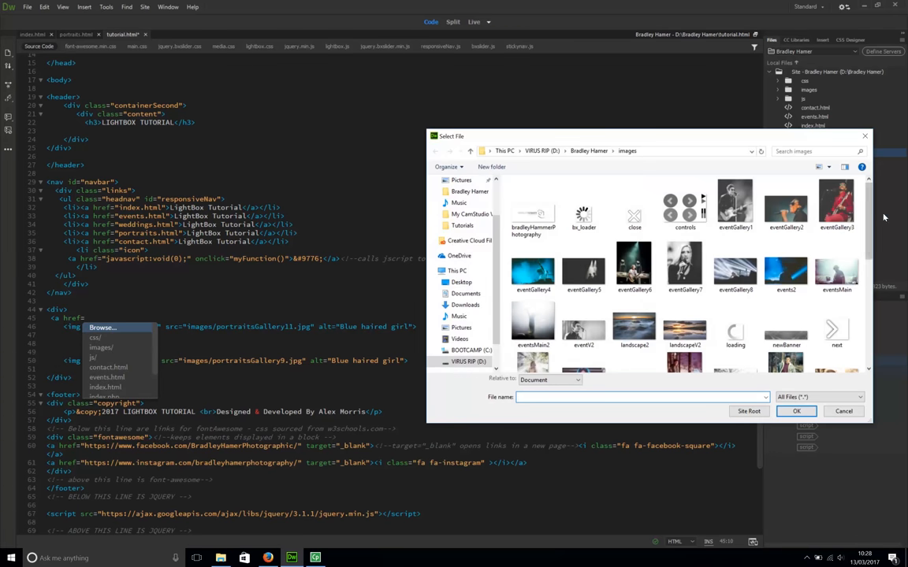
{"action": "left_click", "coordinate": [841, 208]}
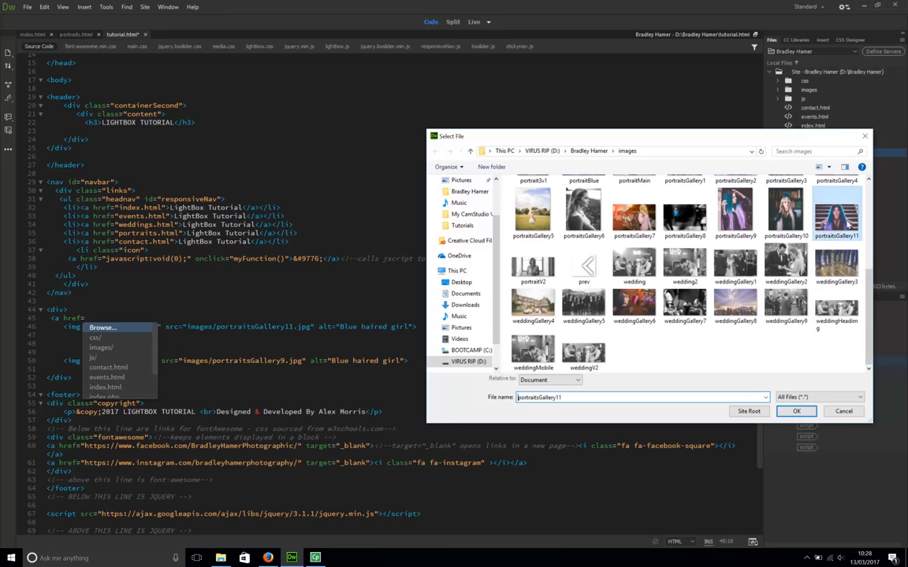
{"action": "left_click", "coordinate": [796, 412]}
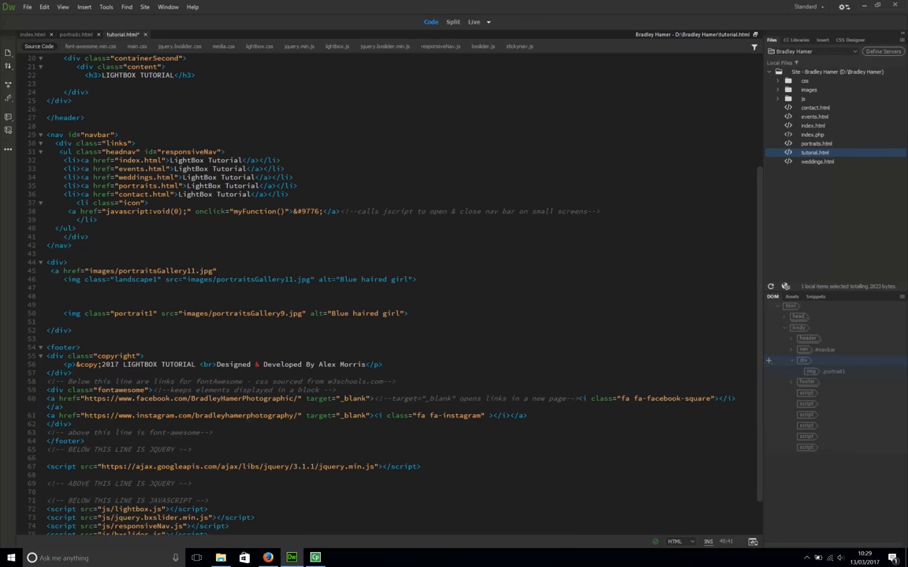
Add data-lightbox="Portraits" to the link and close it with </a> after the image.
{"action": "triple_click", "coordinate": [237, 279]}
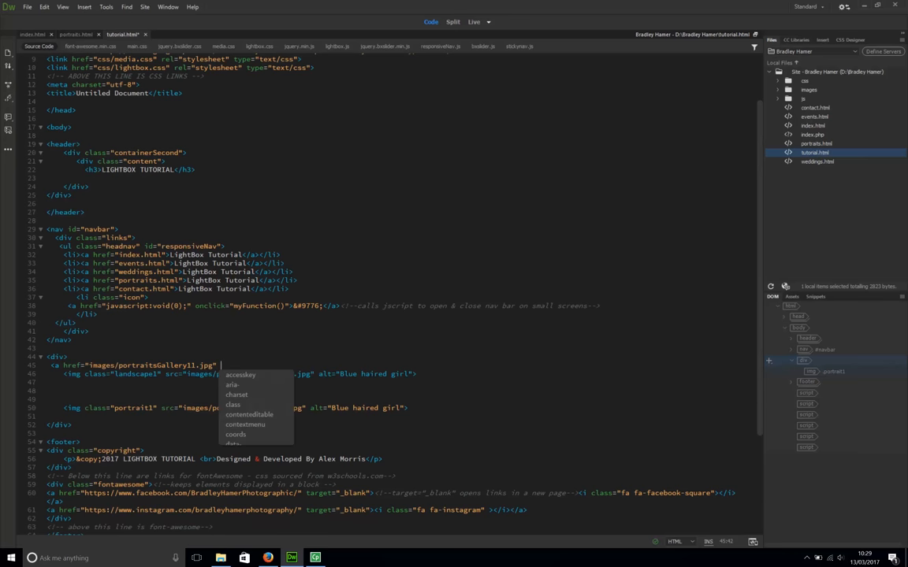
{"action": "type", "text": "data-lightbox=\""}
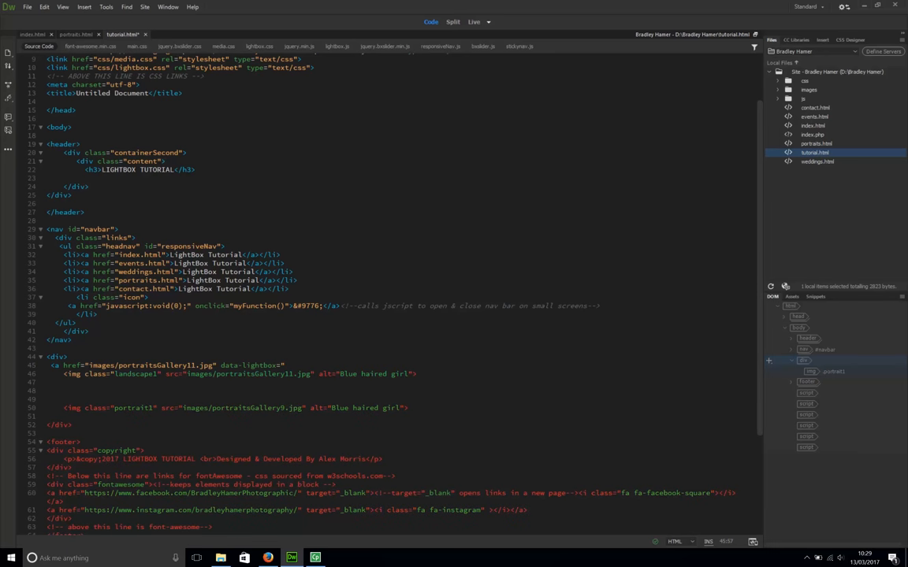
{"action": "type", "text": "Portra"}
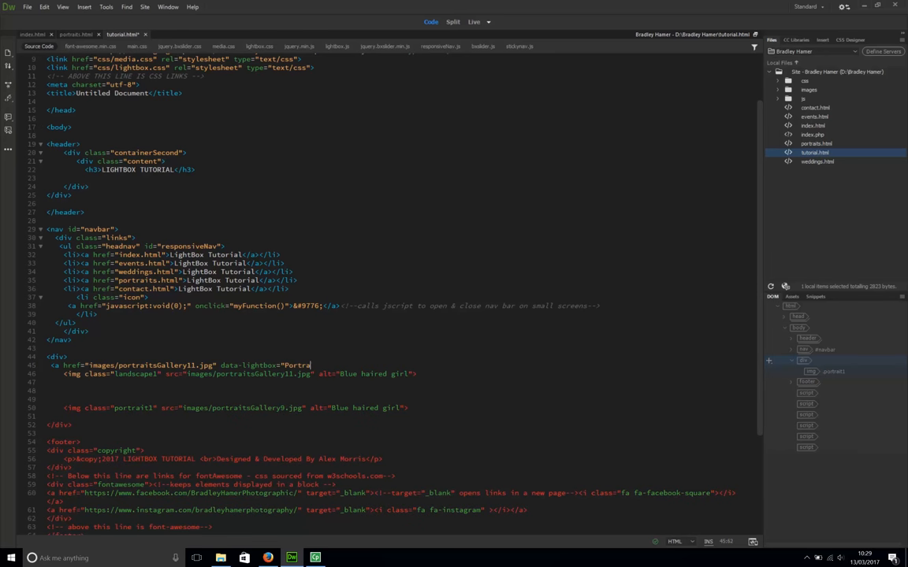
{"action": "type", "text": "its\">"}
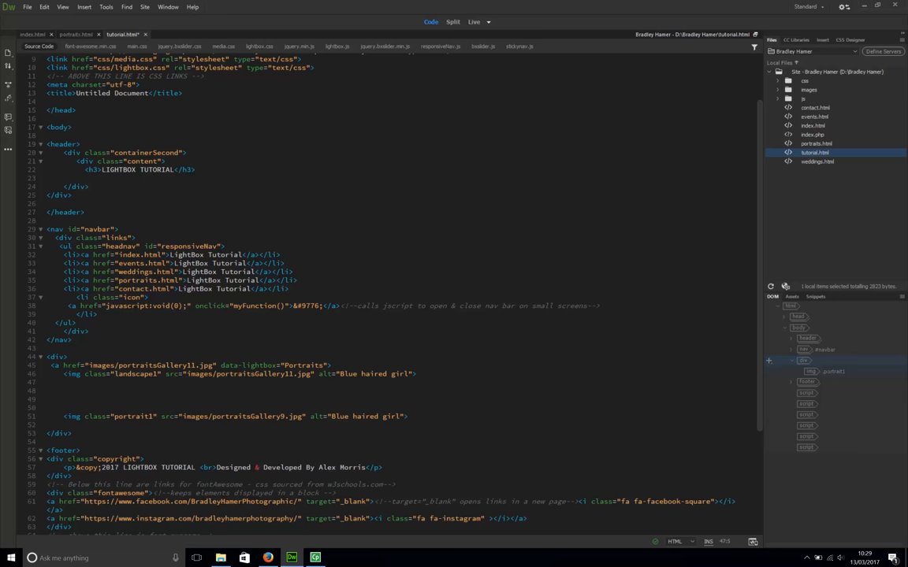
{"action": "type", "text": "</a>"}
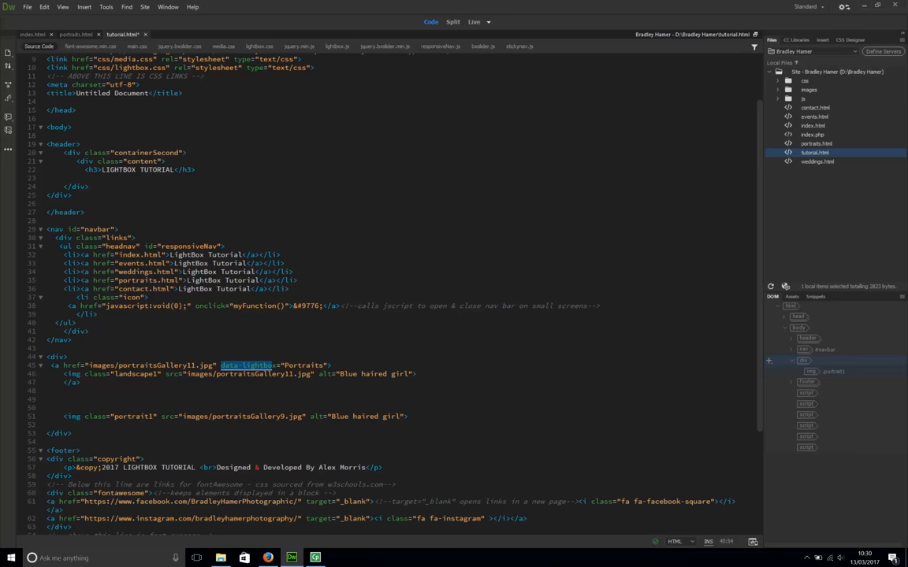
{"action": "double_click", "coordinate": [312, 366]}
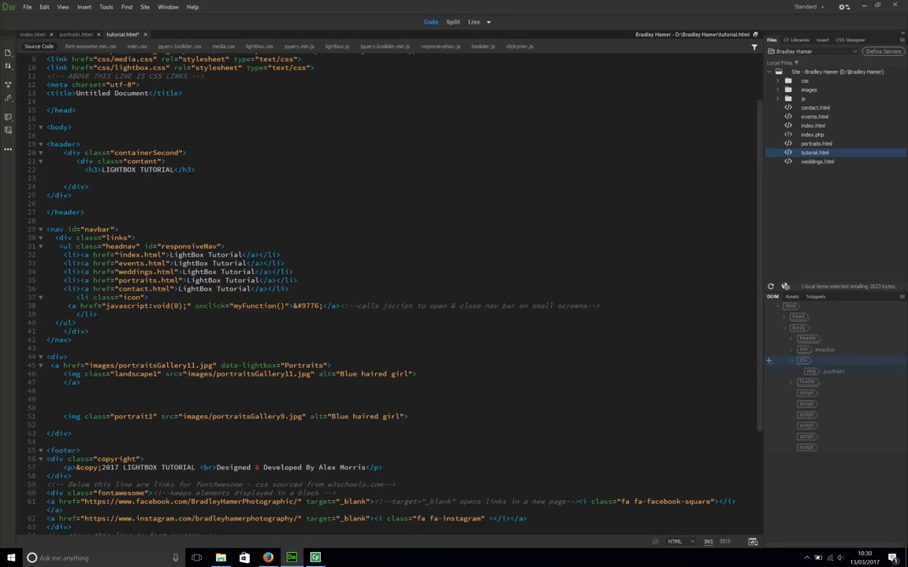
Start a link before the second image pointing to images/portraitsGallery9.jpg.
{"action": "type", "text": "<a"}
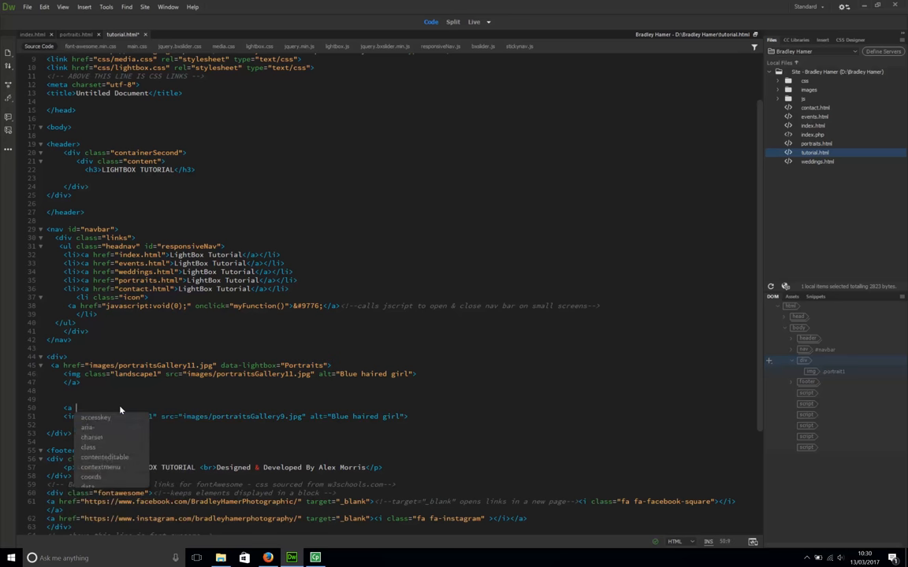
{"action": "type", "text": "href=\""}
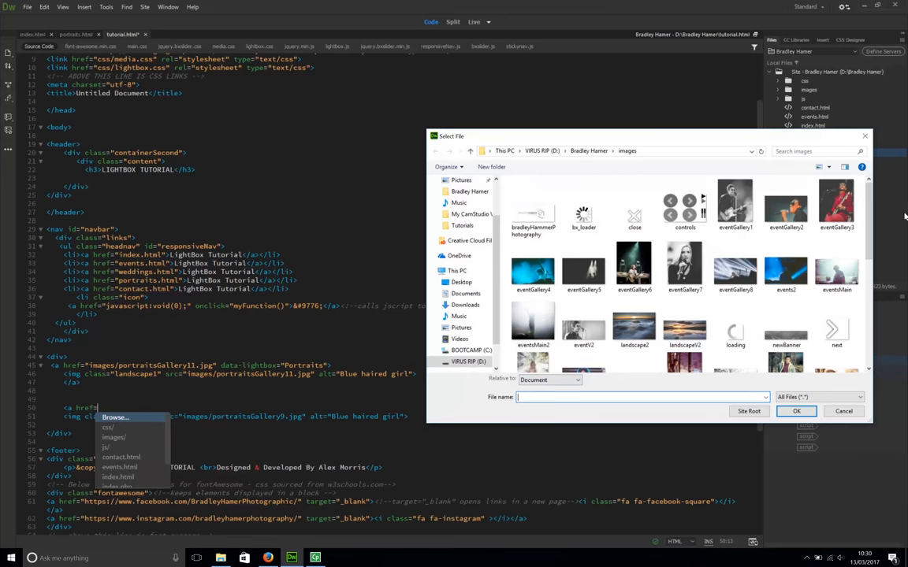
{"action": "scroll", "scroll_direction": "down", "scroll_amount": 3}
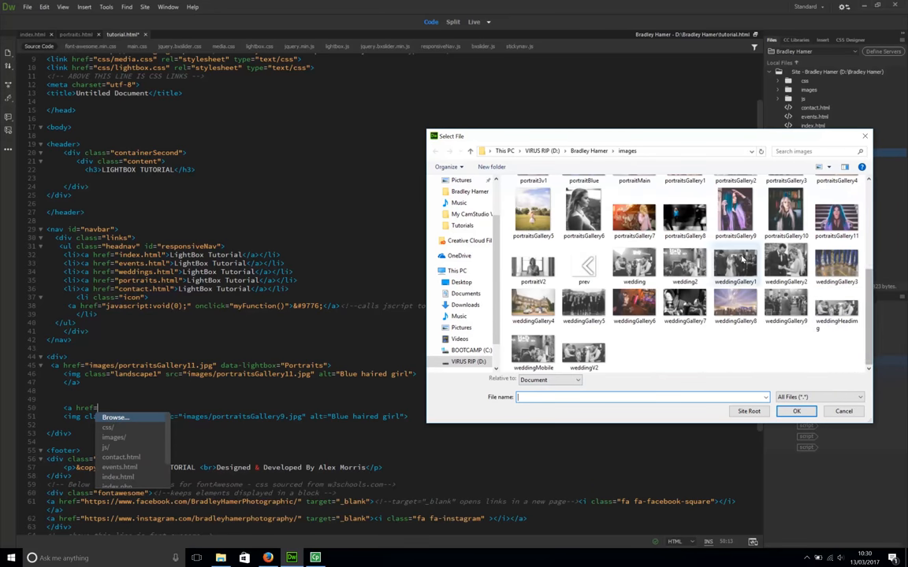
{"action": "left_click", "coordinate": [797, 411]}
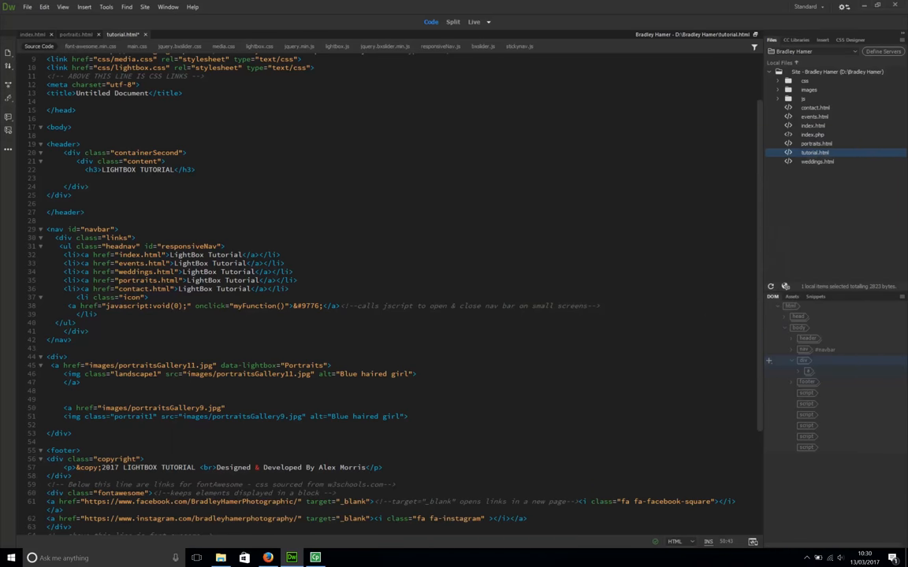
Give the second link data-lightbox="Portraits" so it joins the same group.
{"action": "type", "text": "data-"}
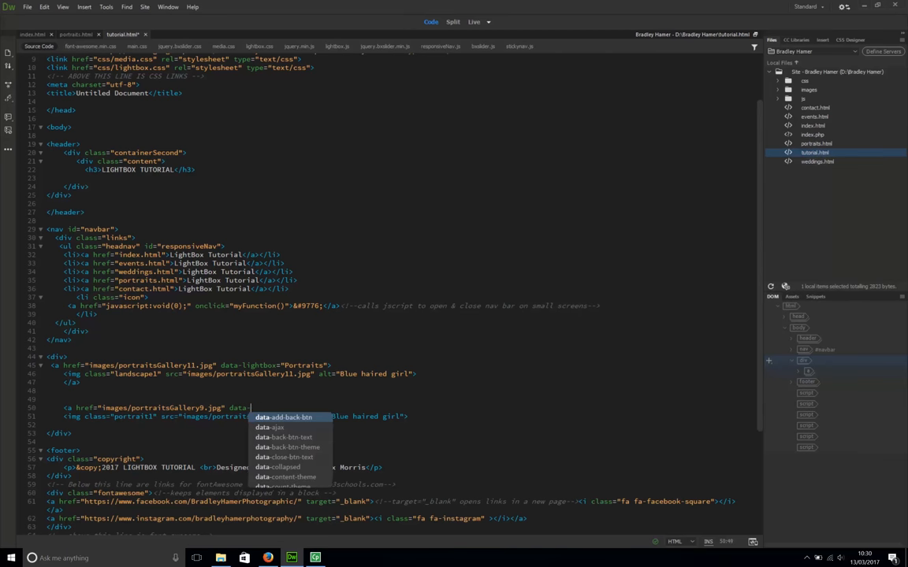
{"action": "type", "text": "light"}
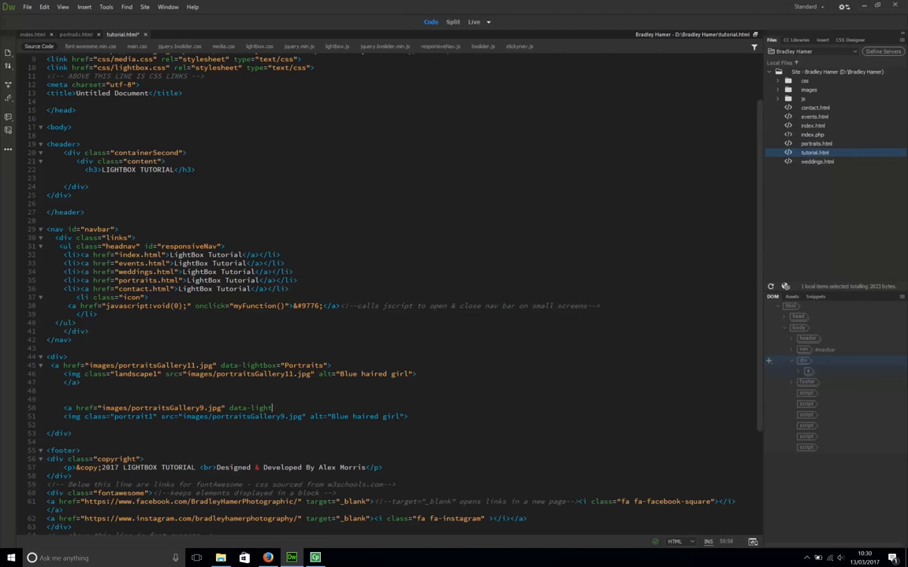
{"action": "type", "text": "box="}
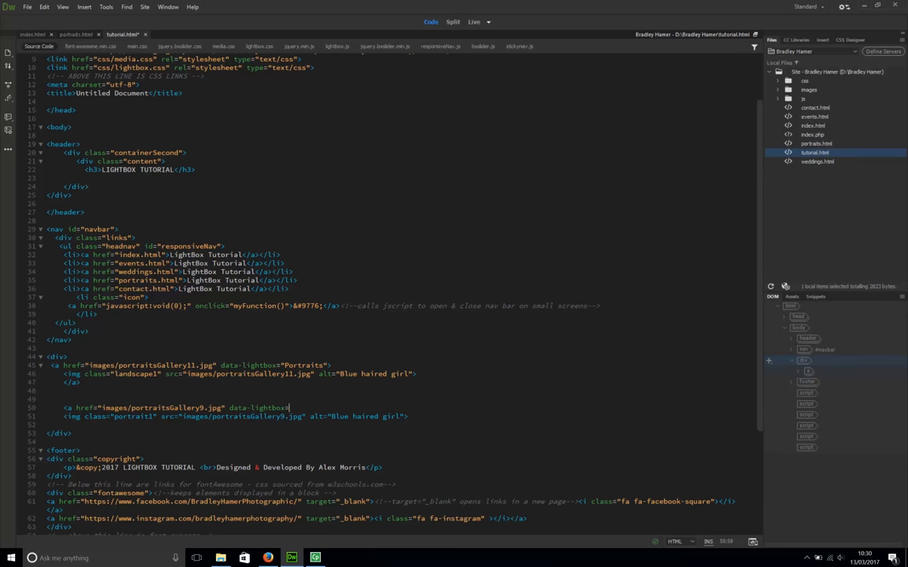
{"action": "type", "text": "\"Por"}
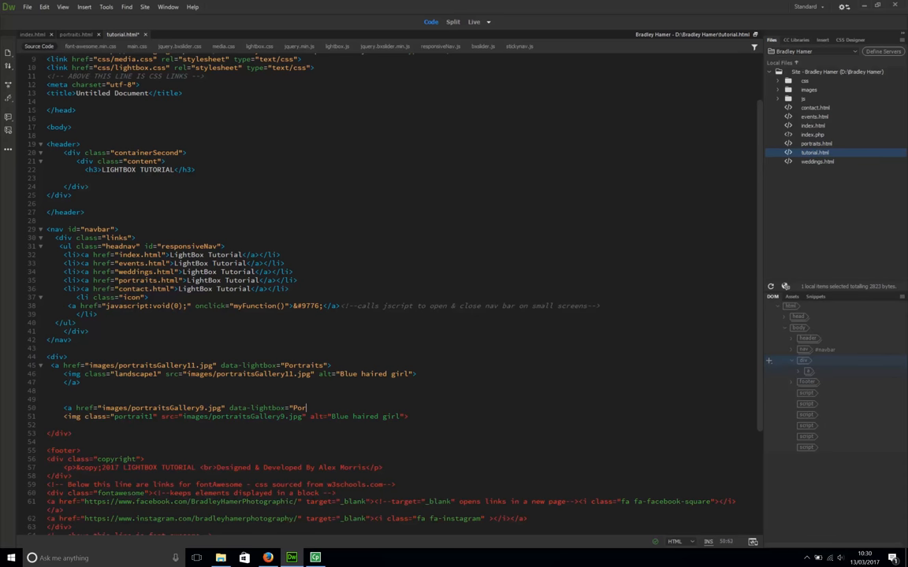
{"action": "type", "text": "traits"}
{"action": "left_click", "coordinate": [402, 424]}
{"action": "type", "text": "</a>"}
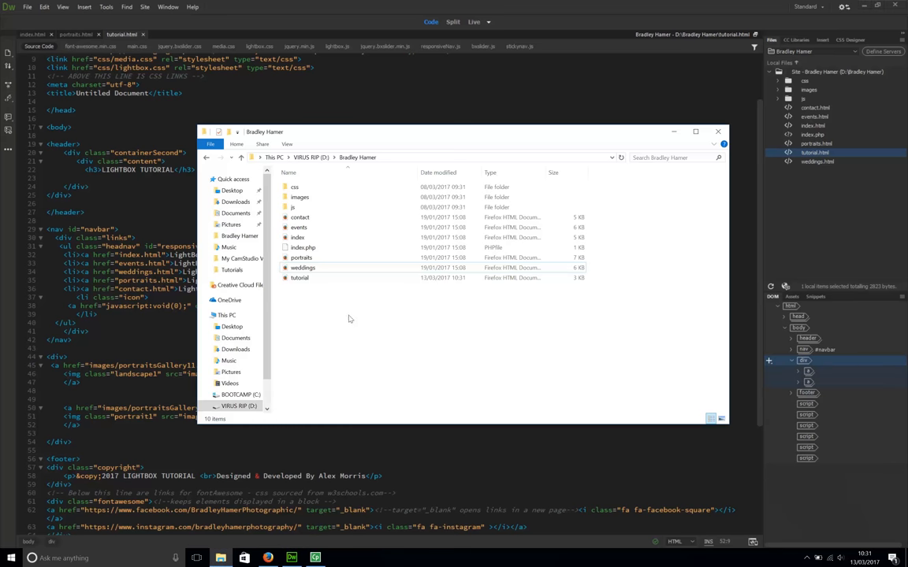
Open tutorial.html in Firefox, enlarge a portrait, step to the next, then close the overlay.
{"action": "left_click", "coordinate": [300, 277]}
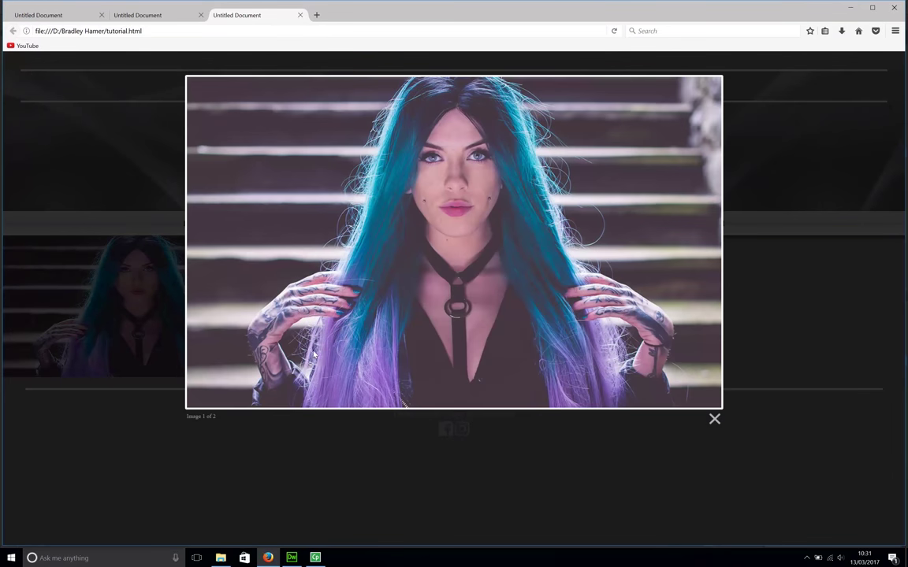
{"action": "mouse_move", "coordinate": [712, 237]}
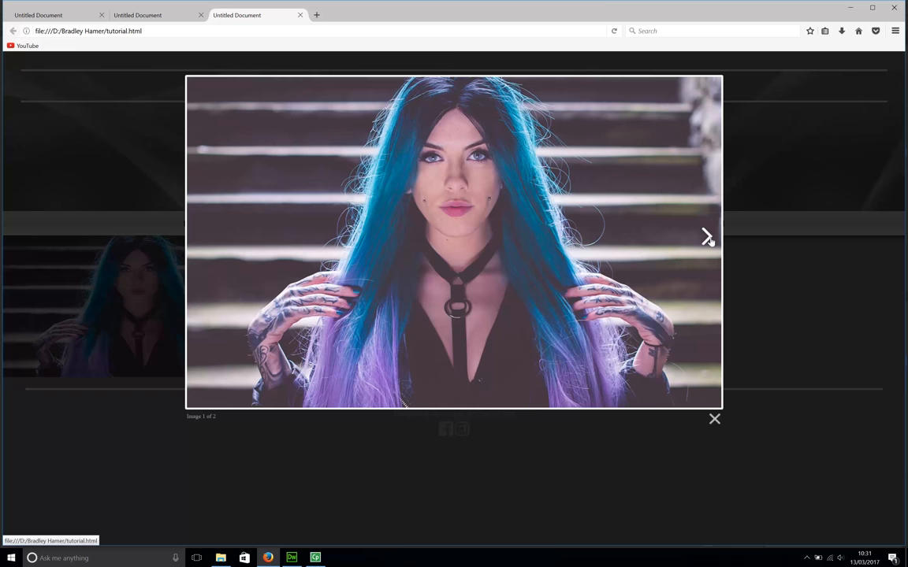
{"action": "left_click", "coordinate": [706, 237]}
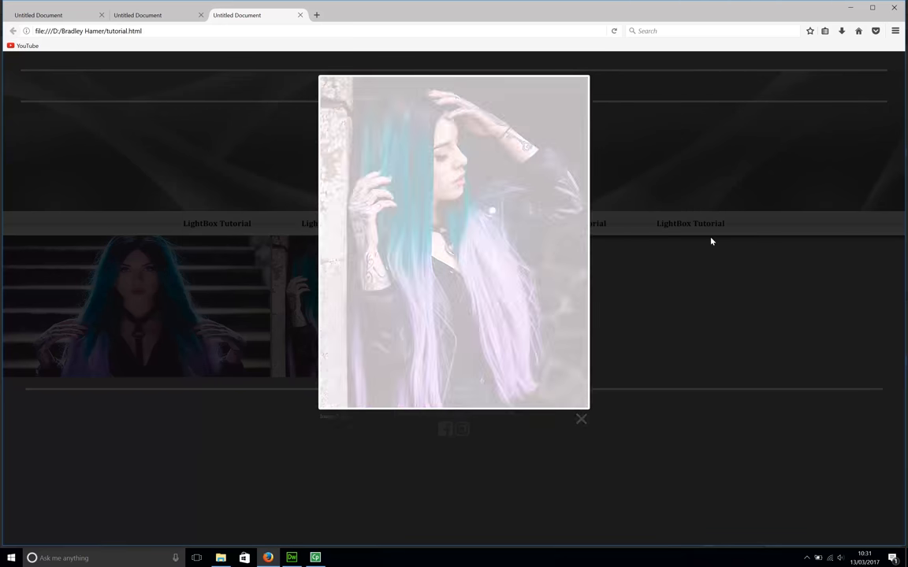
{"action": "left_click", "coordinate": [296, 558]}
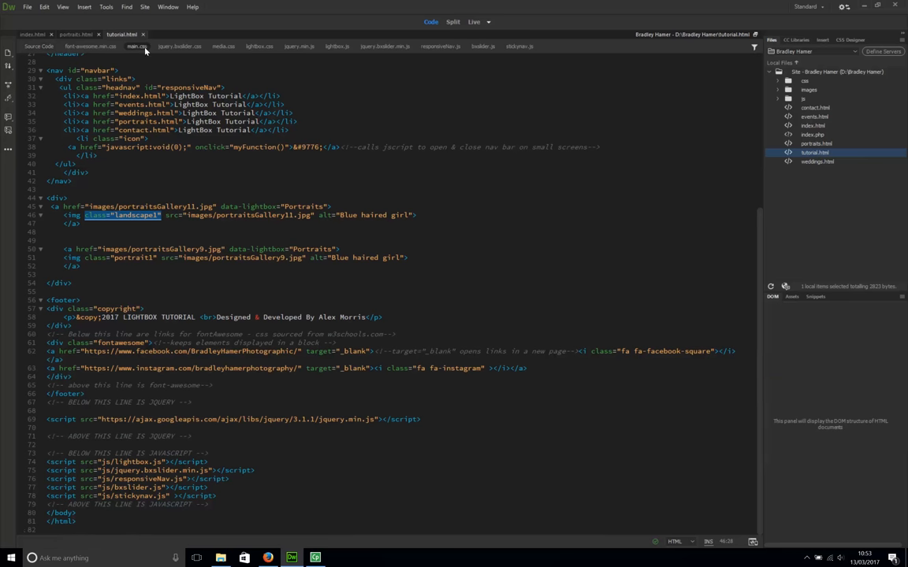
Open main.css and inspect the .portrait1 and .landscape image sizing rules.
{"action": "left_click", "coordinate": [143, 48]}
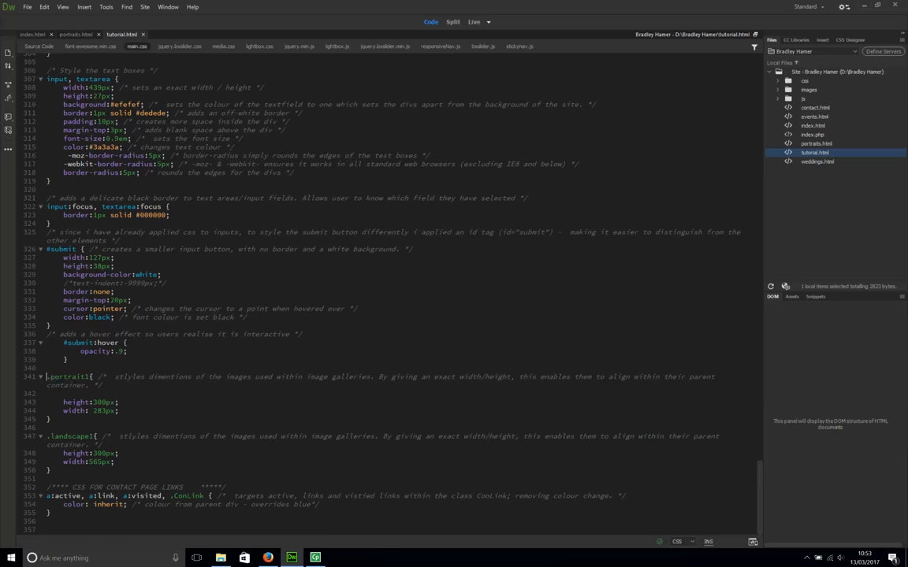
{"action": "double_click", "coordinate": [71, 377]}
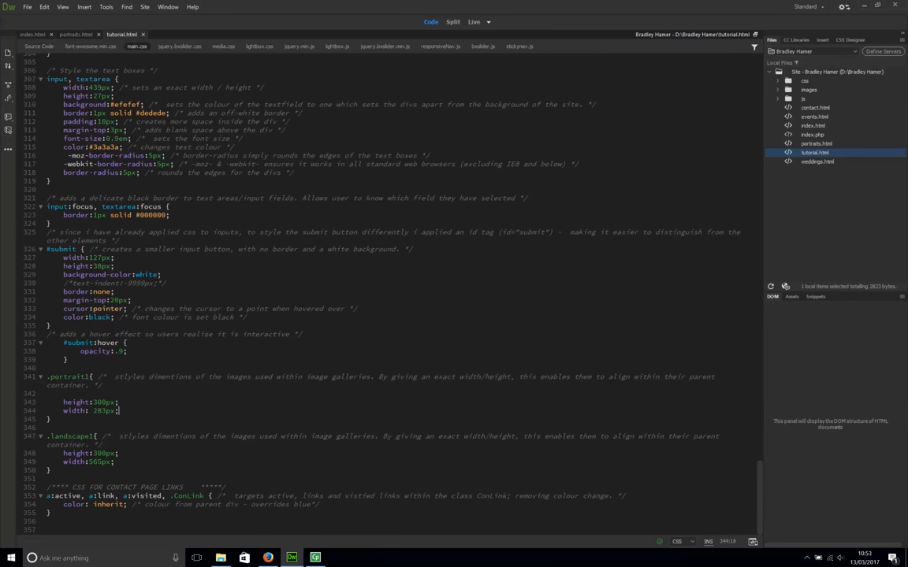
{"action": "double_click", "coordinate": [74, 412]}
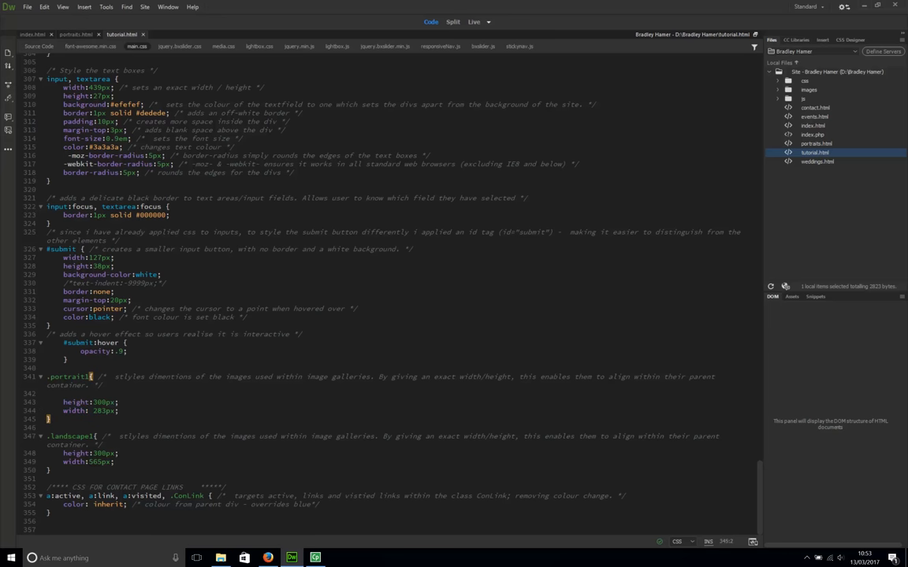
{"action": "mouse_move", "coordinate": [24, 47]}
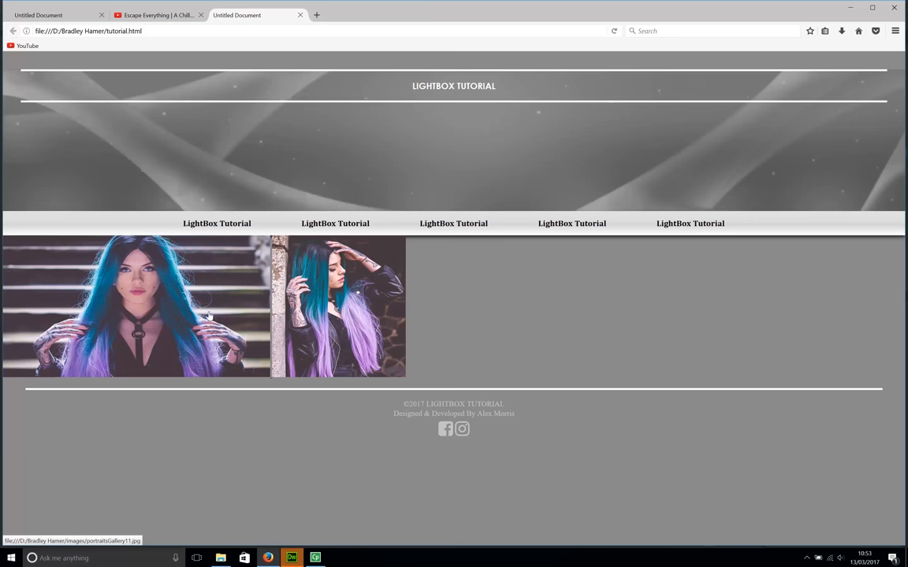
{"action": "mouse_move", "coordinate": [306, 517]}
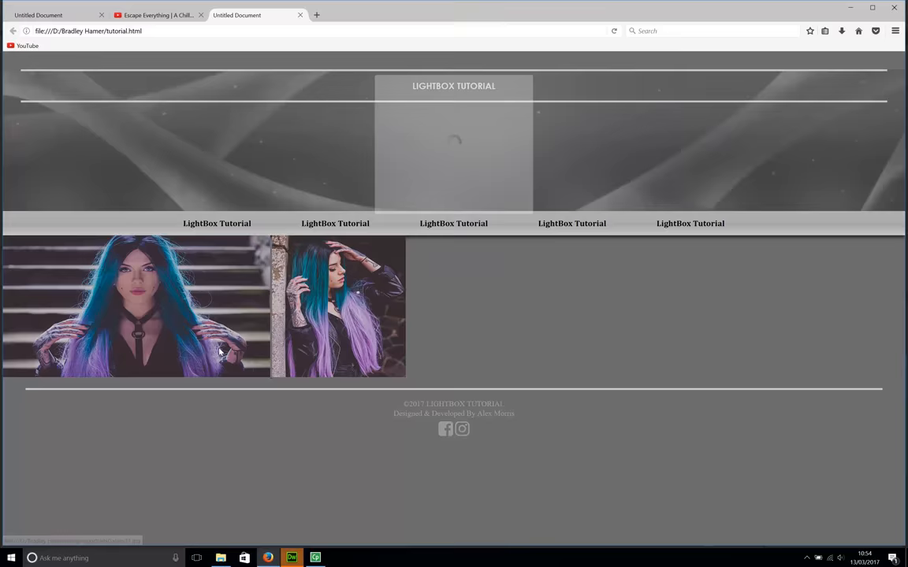
Enlarge the first portrait in the lightbox overlay, then close it with the X.
{"action": "left_click", "coordinate": [134, 307]}
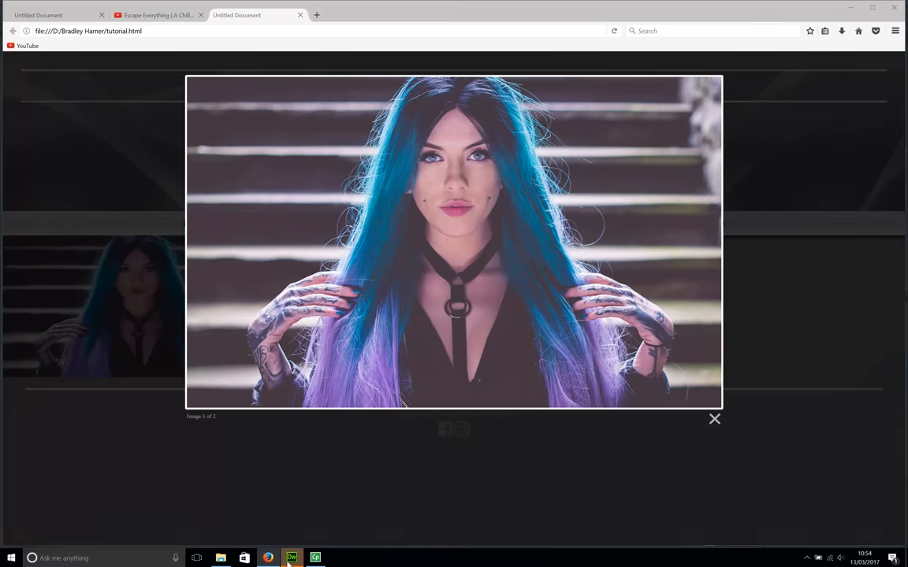
{"action": "left_click", "coordinate": [298, 556]}
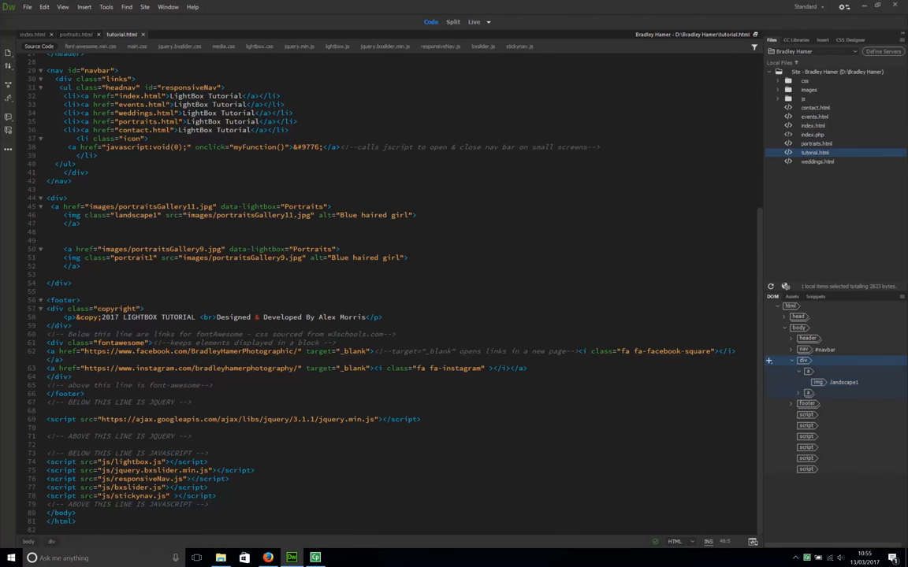
Select the 'landscape' class value on the first gallery image in tutorial.html.
{"action": "double_click", "coordinate": [126, 214]}
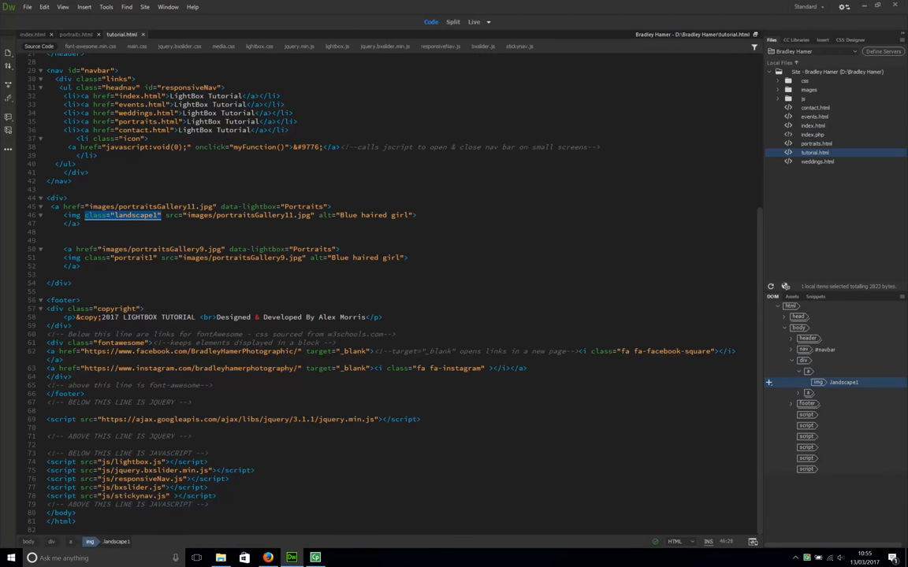